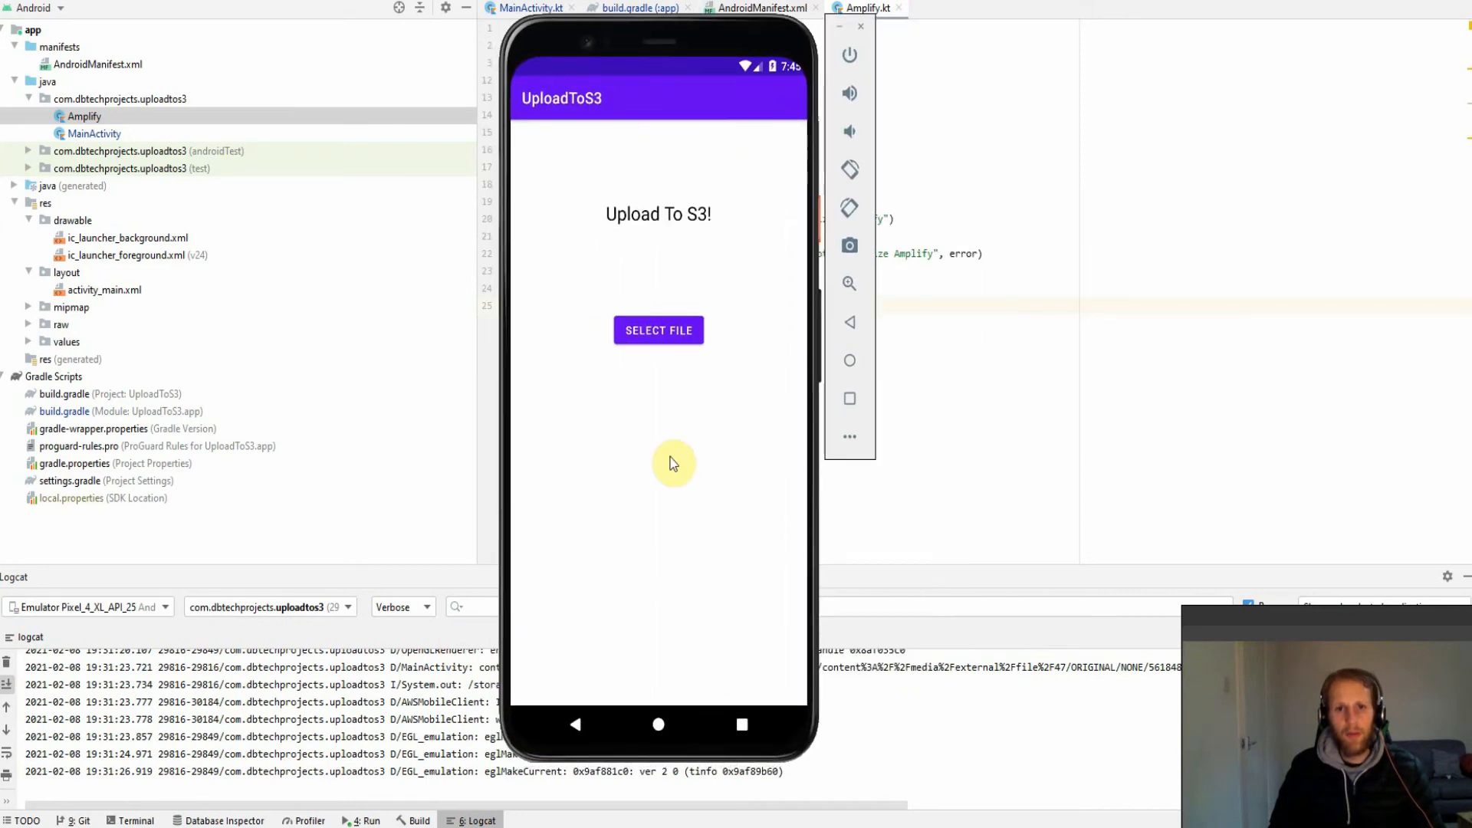
mouse_move(700, 467)
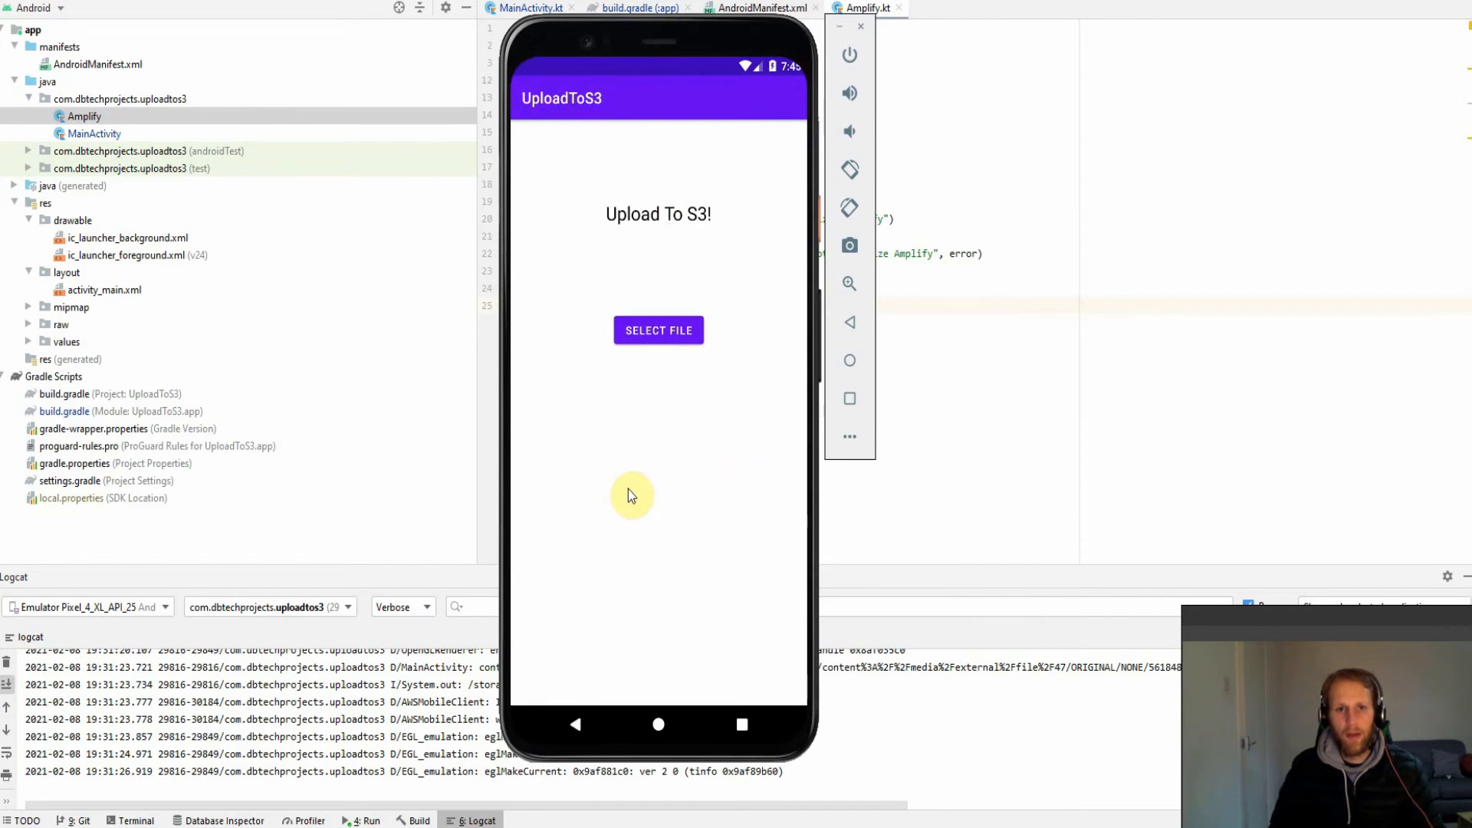
mouse_move(590, 72)
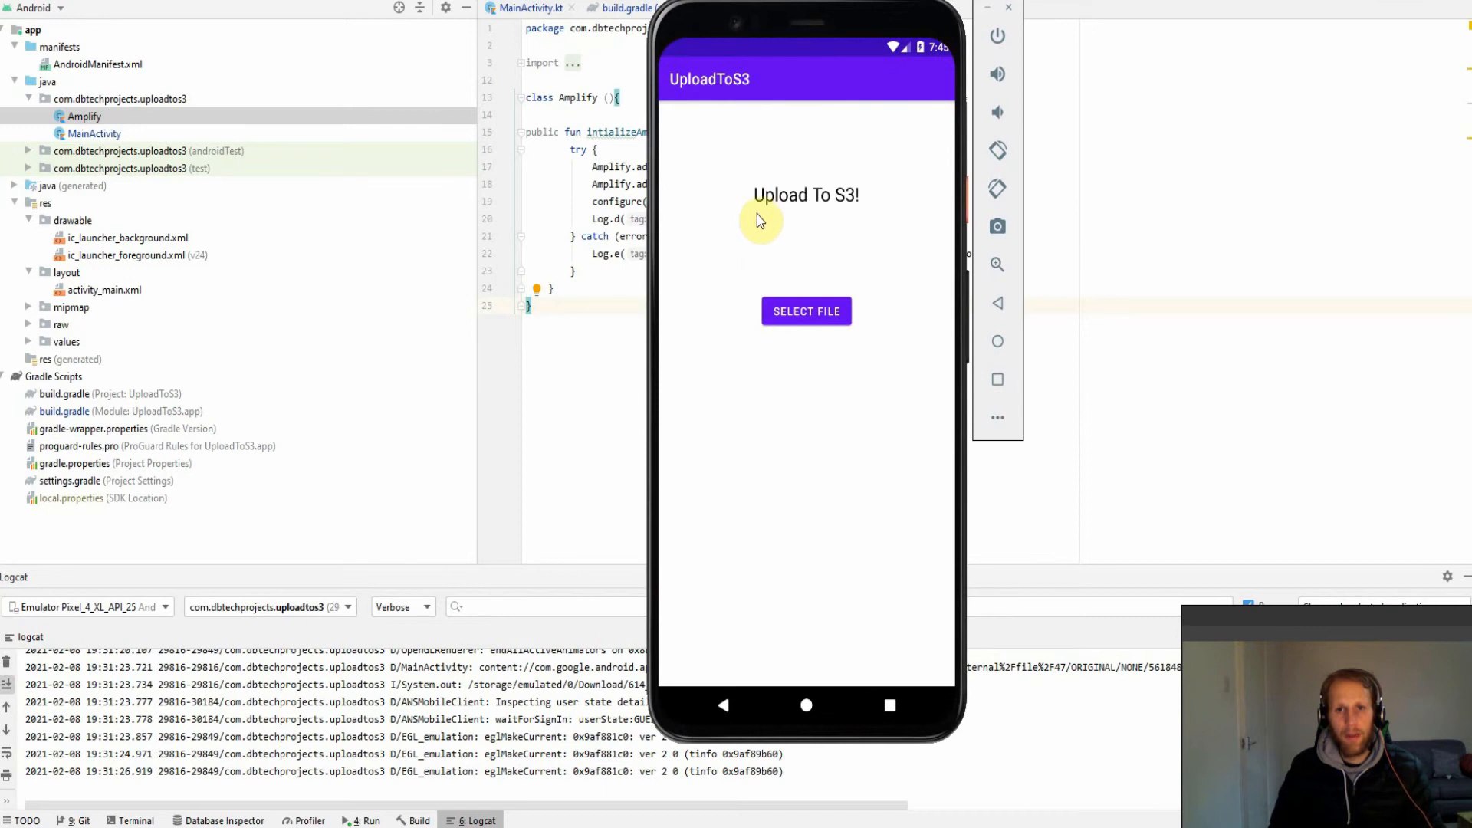
View the bucket's public/ folder and inspect the UploadedFile object's details
left_click(806, 310)
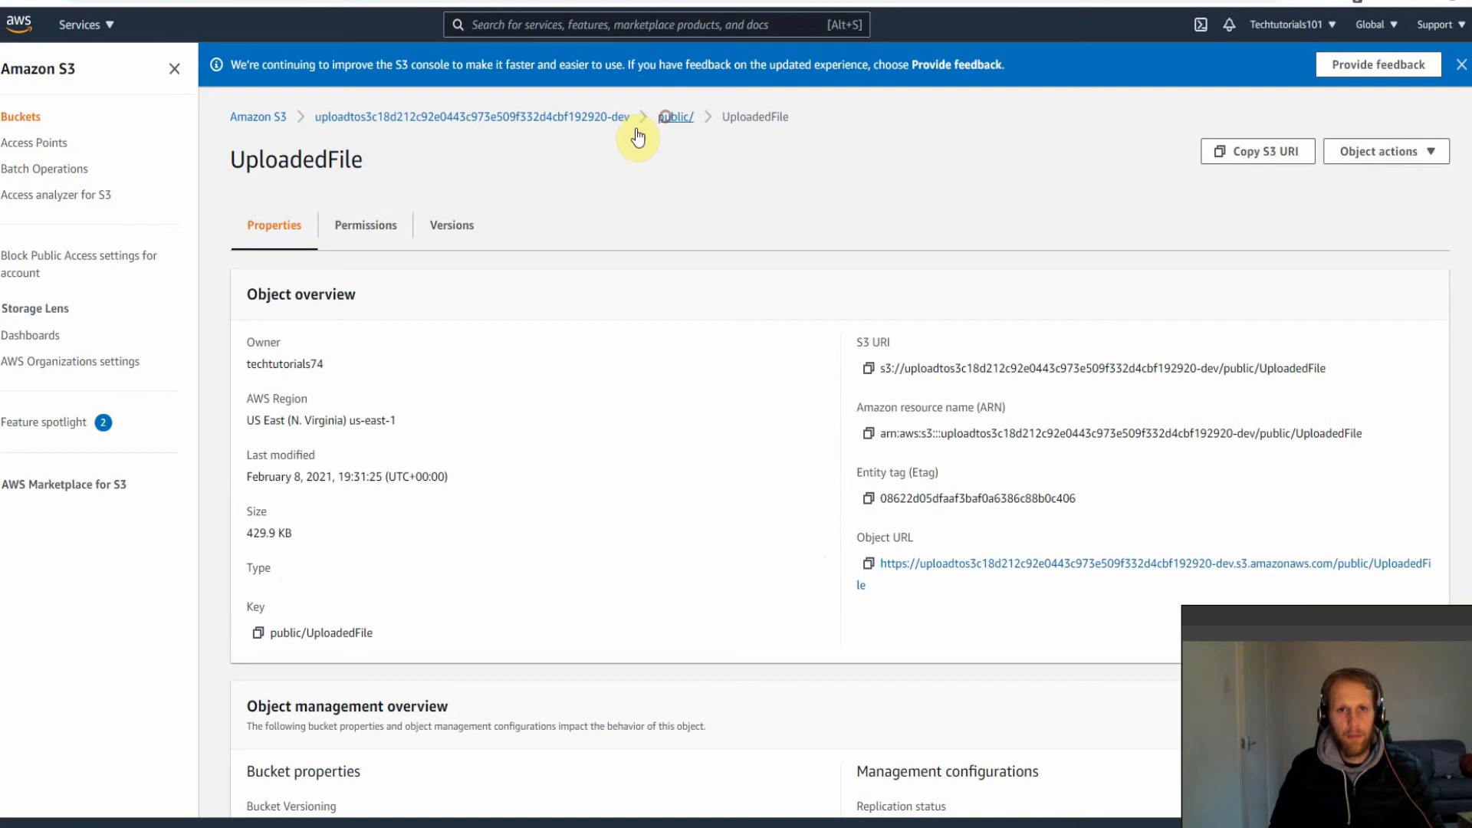
left_click(674, 117)
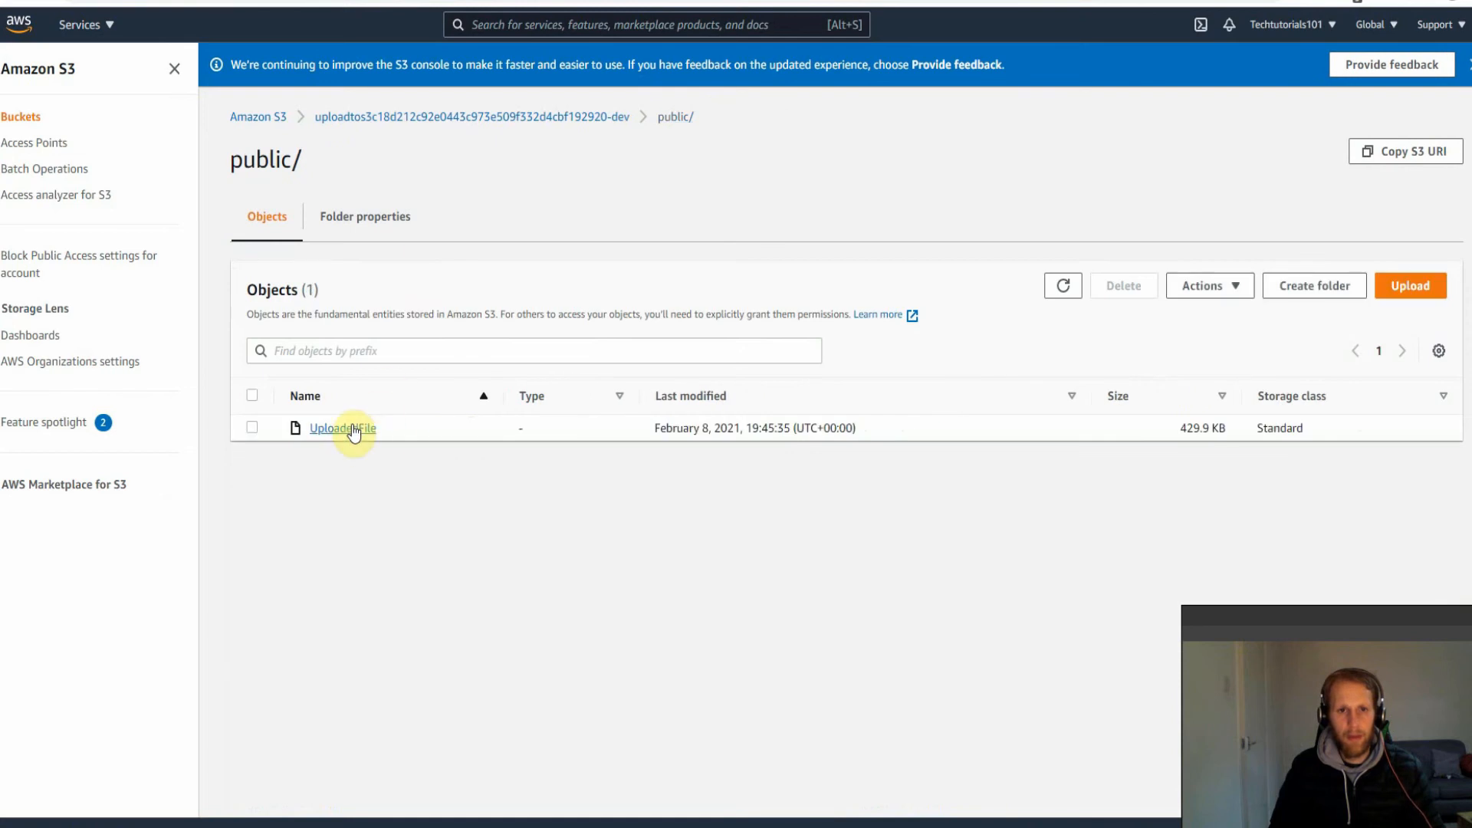
left_click(1385, 151)
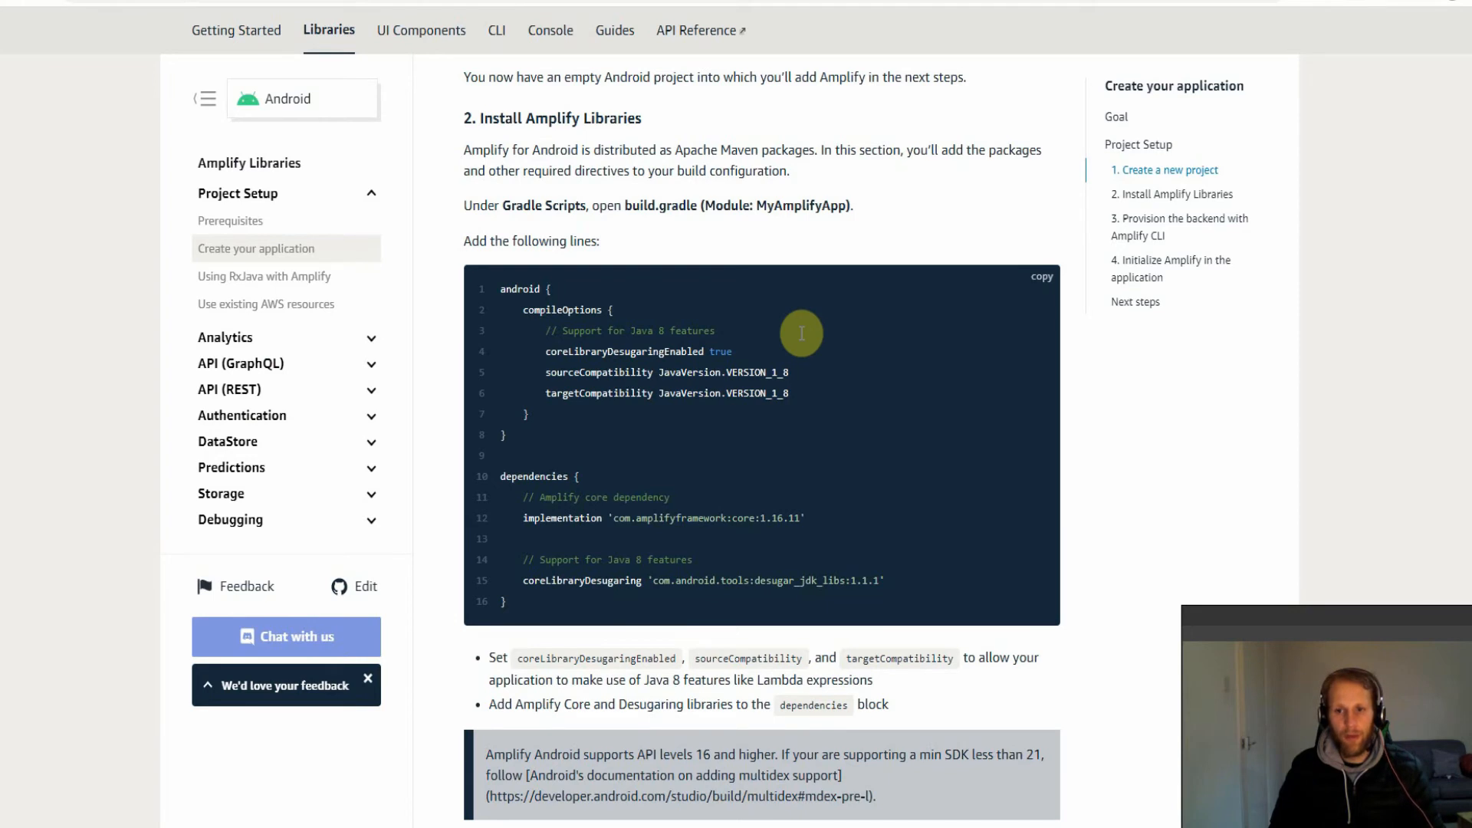
mouse_move(762, 507)
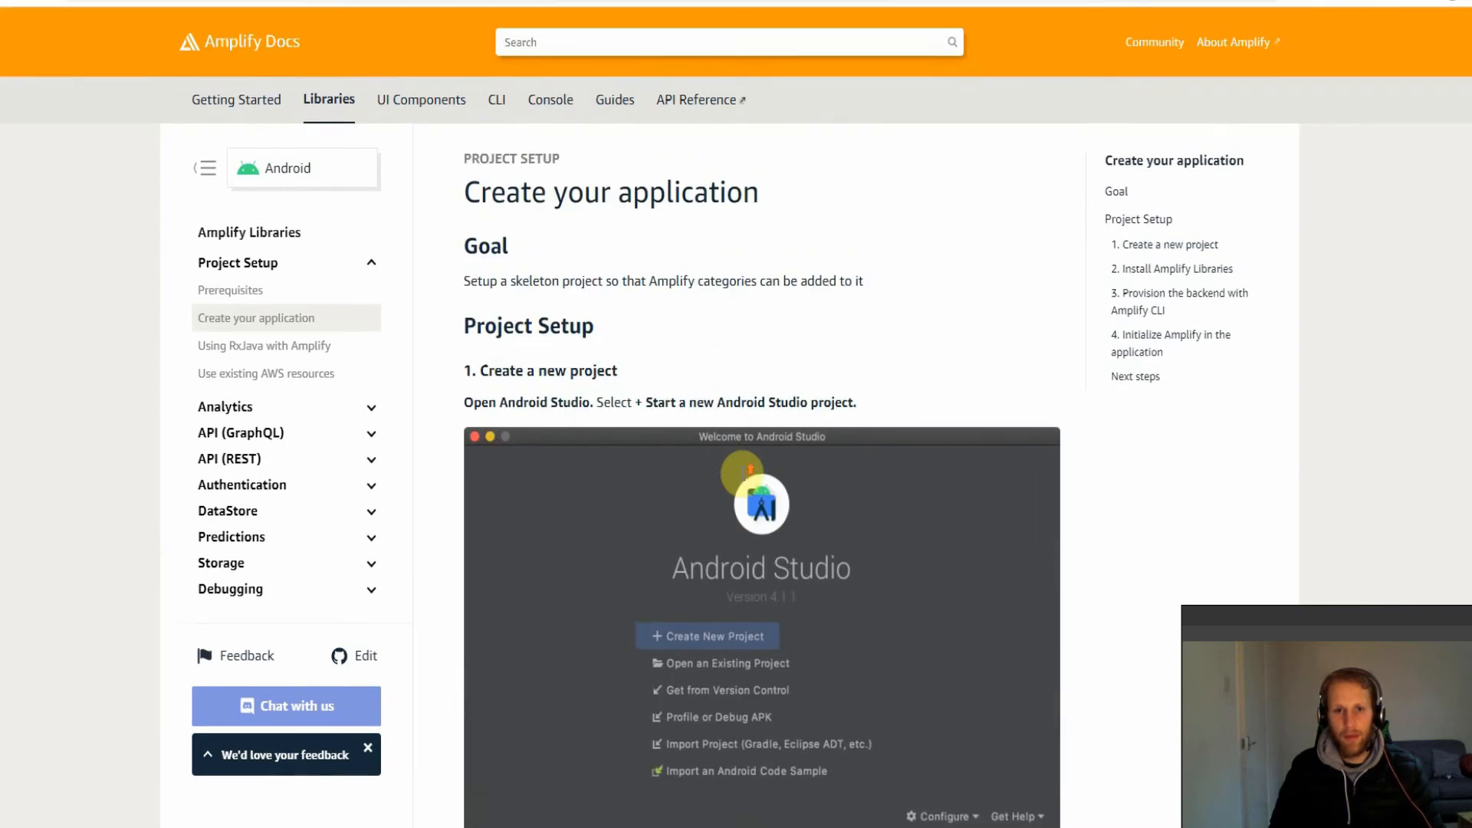
scroll("down", 3)
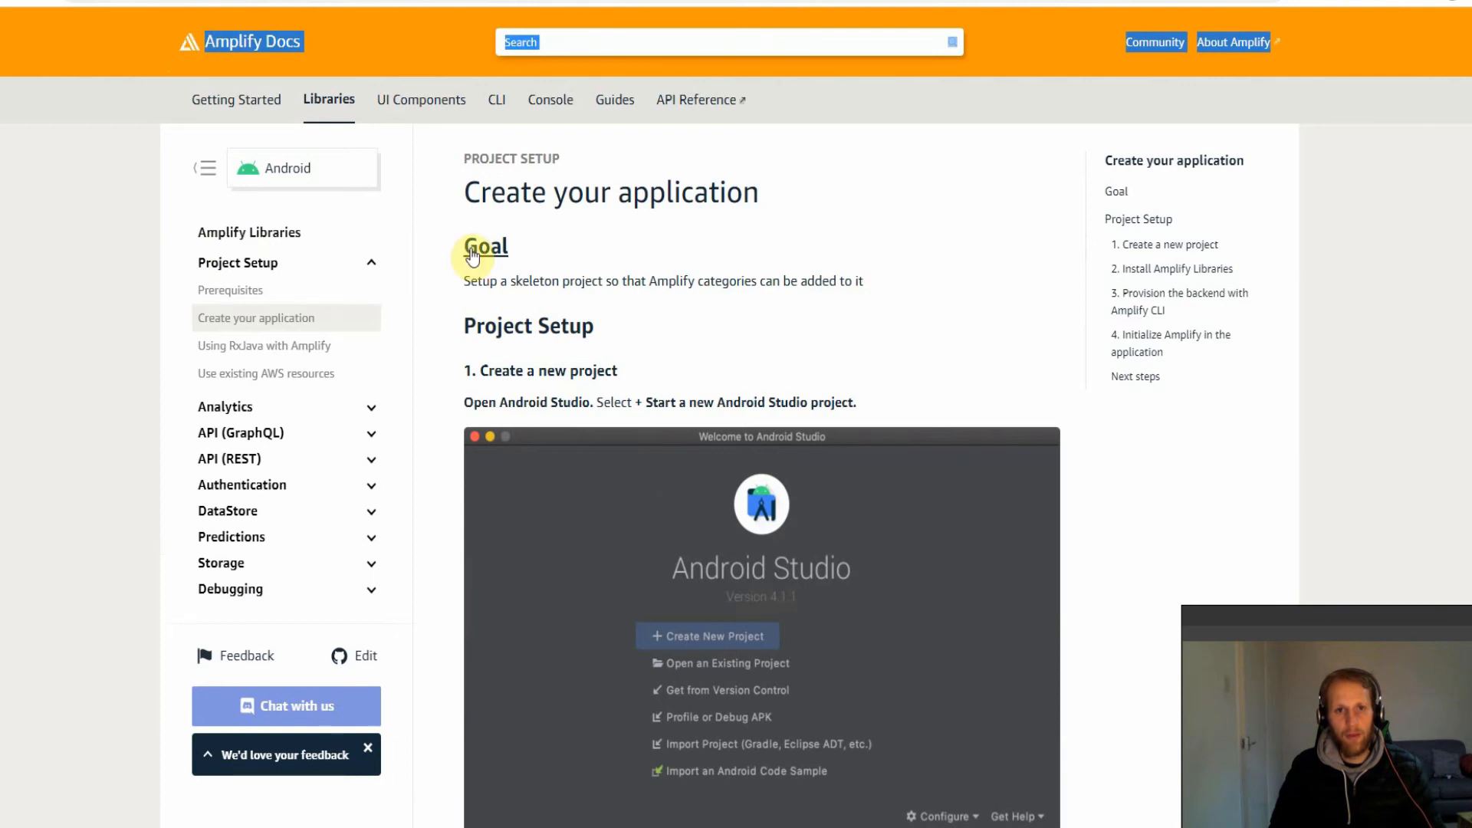
mouse_move(562, 287)
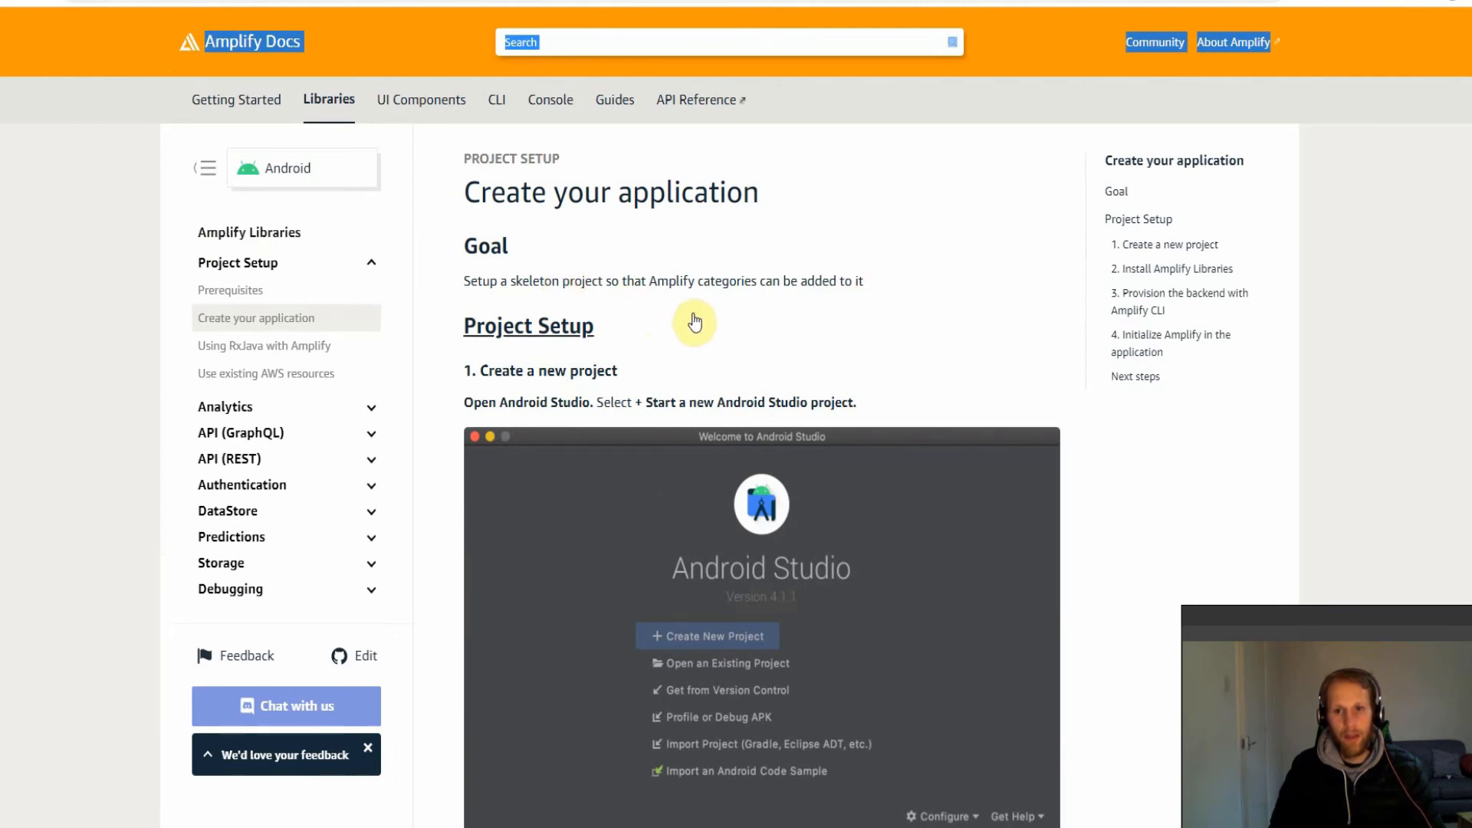
mouse_move(786, 276)
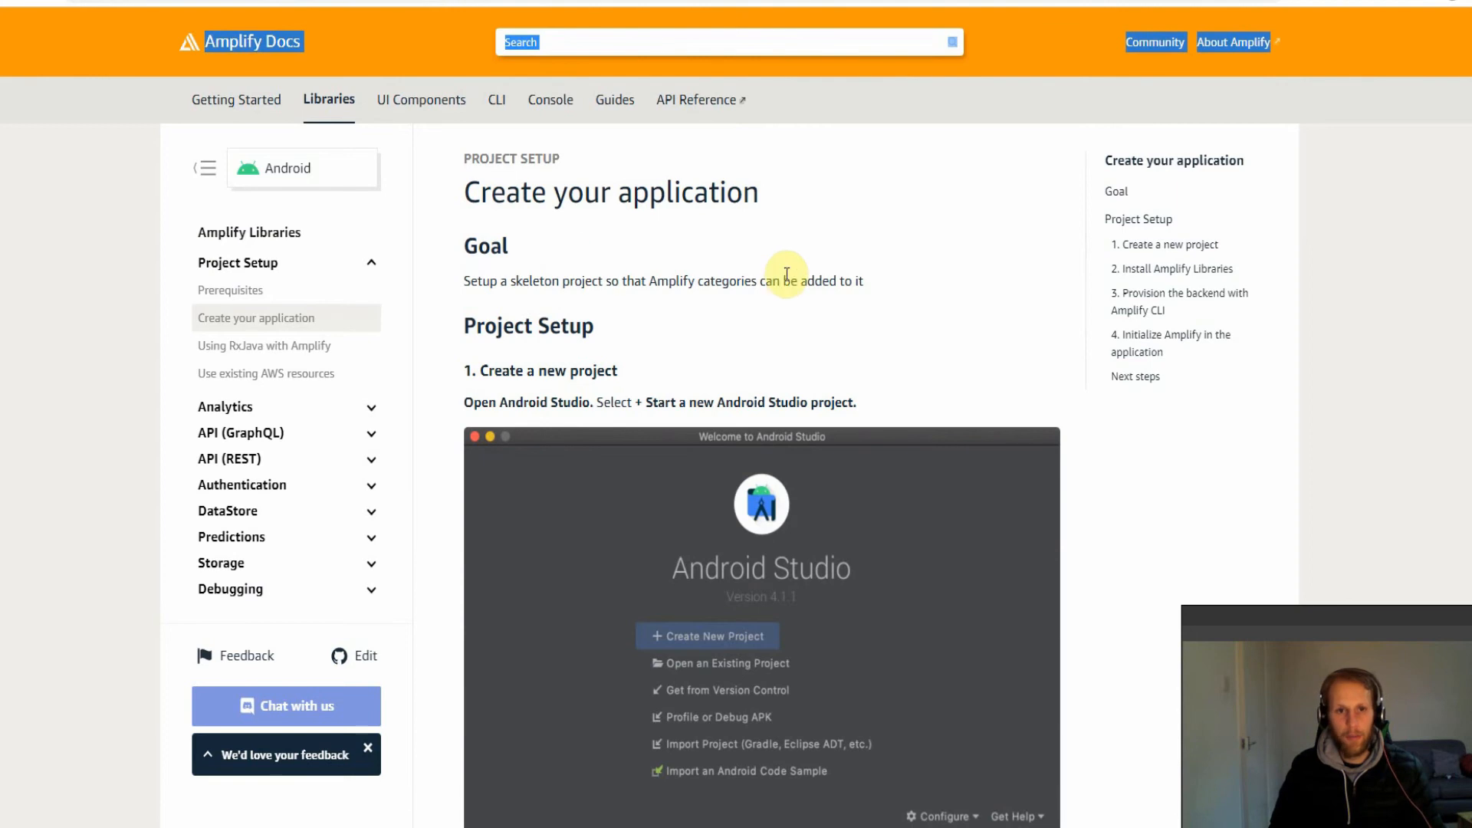
scroll("down", 3)
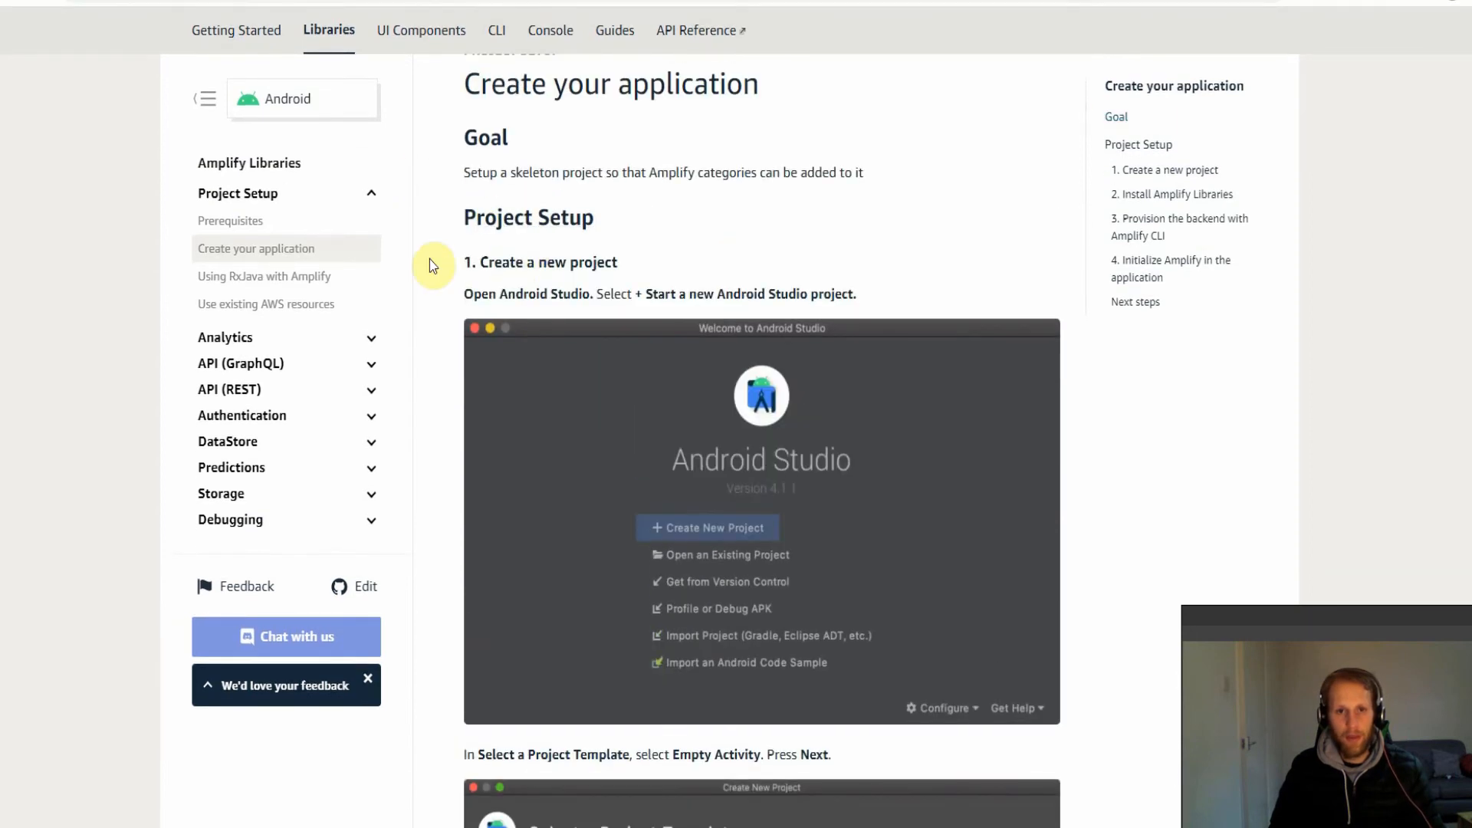
left_click_drag(463, 261, 854, 294)
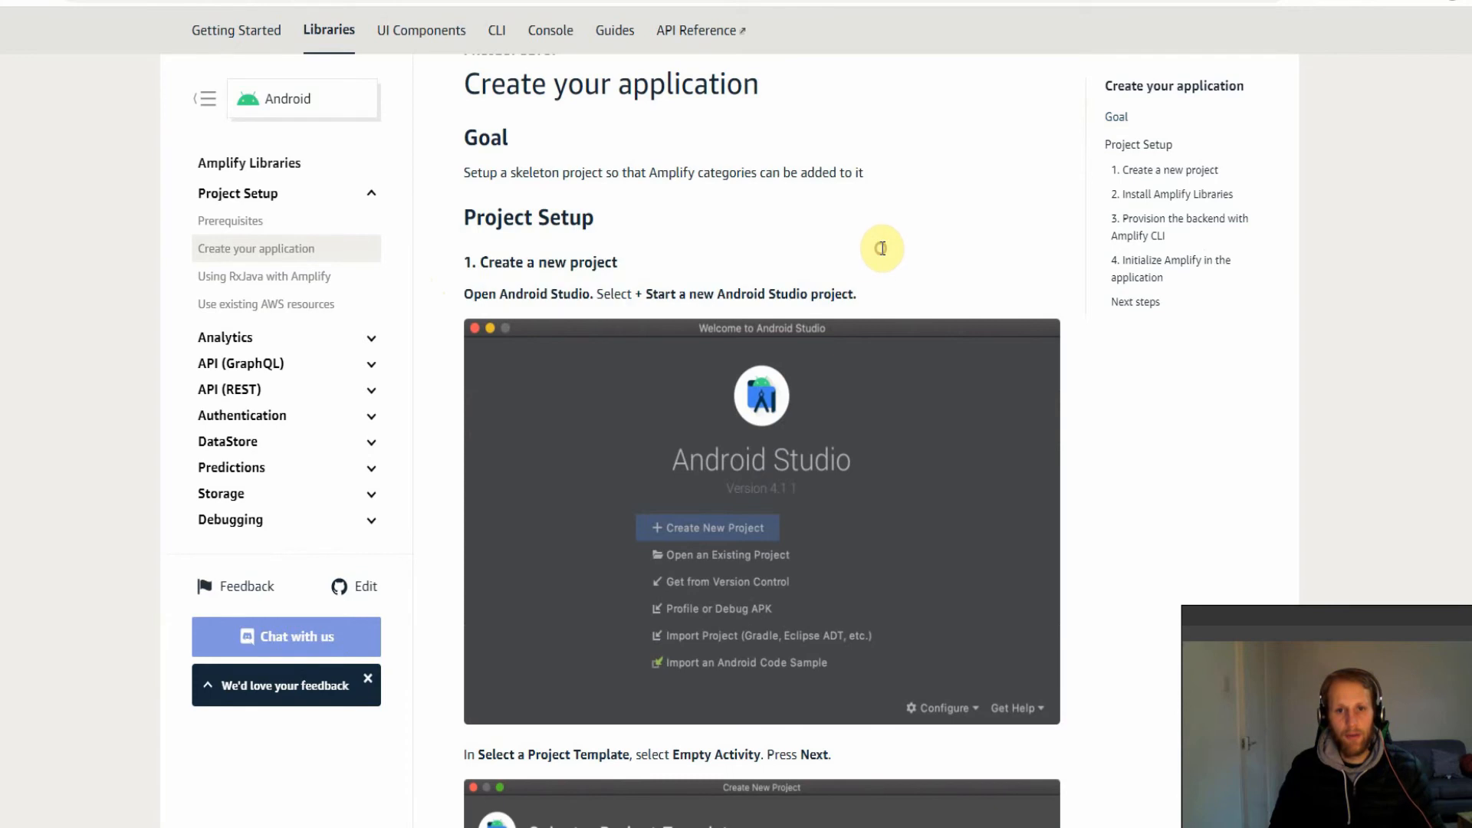
scroll("down", 3)
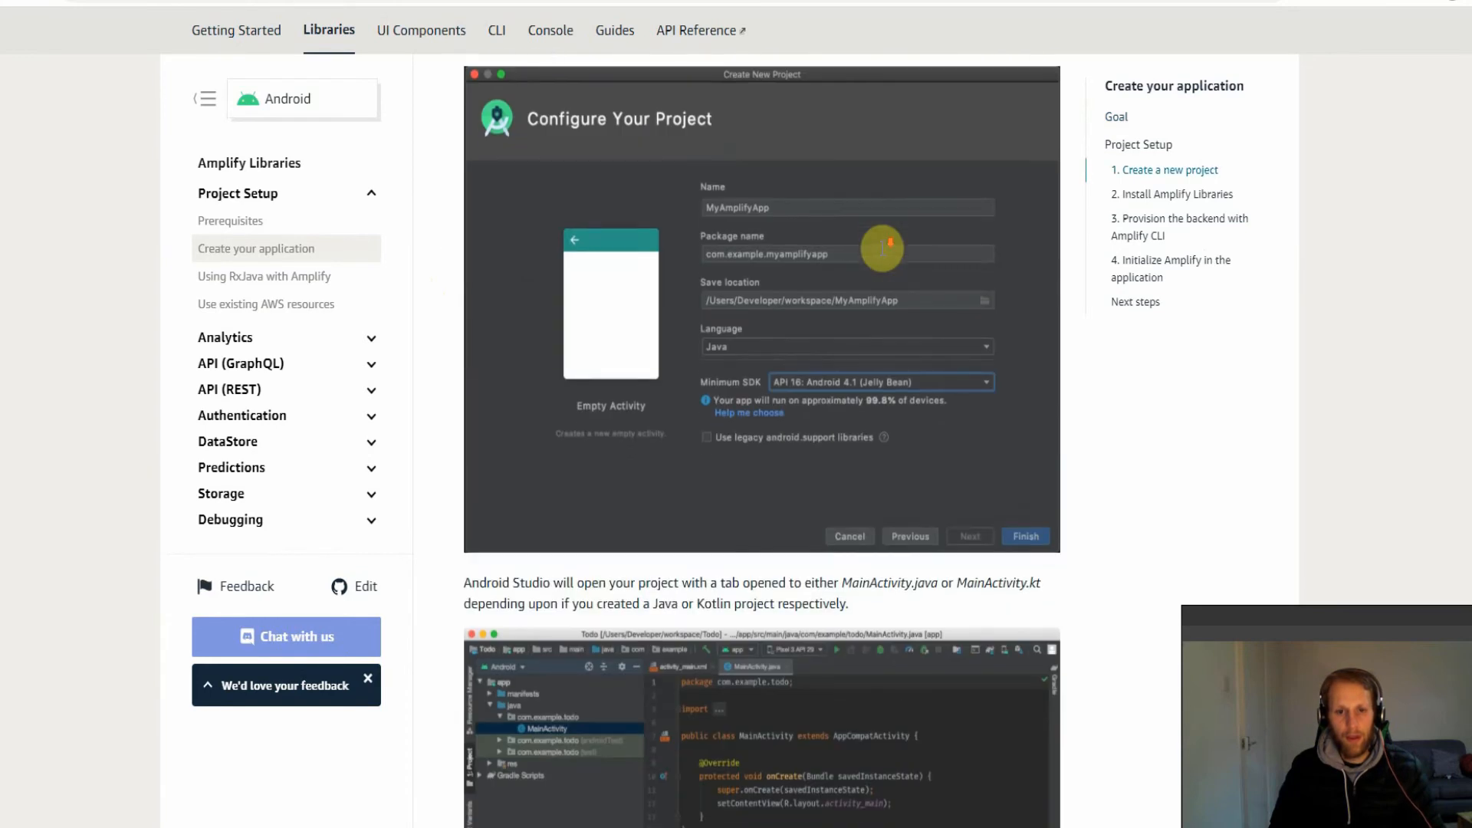
scroll("down", 3)
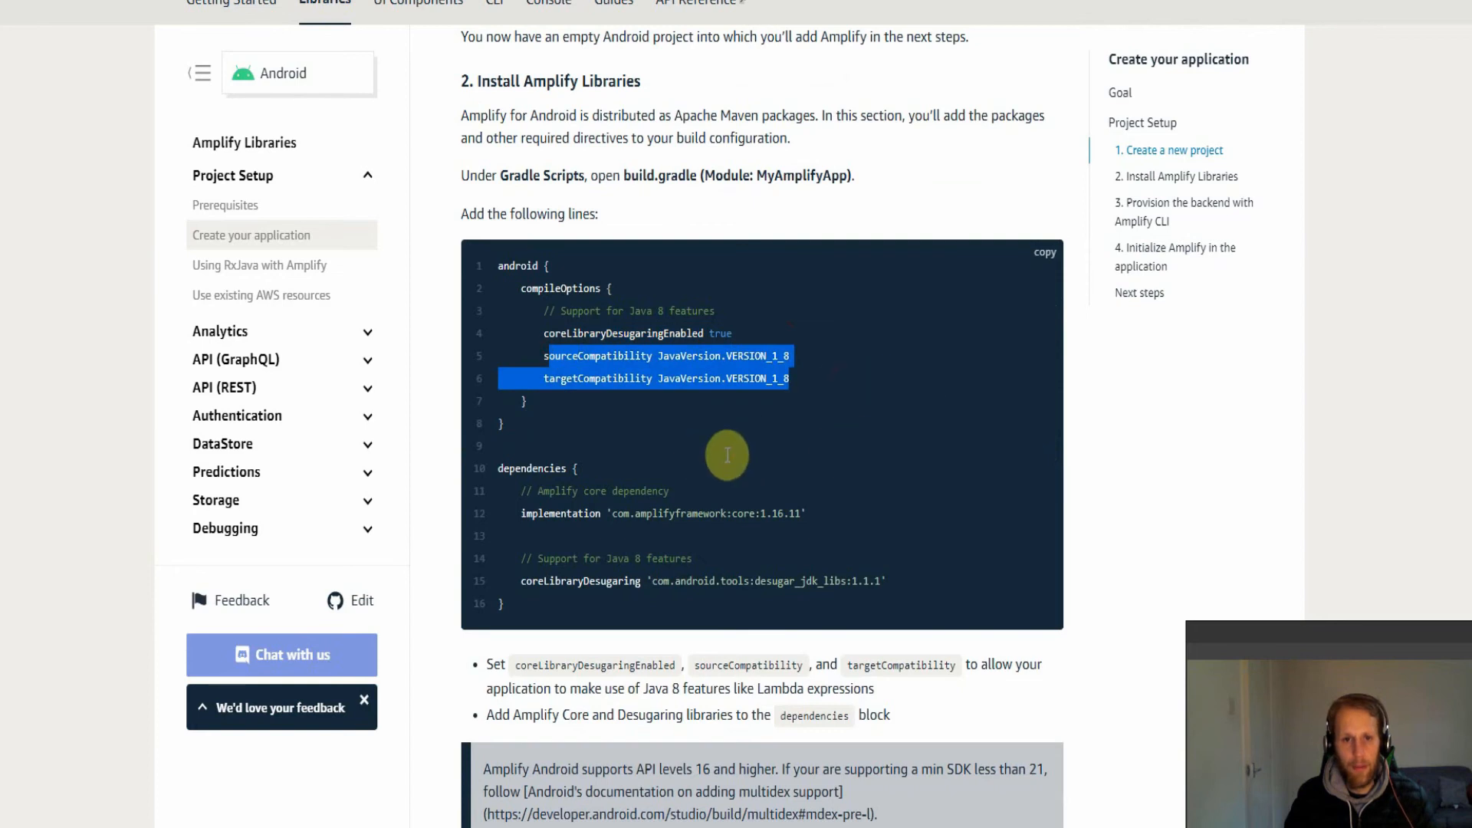
scroll("down", 3)
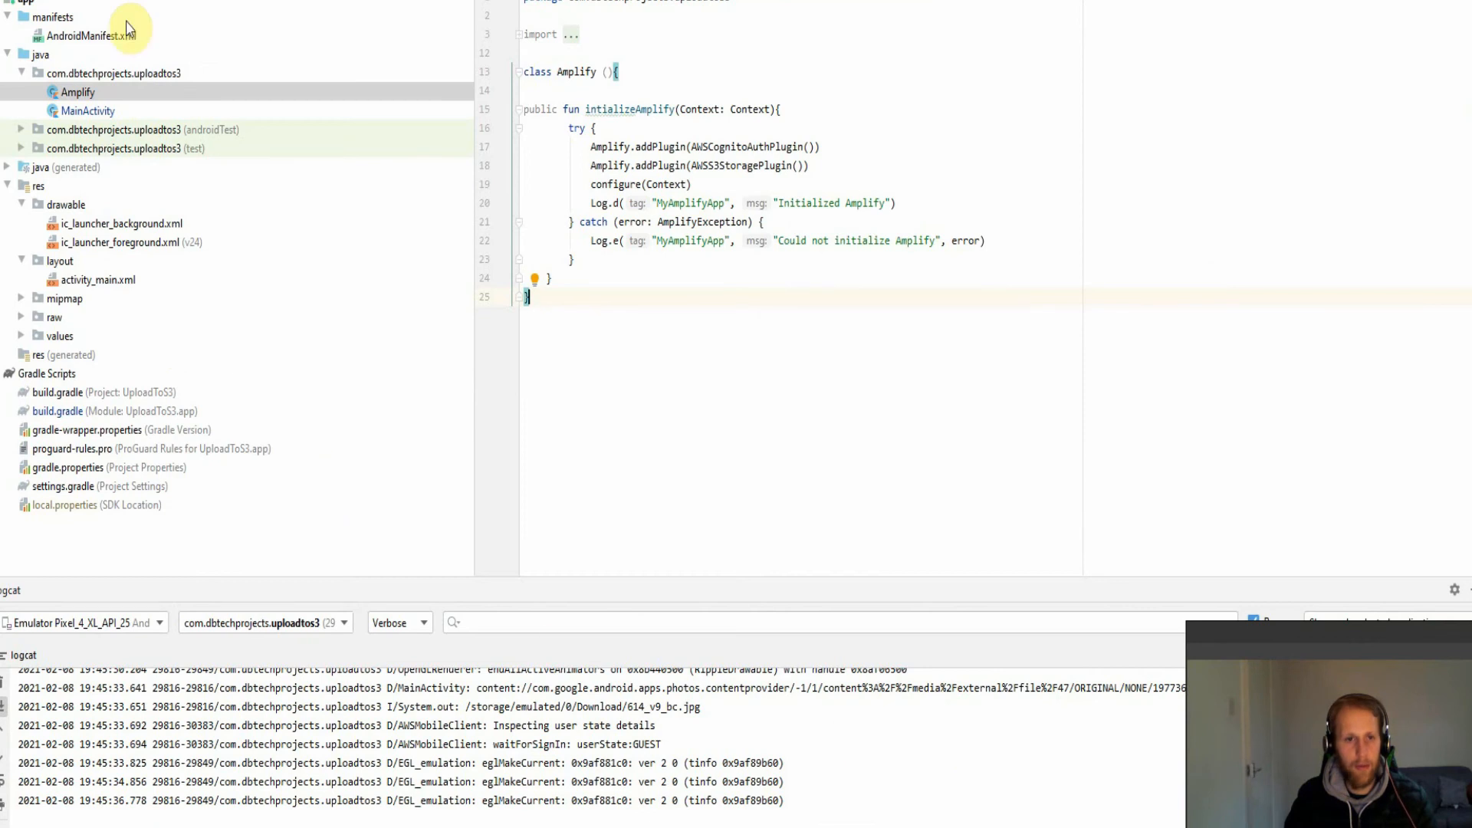
Review the app build.gradle's Amplify core, aws-storage-s3 and aws-auth-cognito 1.6.4 dependencies
left_click(58, 411)
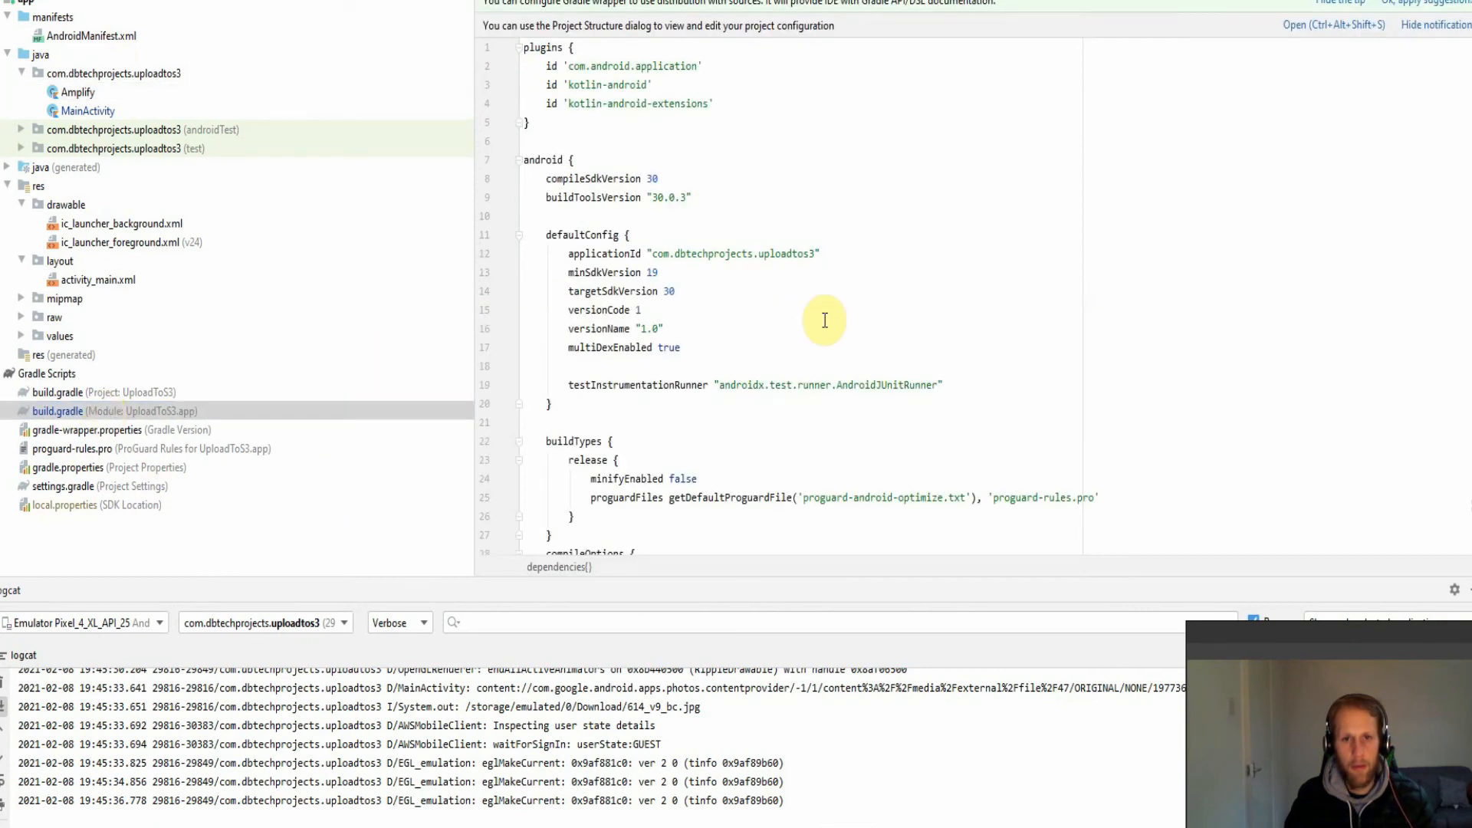
scroll("down", 3)
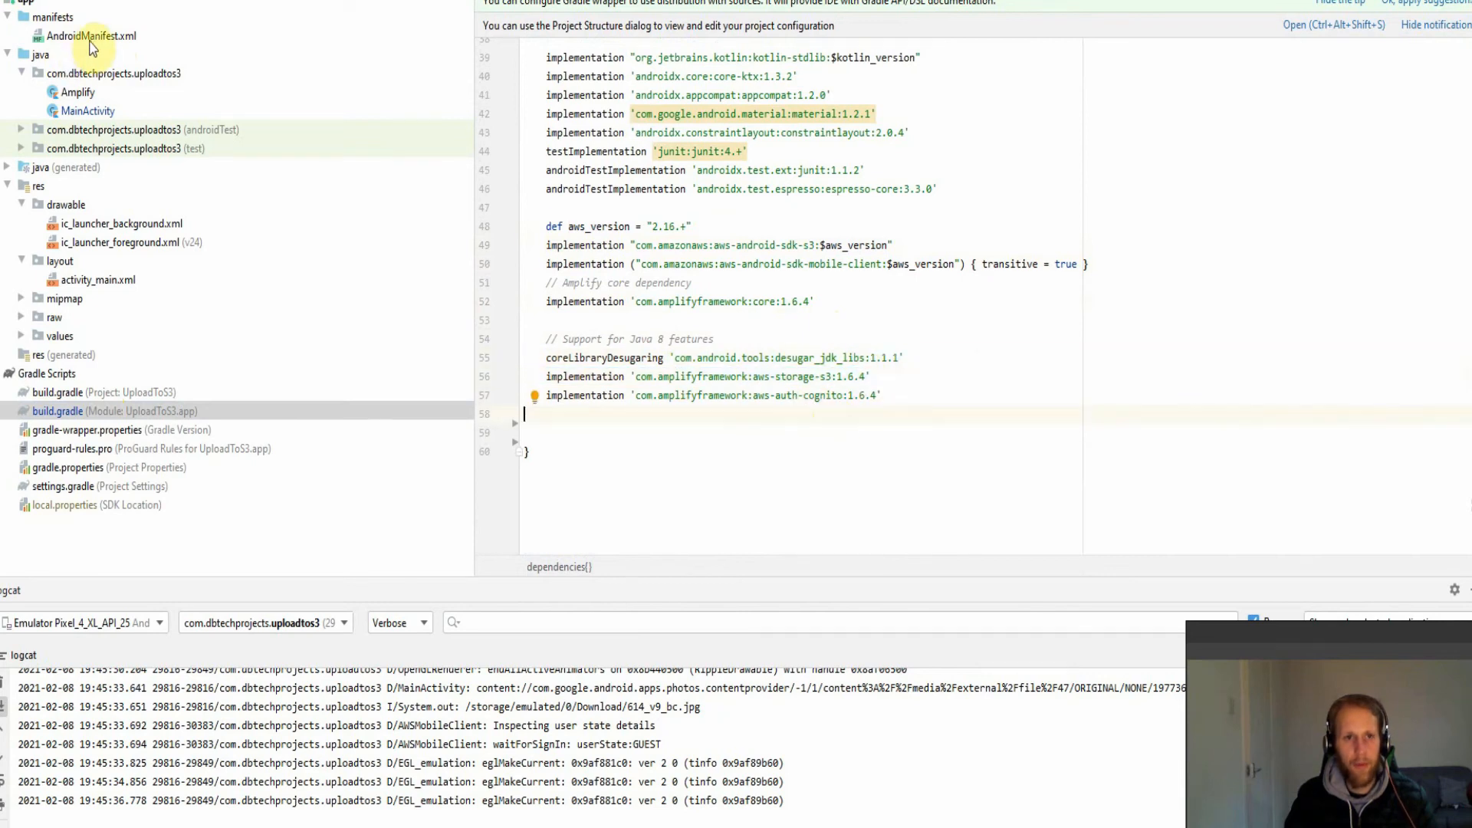
left_click(92, 35)
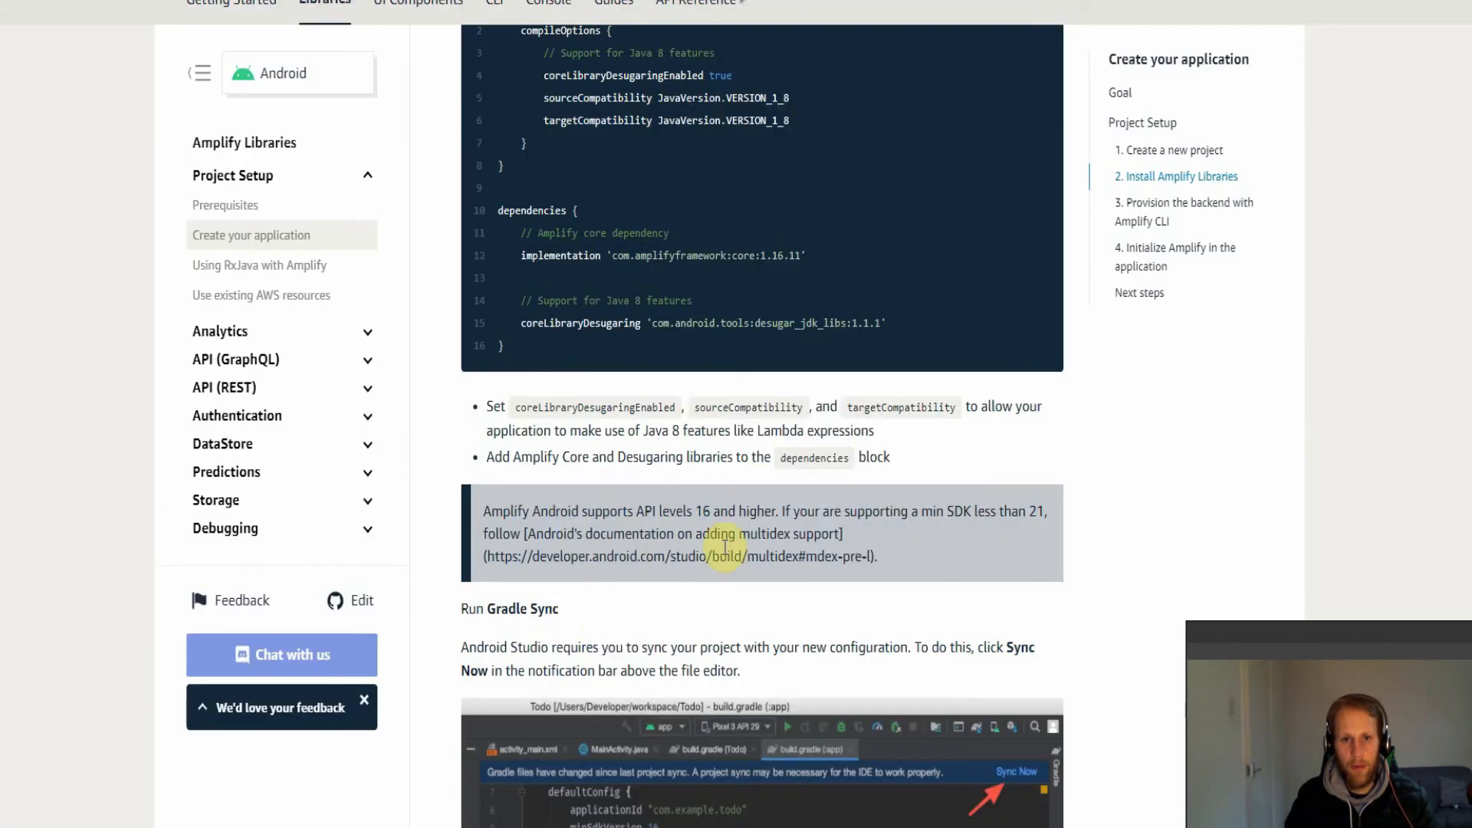
Bring the docs' section 3 with the amplify init command into view
scroll("down", 3)
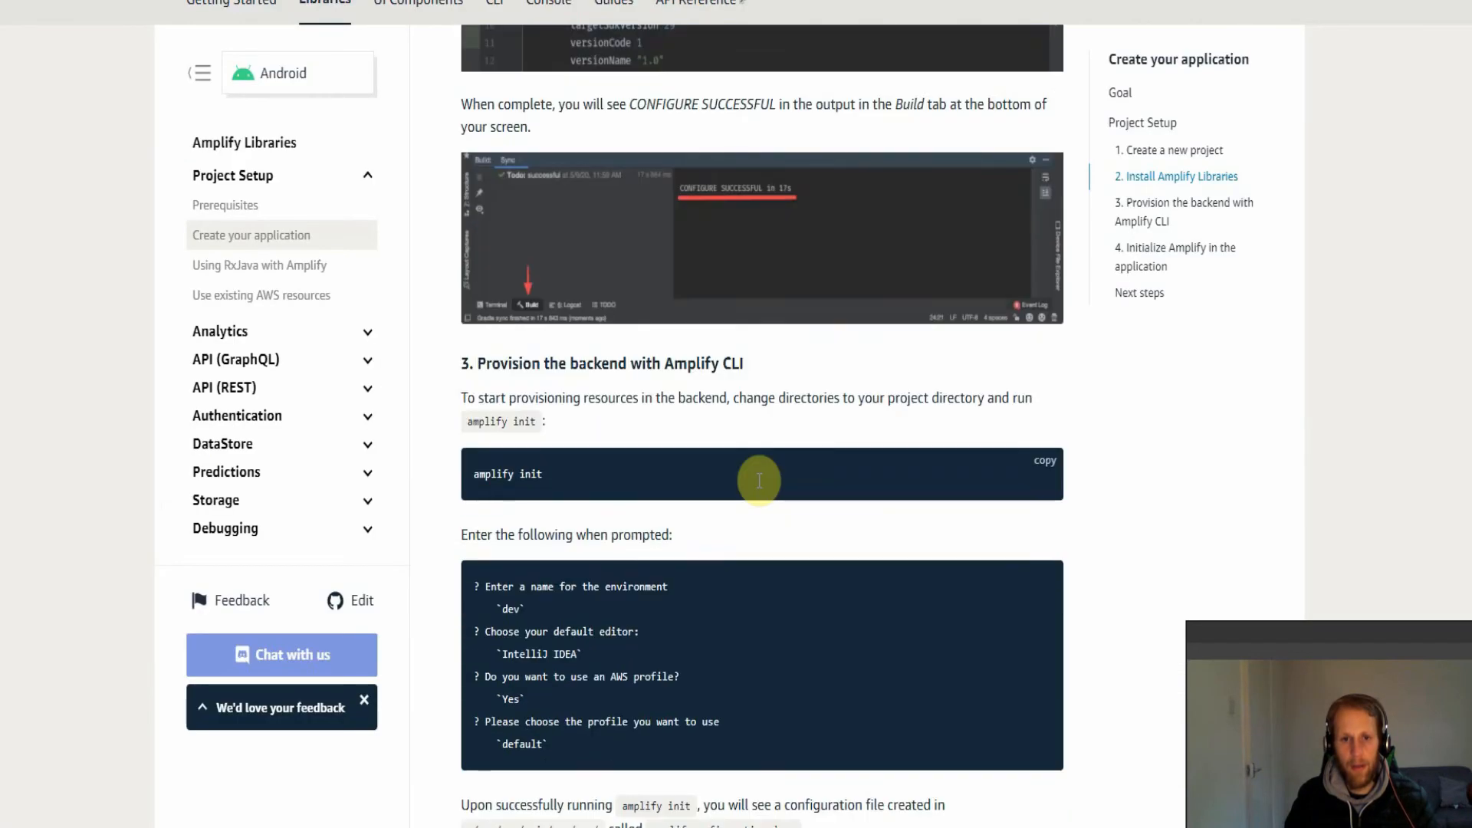
scroll("down", 3)
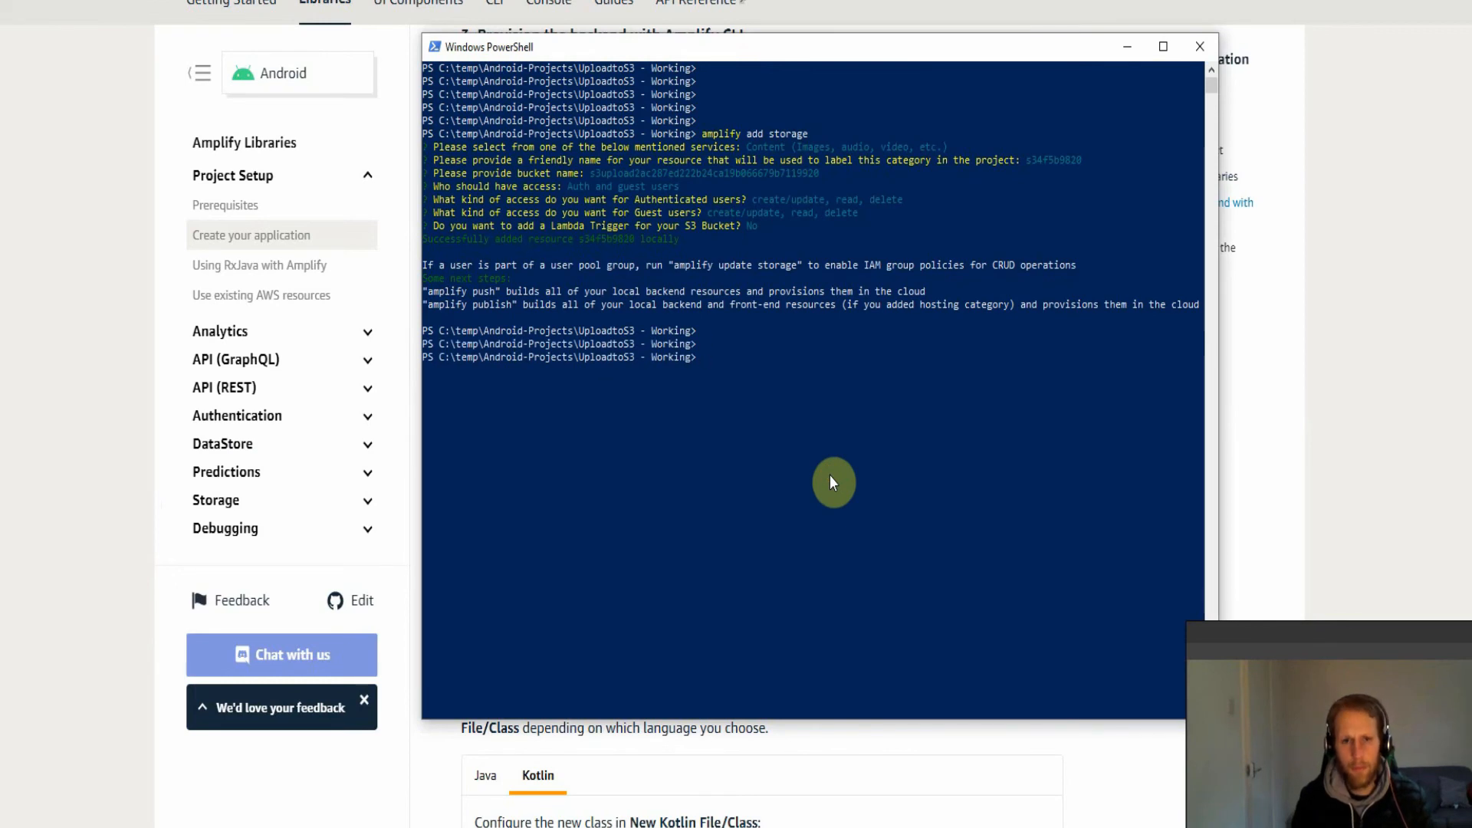
Run amplify init, declining the existing environment and naming the new one 'test'
type("amplify i")
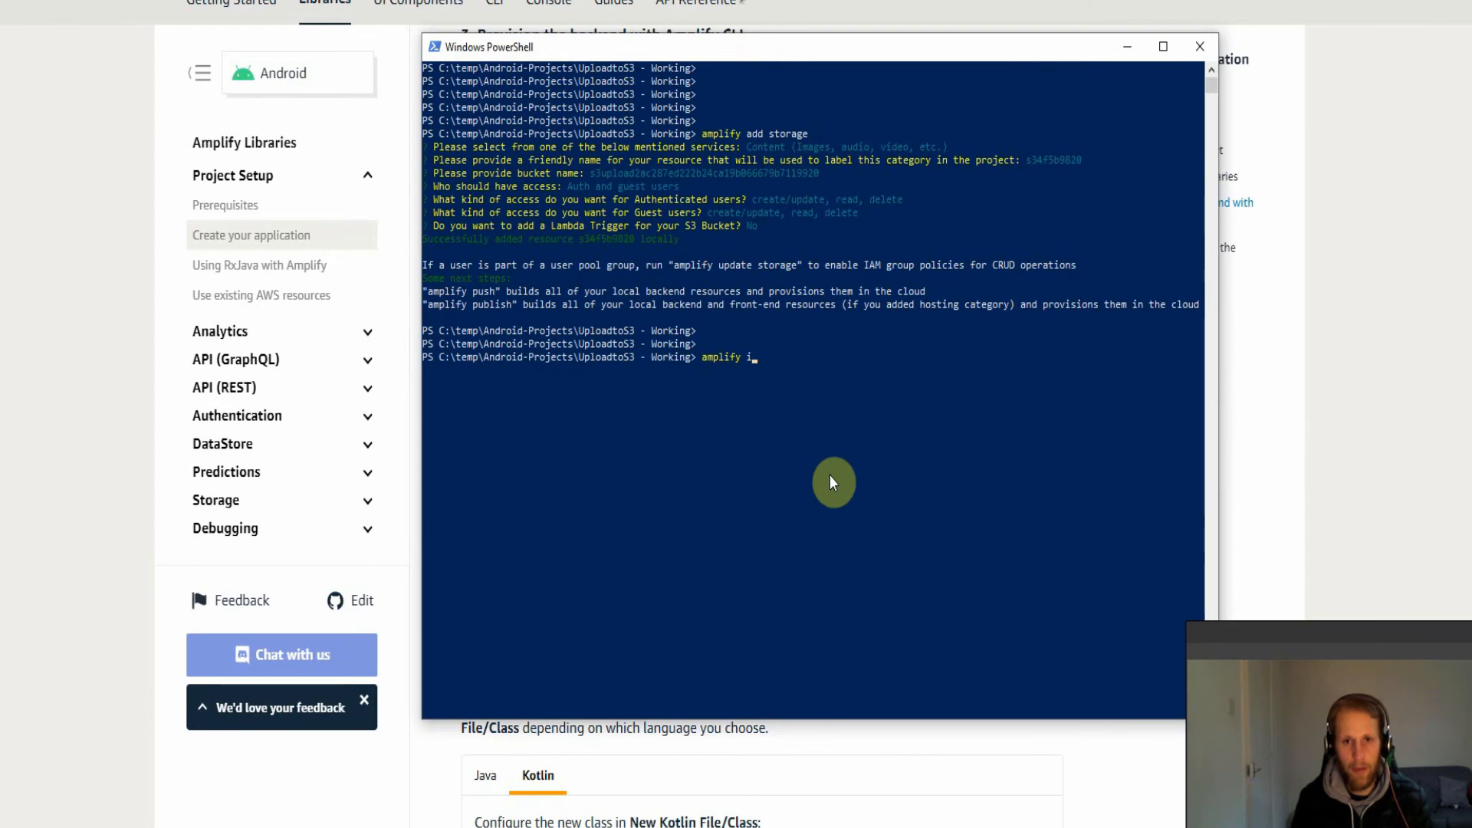
type("nit")
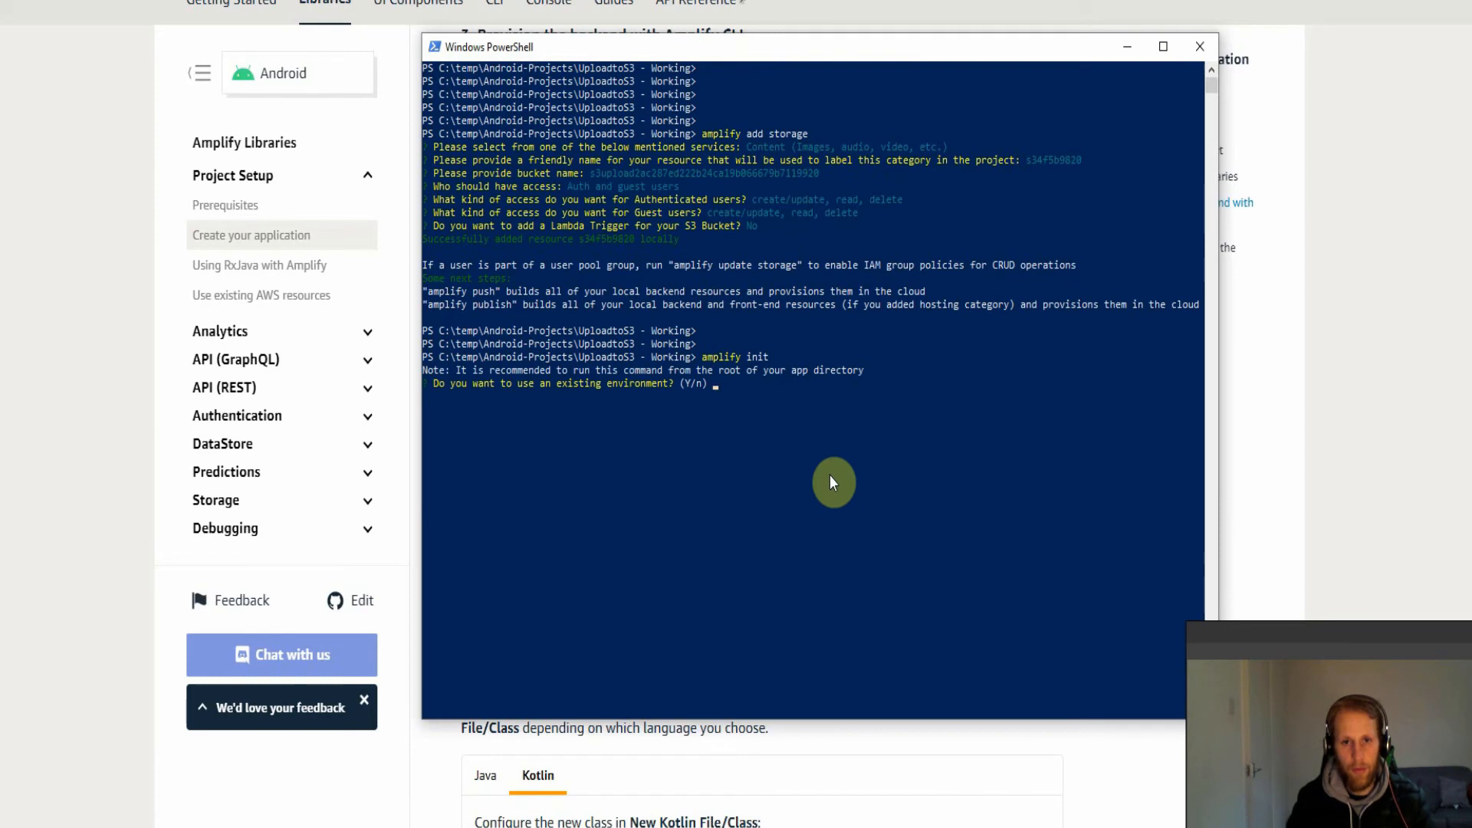
type("n")
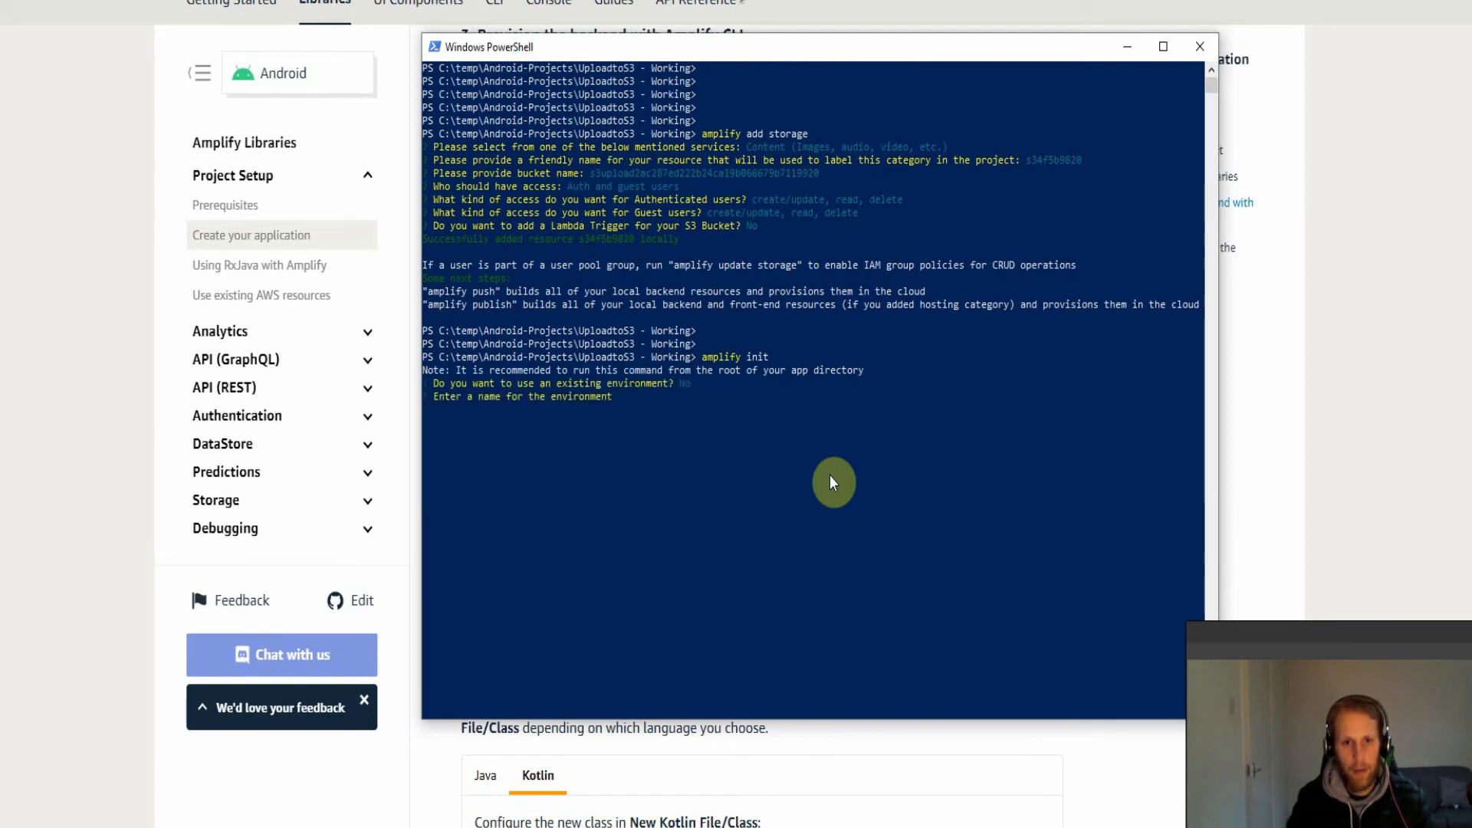
type("test")
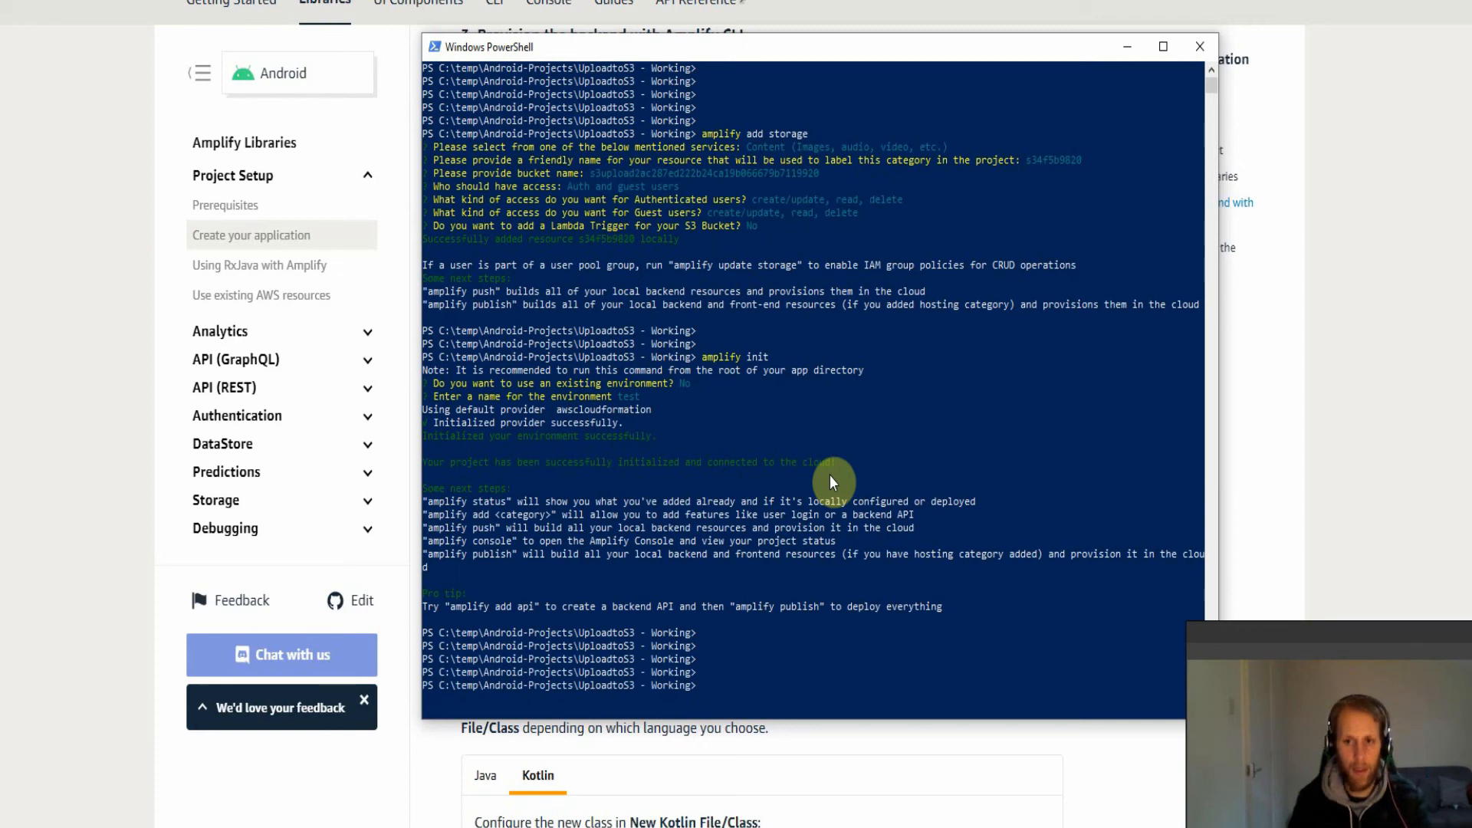
Run amplify add storage, which reports S3 storage is already added
type("a")
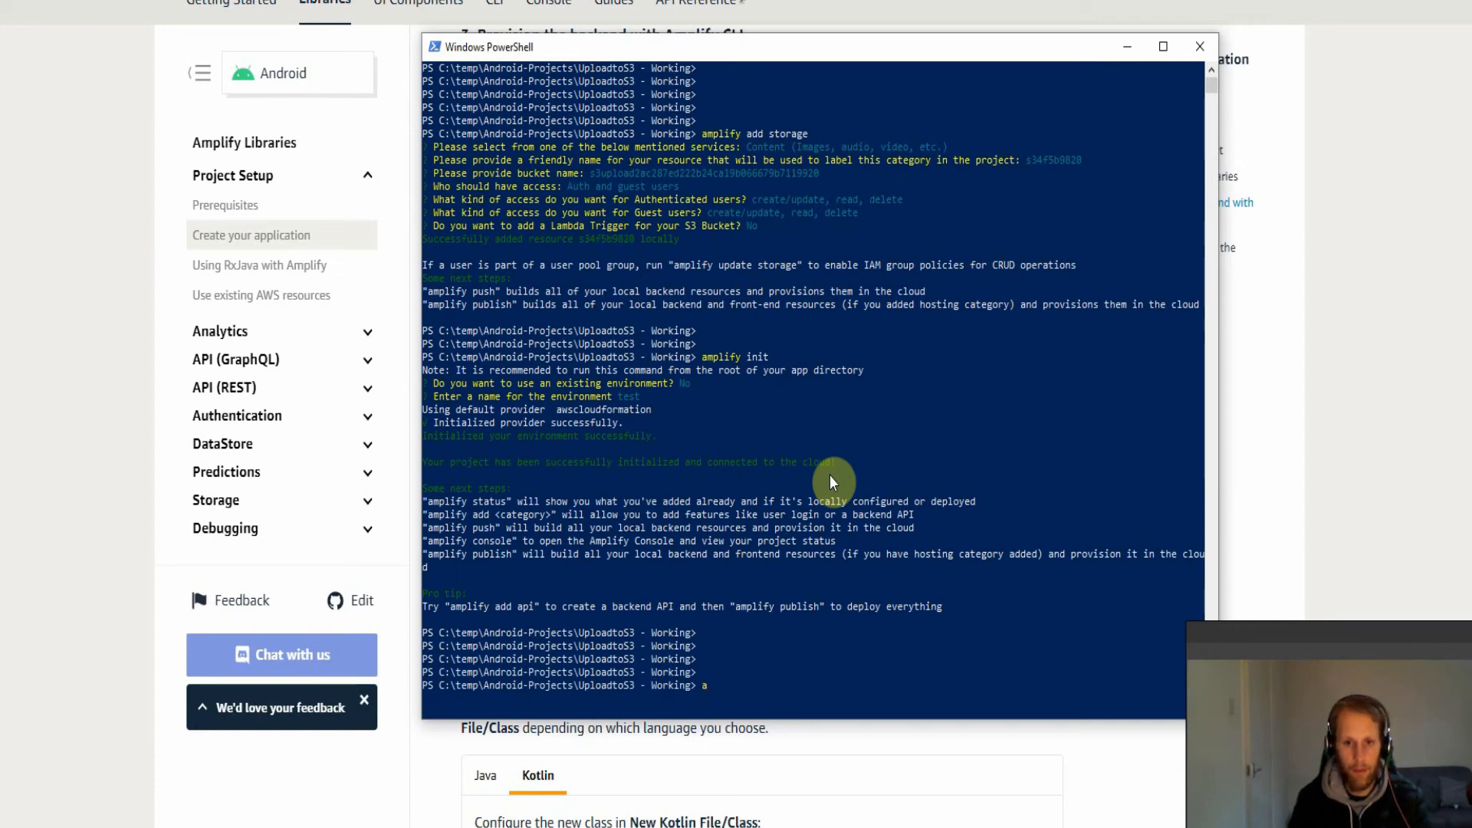
type("mplify")
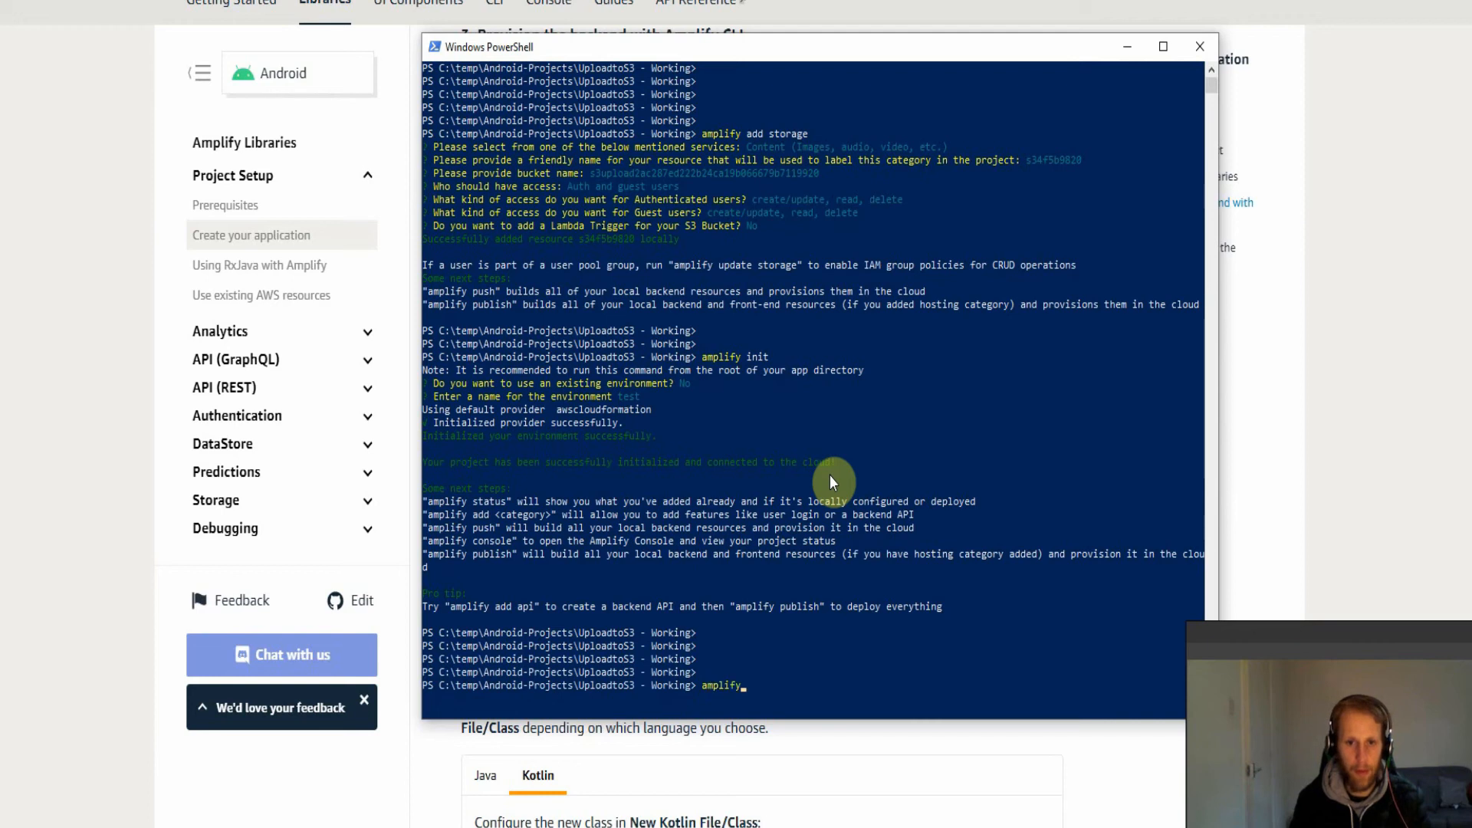
type("add storage")
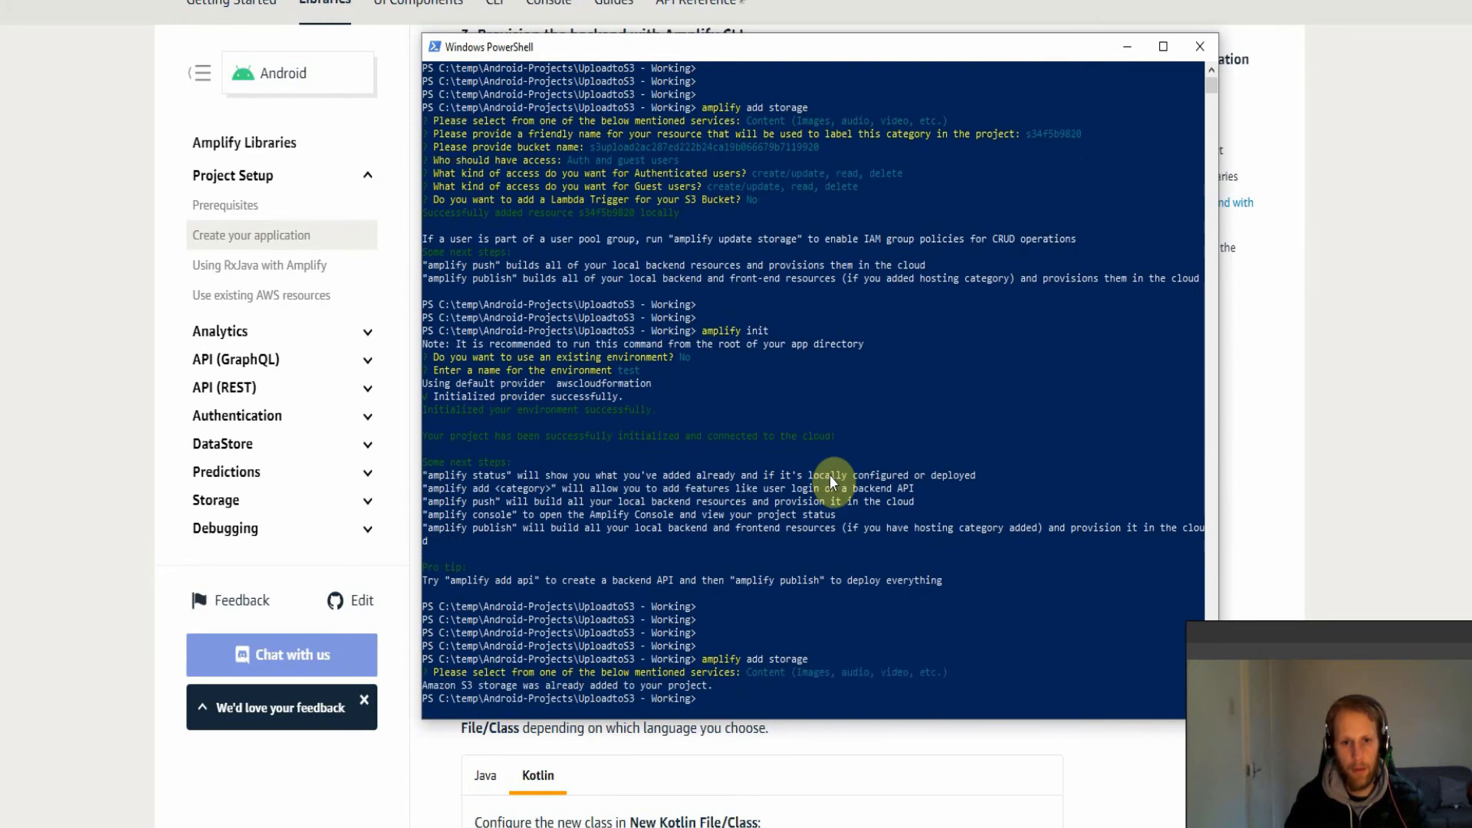
Remove the existing S3 storage resource with amplify remove storage
scroll("down", 3)
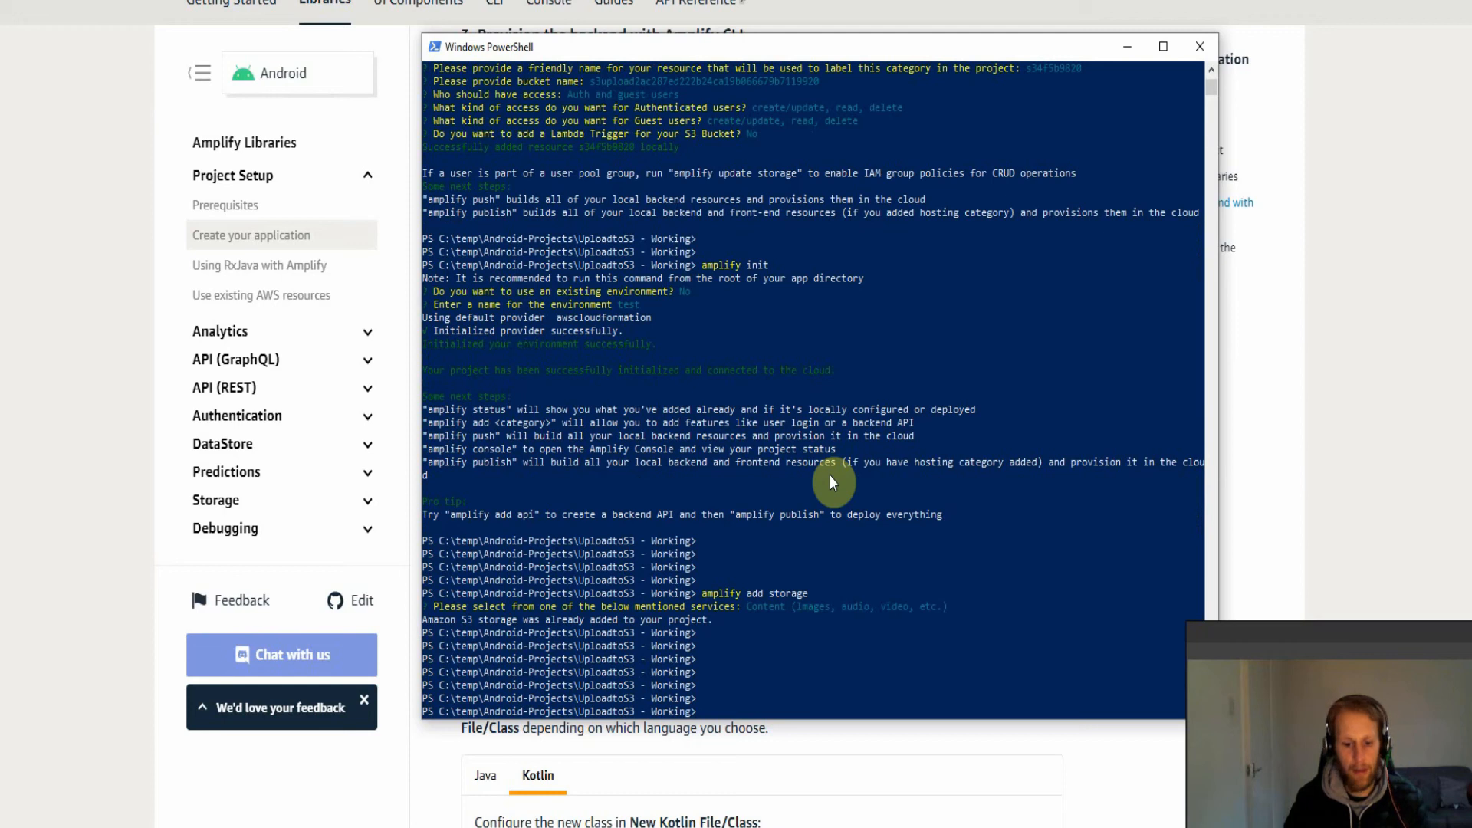
type("amplify remove storage")
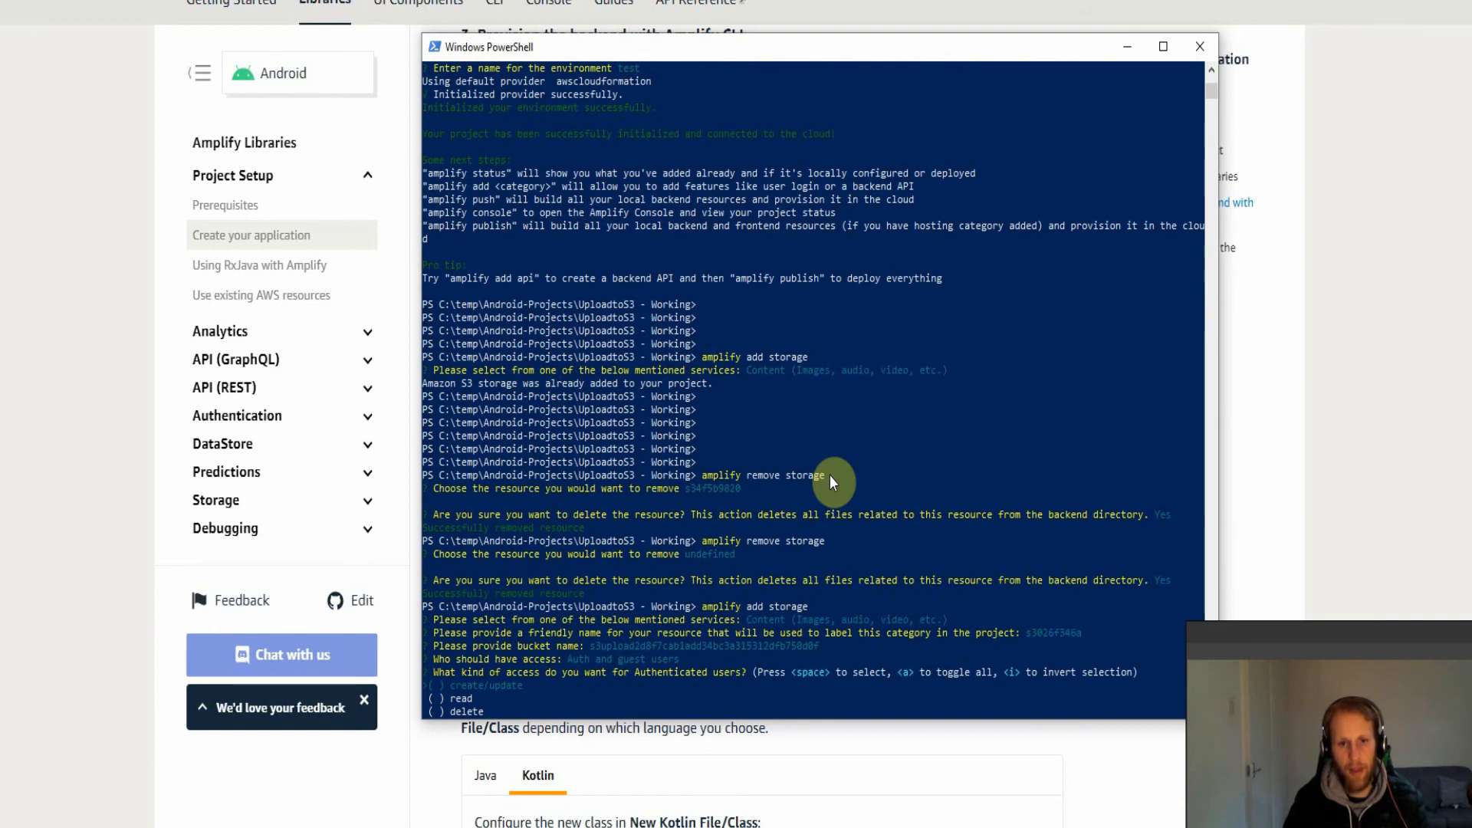
Re-add storage granting authenticated and guest users all access types, with no Lambda trigger
key("space")
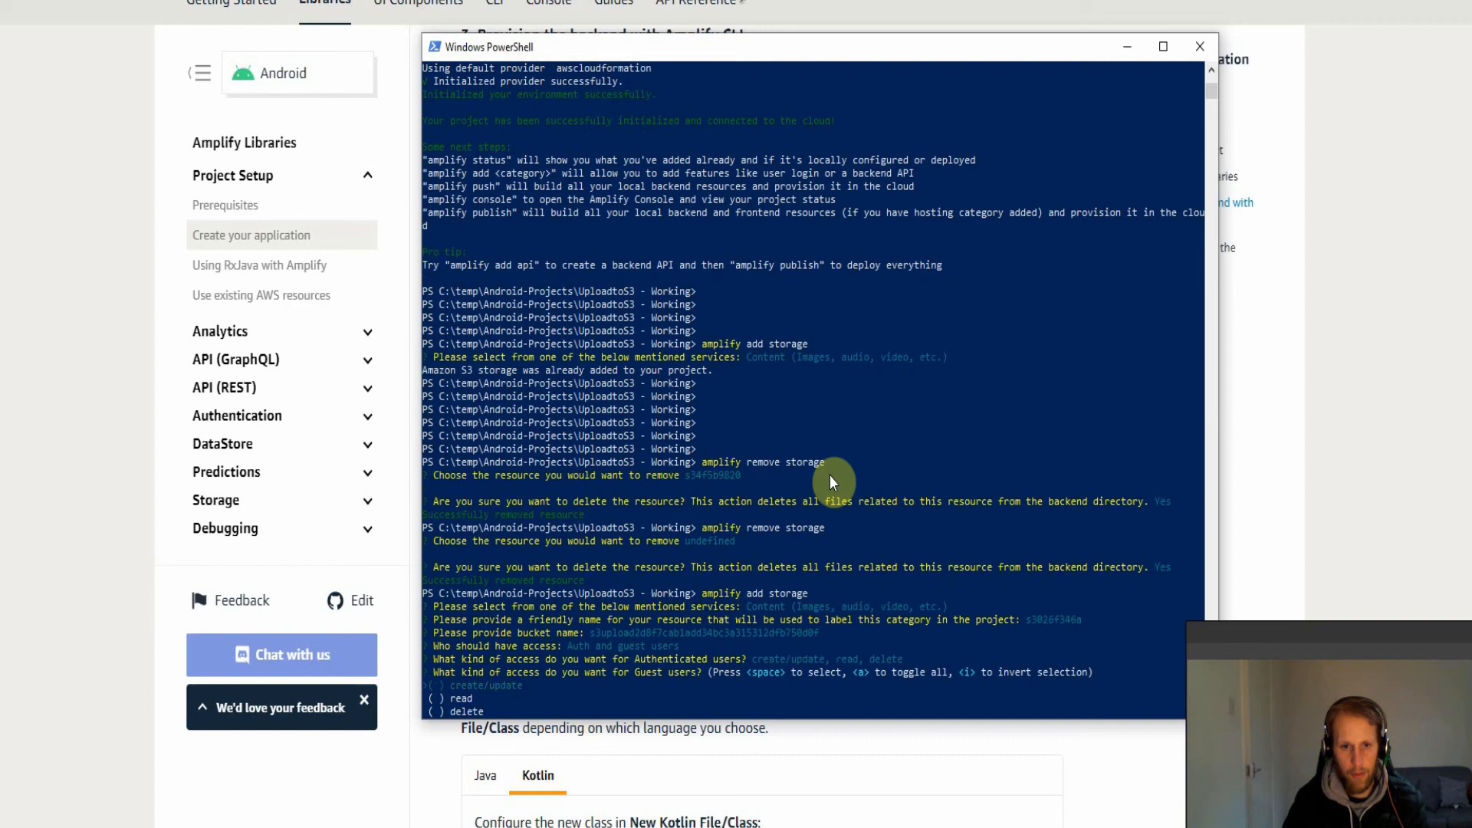
key("space")
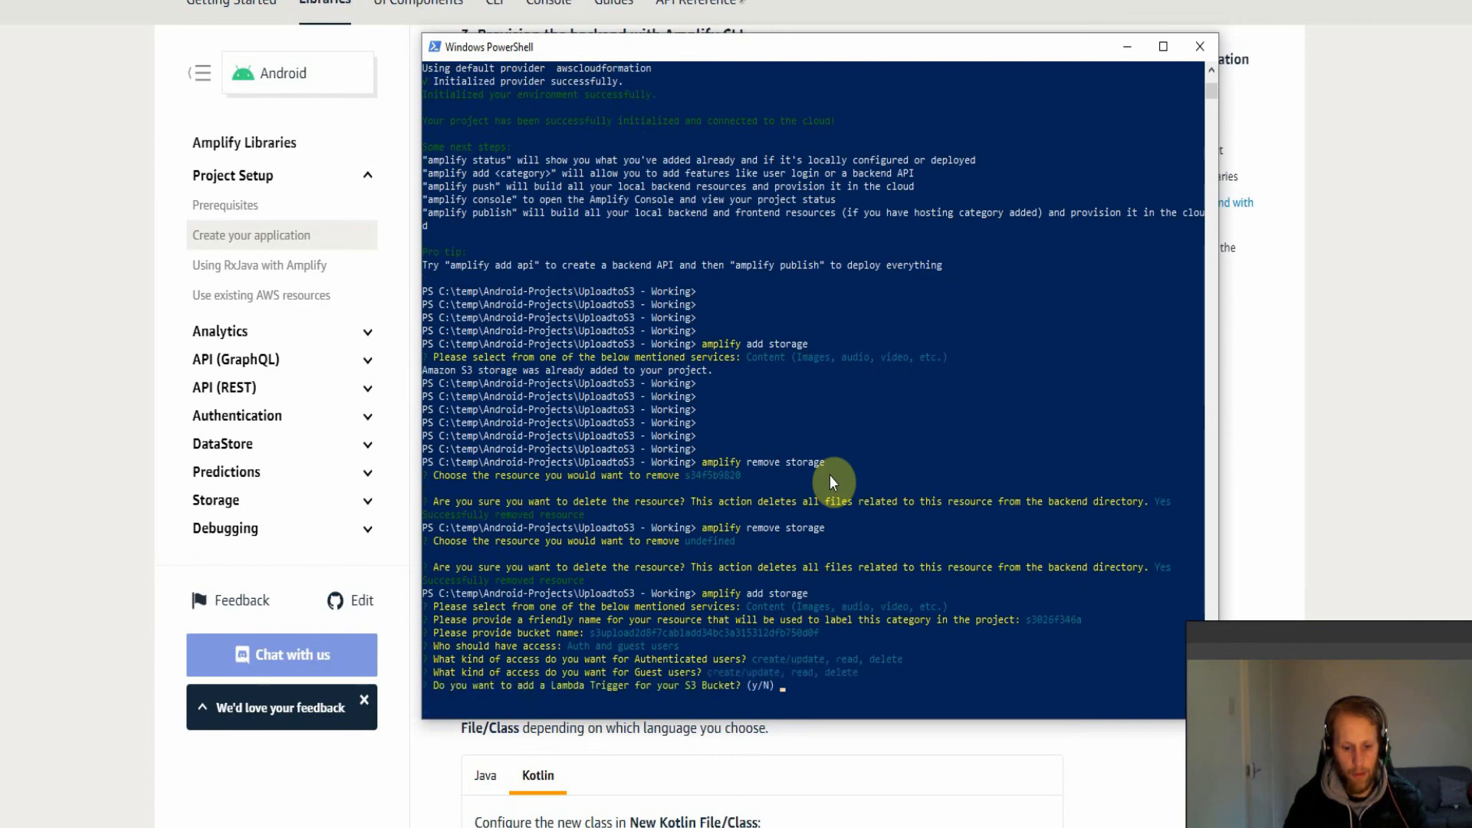
type("No")
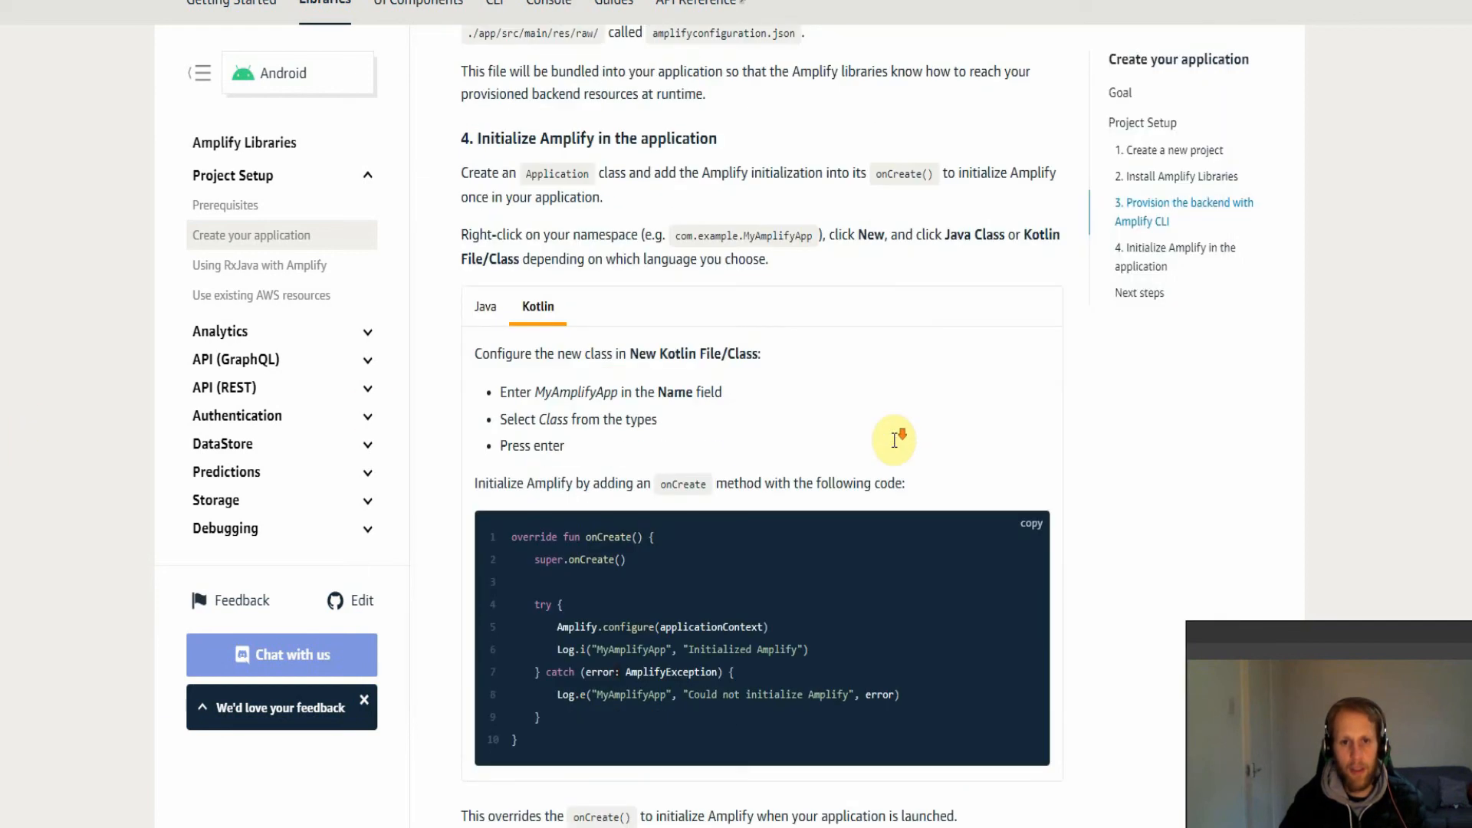
Review the docs' Kotlin Initialize Amplify code alongside the project's Amplify.kt class
scroll("down", 3)
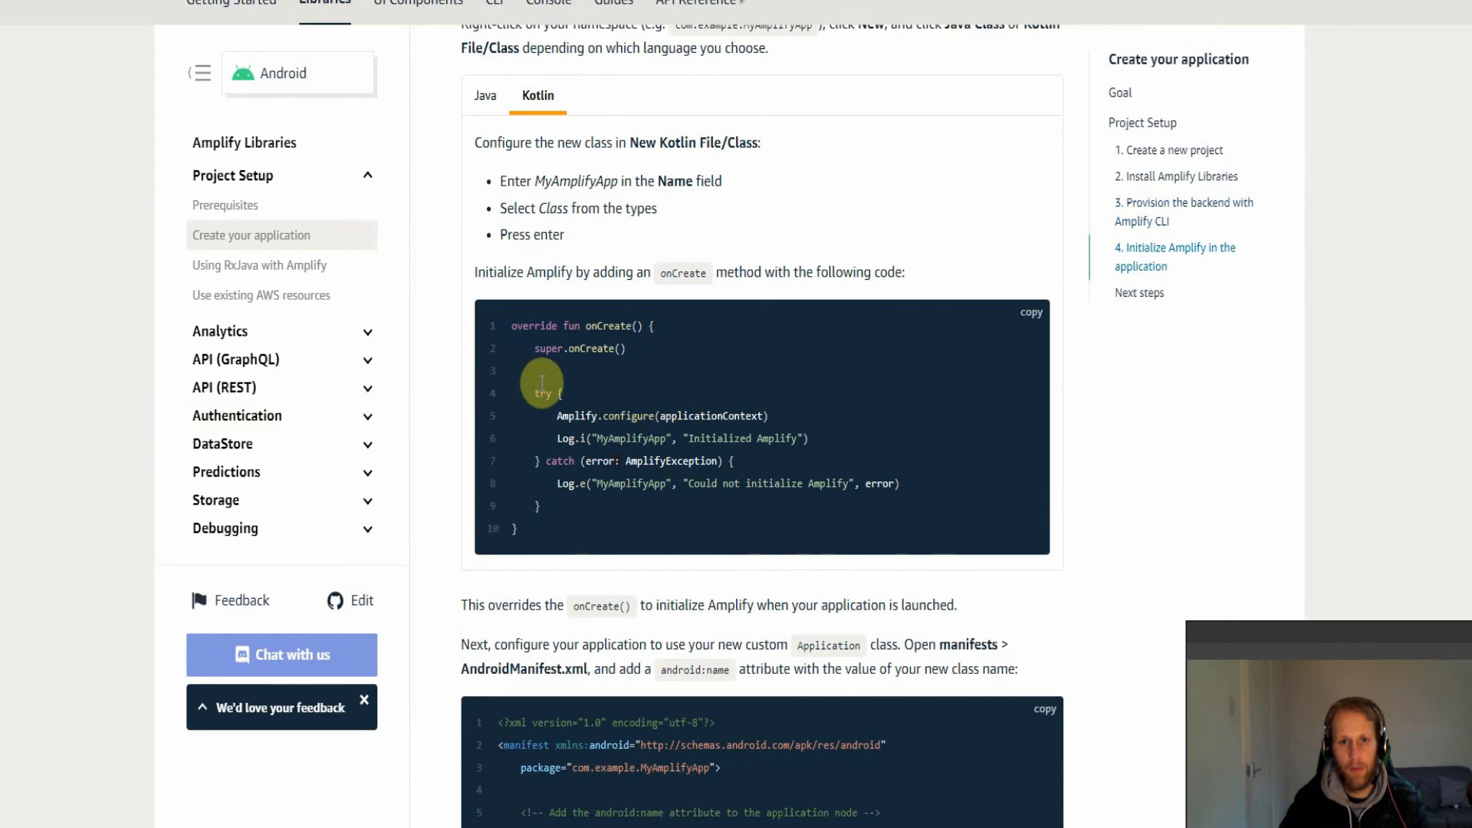
left_click_drag(540, 392, 725, 519)
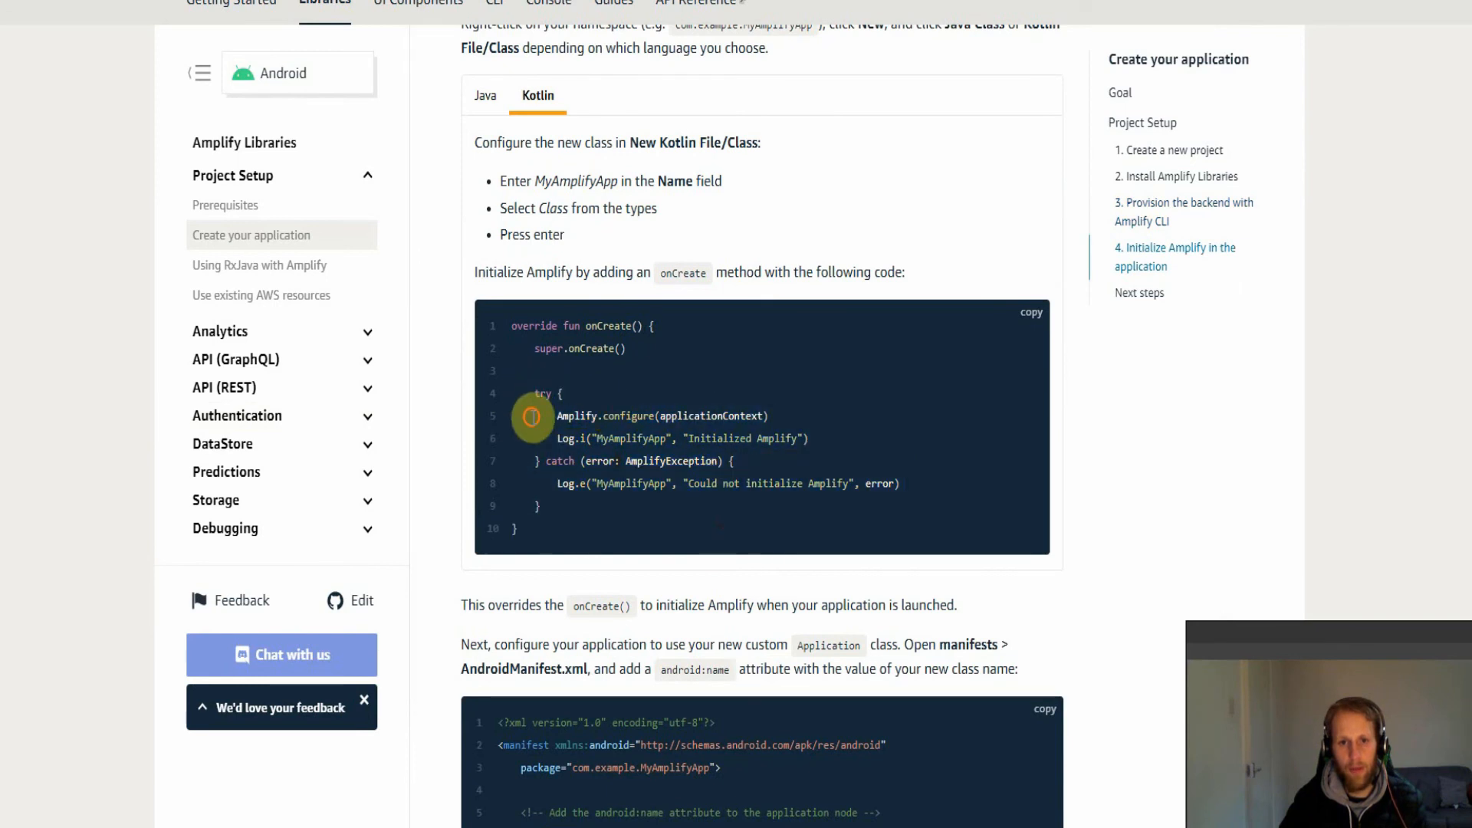
scroll("down", 3)
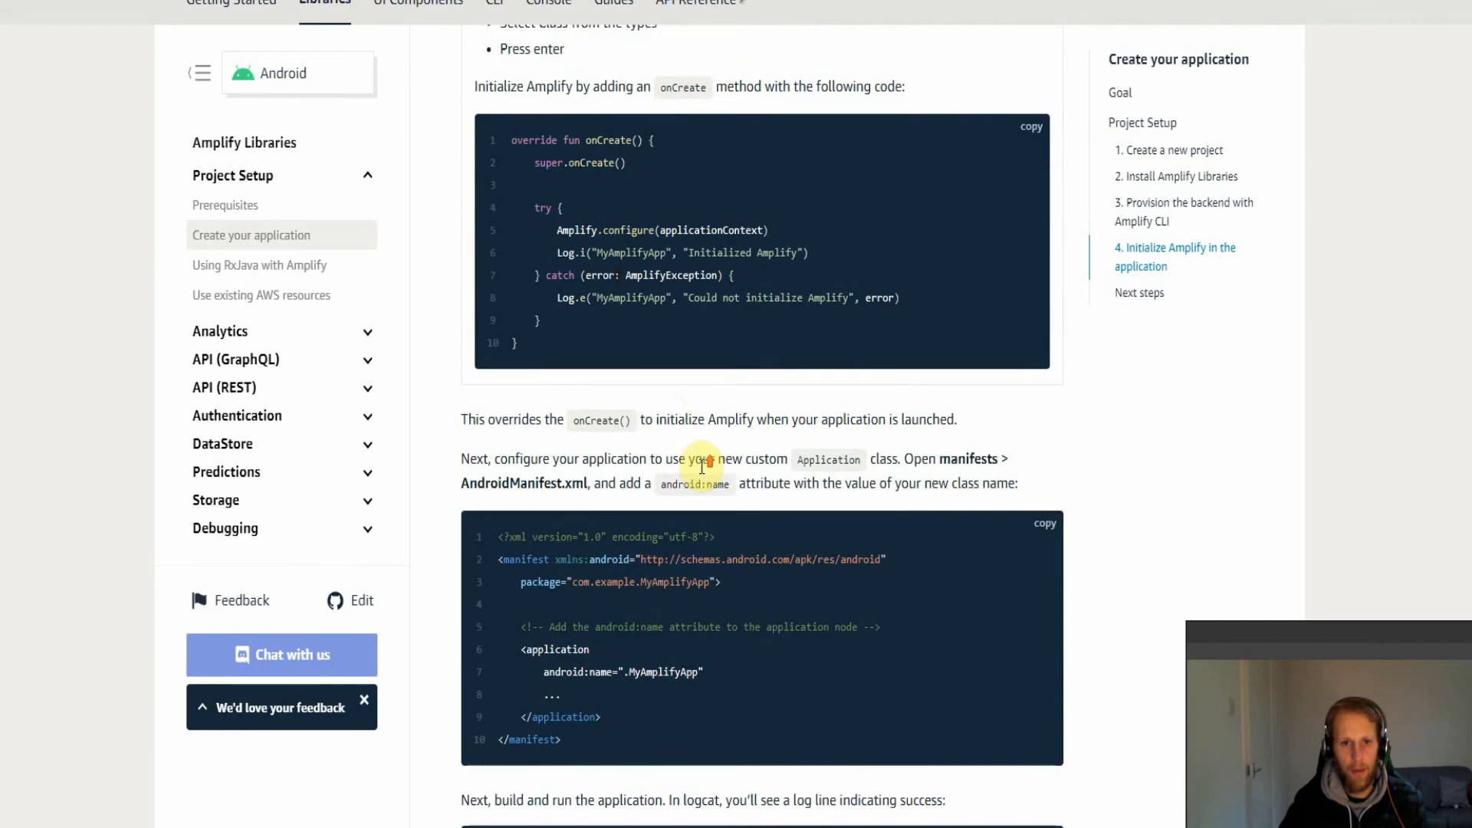
scroll("down", 3)
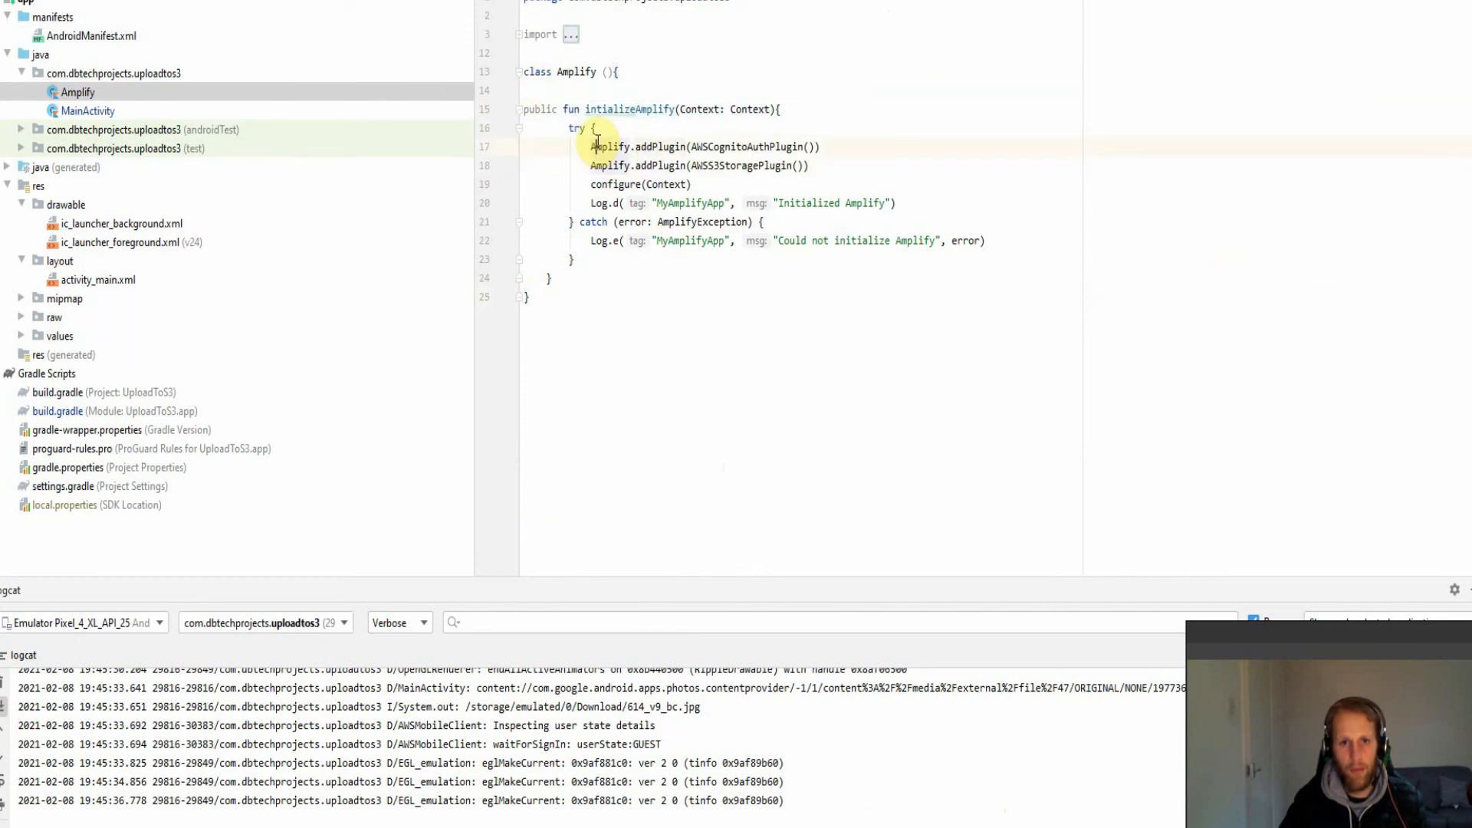
Highlight the configure(Context) call in Amplify.kt, then view MainActivity's onCreate calling initializeAmplify
left_click_drag(594, 147, 824, 165)
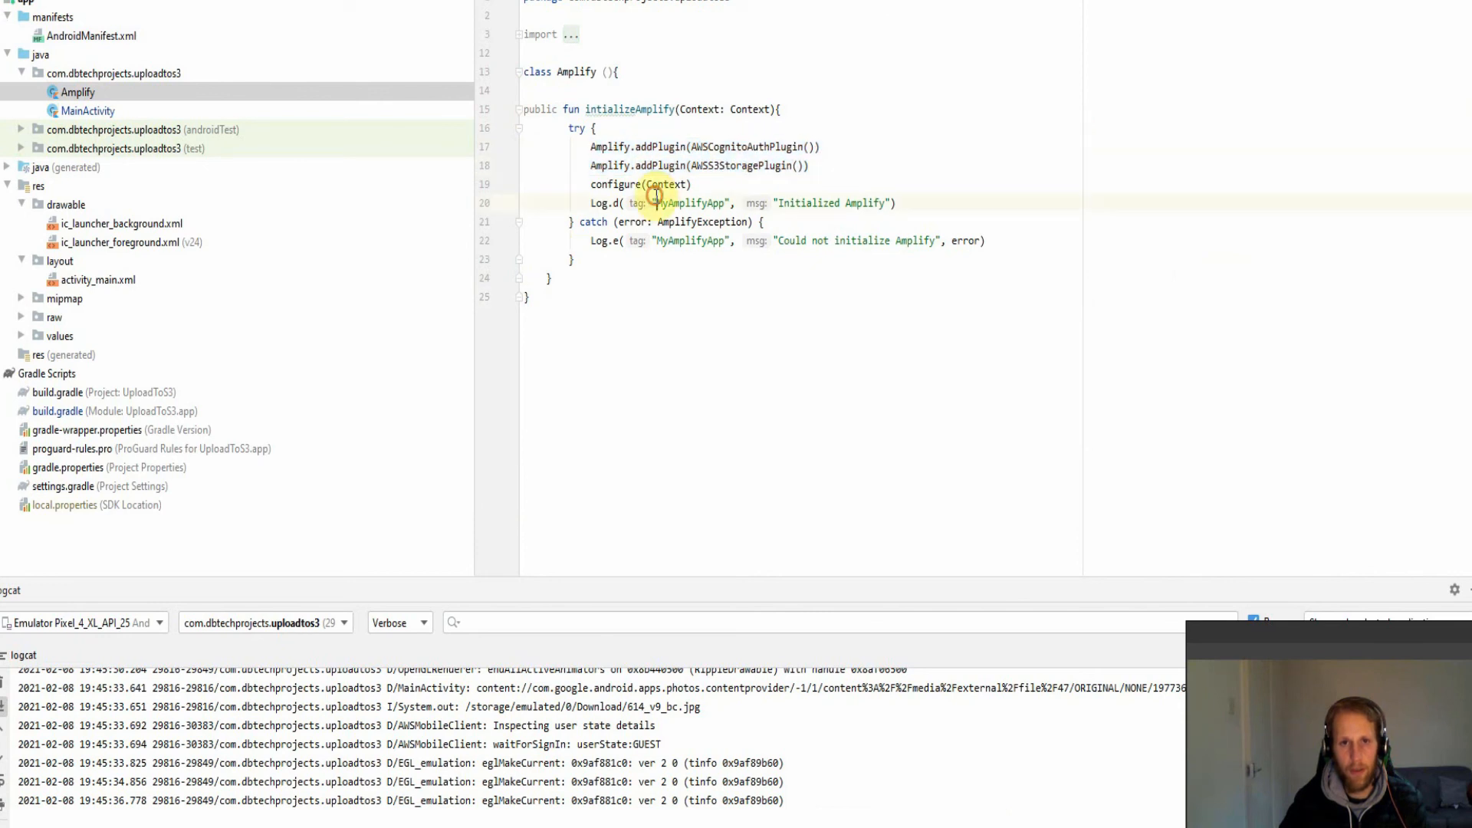
double_click(640, 184)
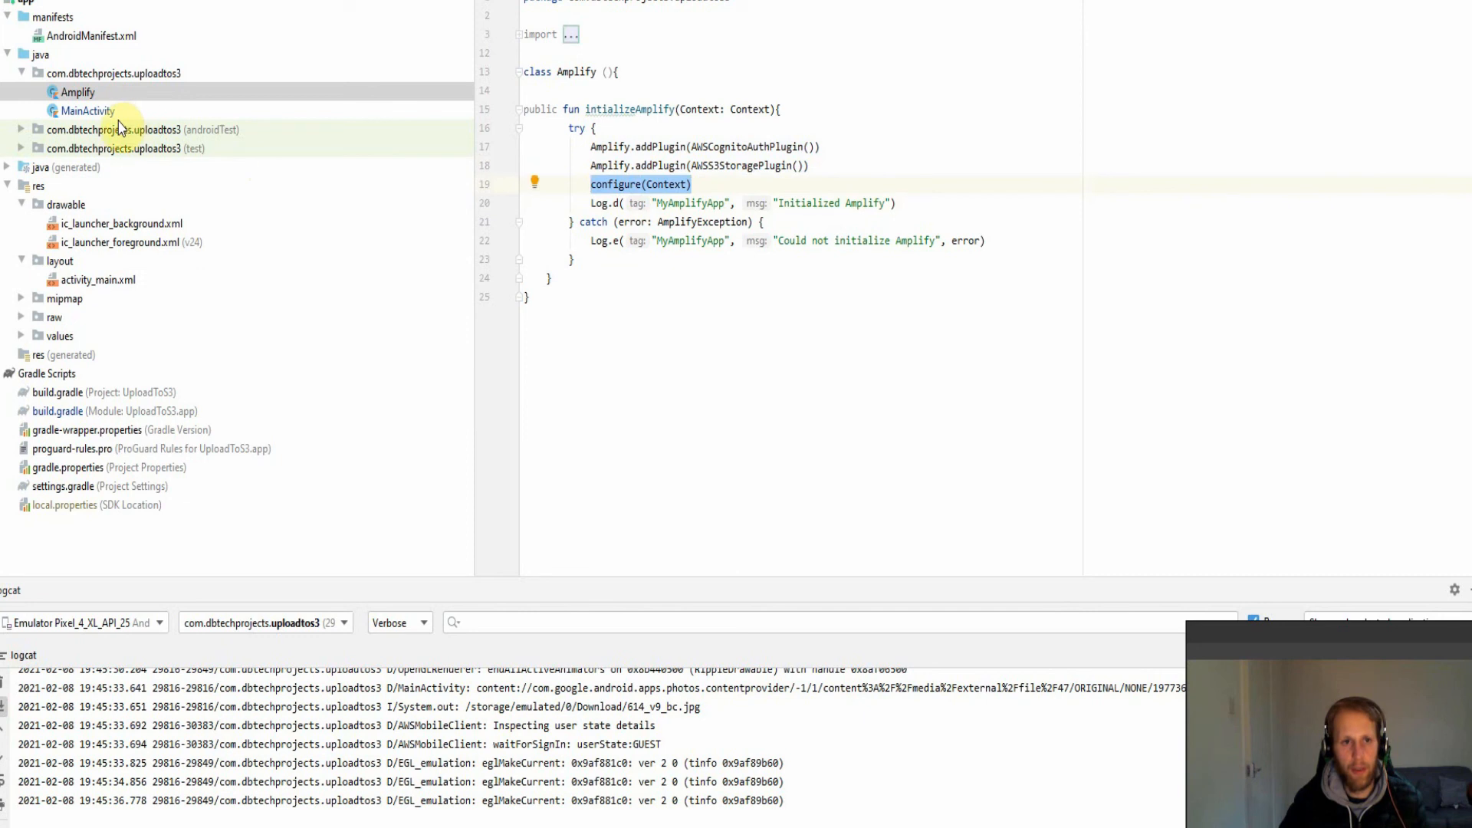
left_click(88, 111)
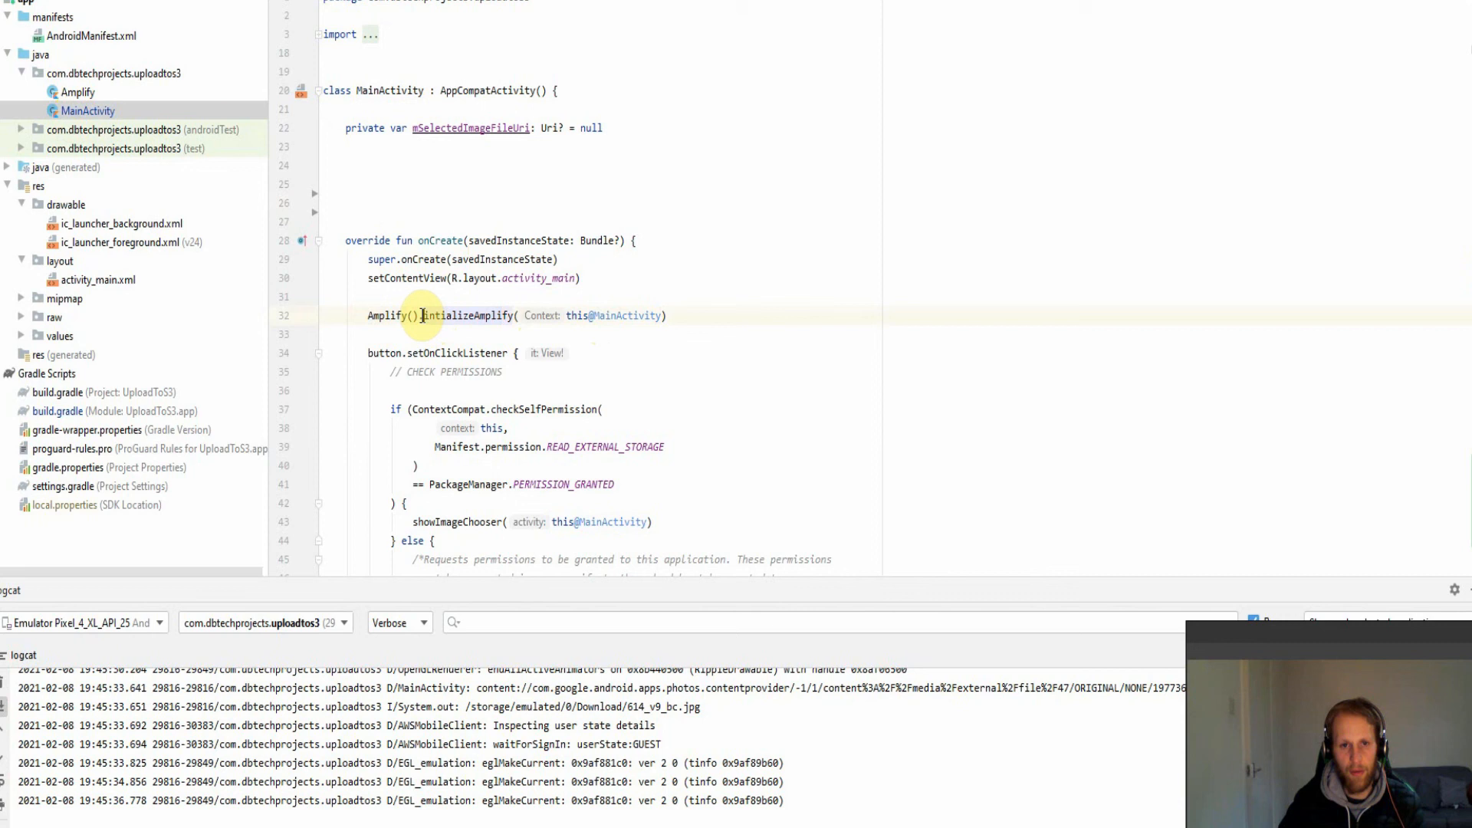
double_click(467, 315)
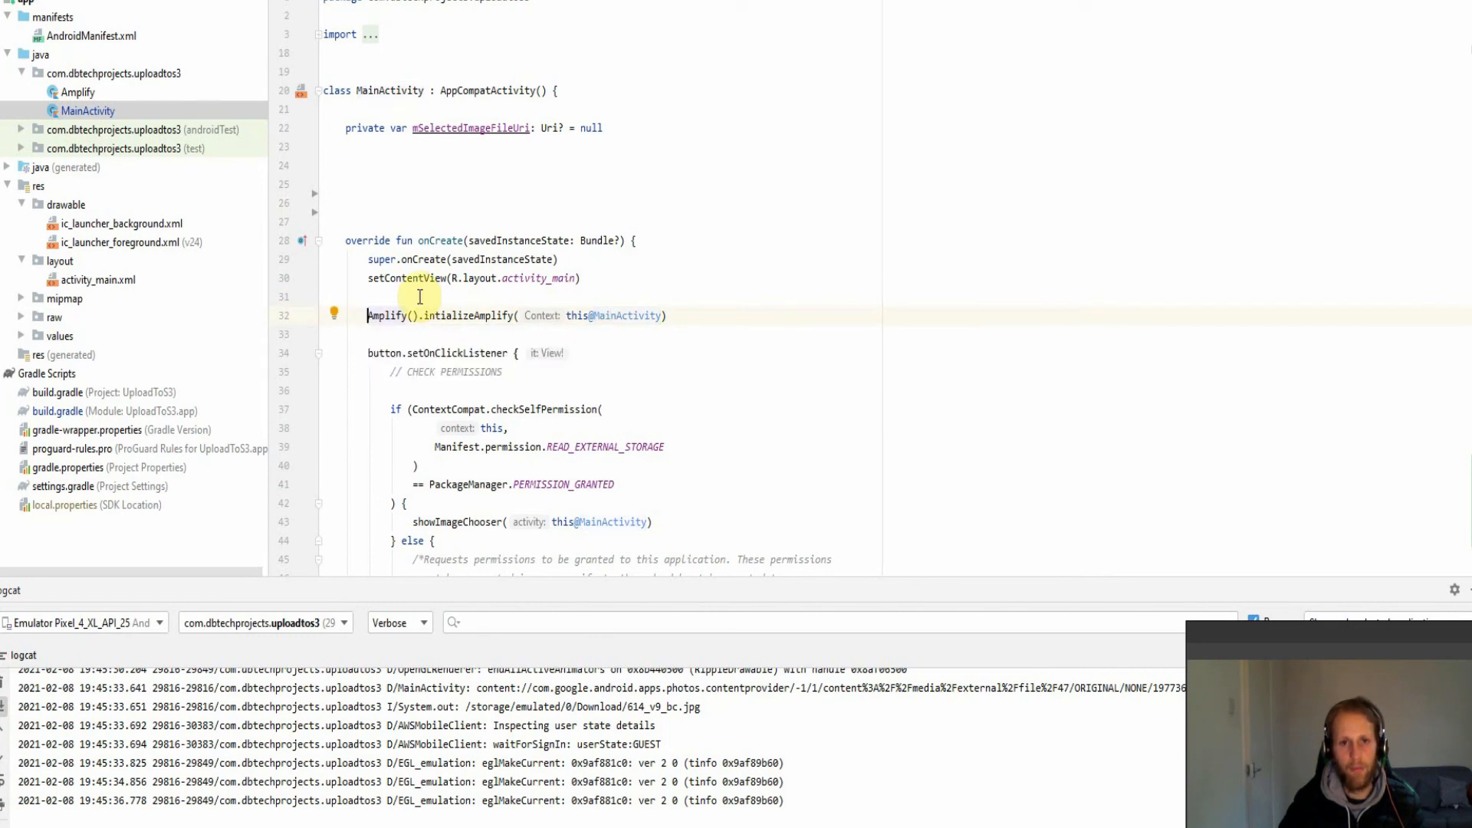
scroll("down", 3)
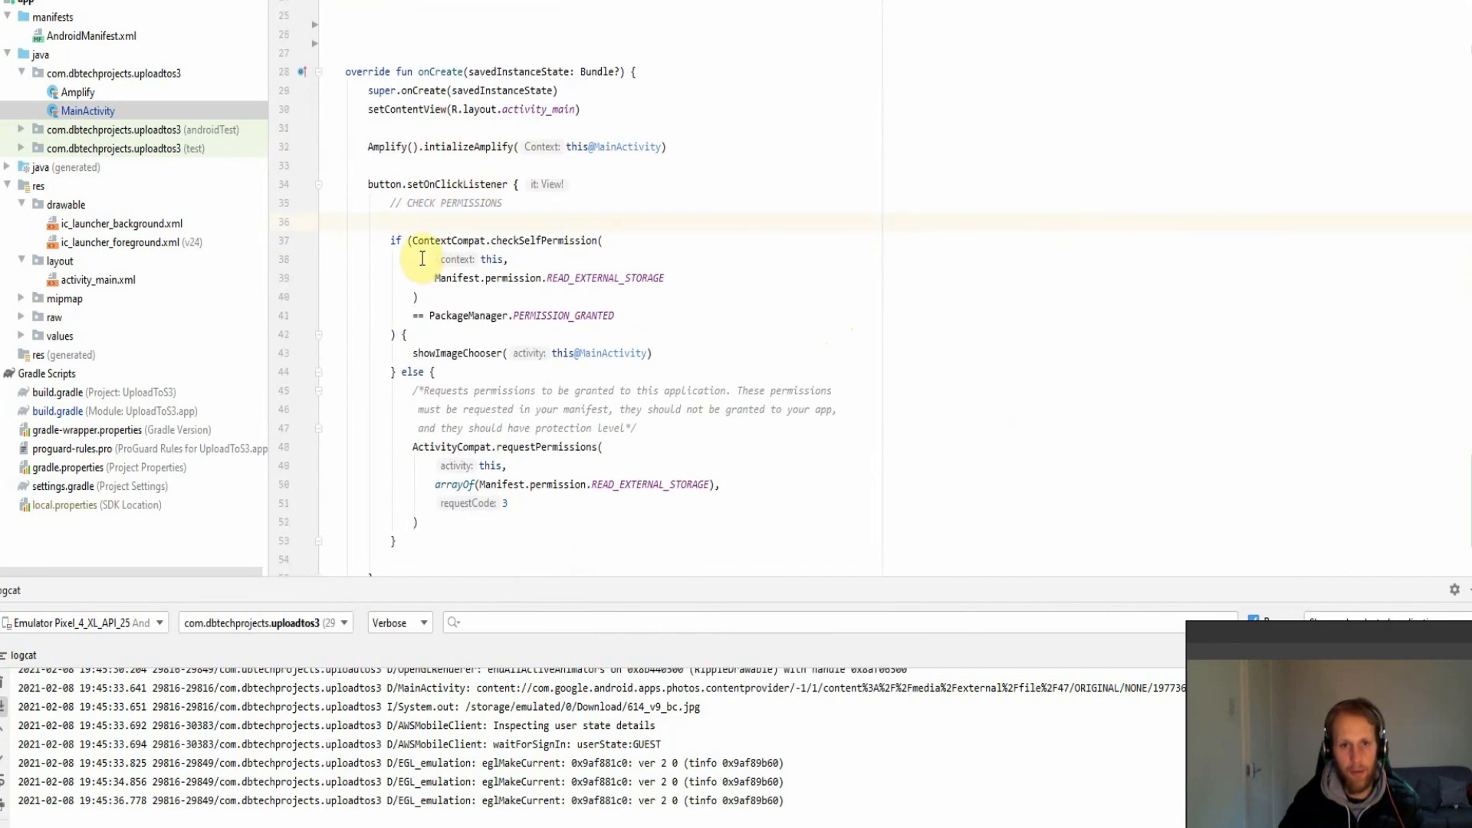
left_click_drag(422, 259, 644, 315)
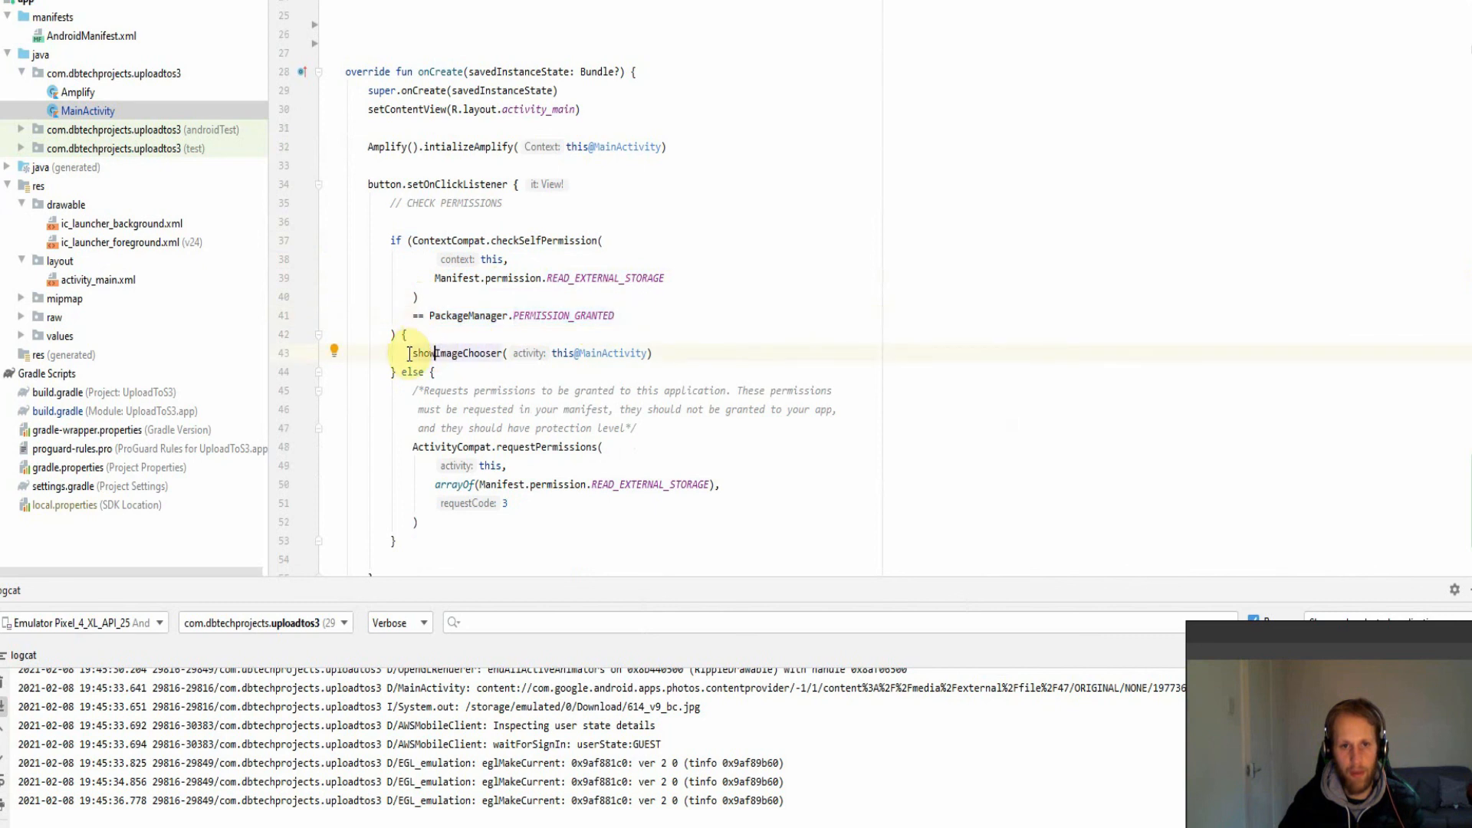
left_click_drag(414, 353, 648, 353)
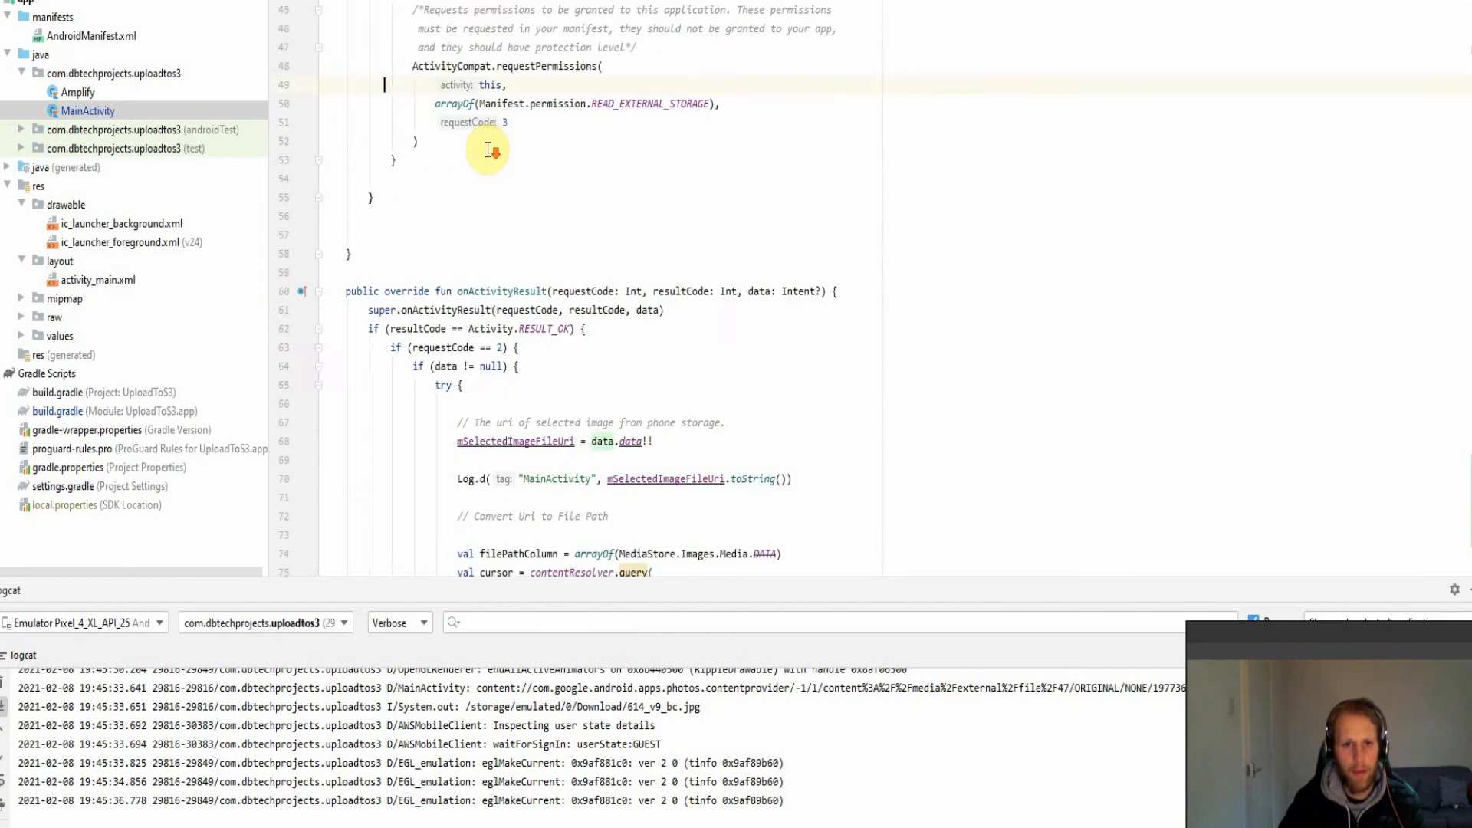
scroll("down", 3)
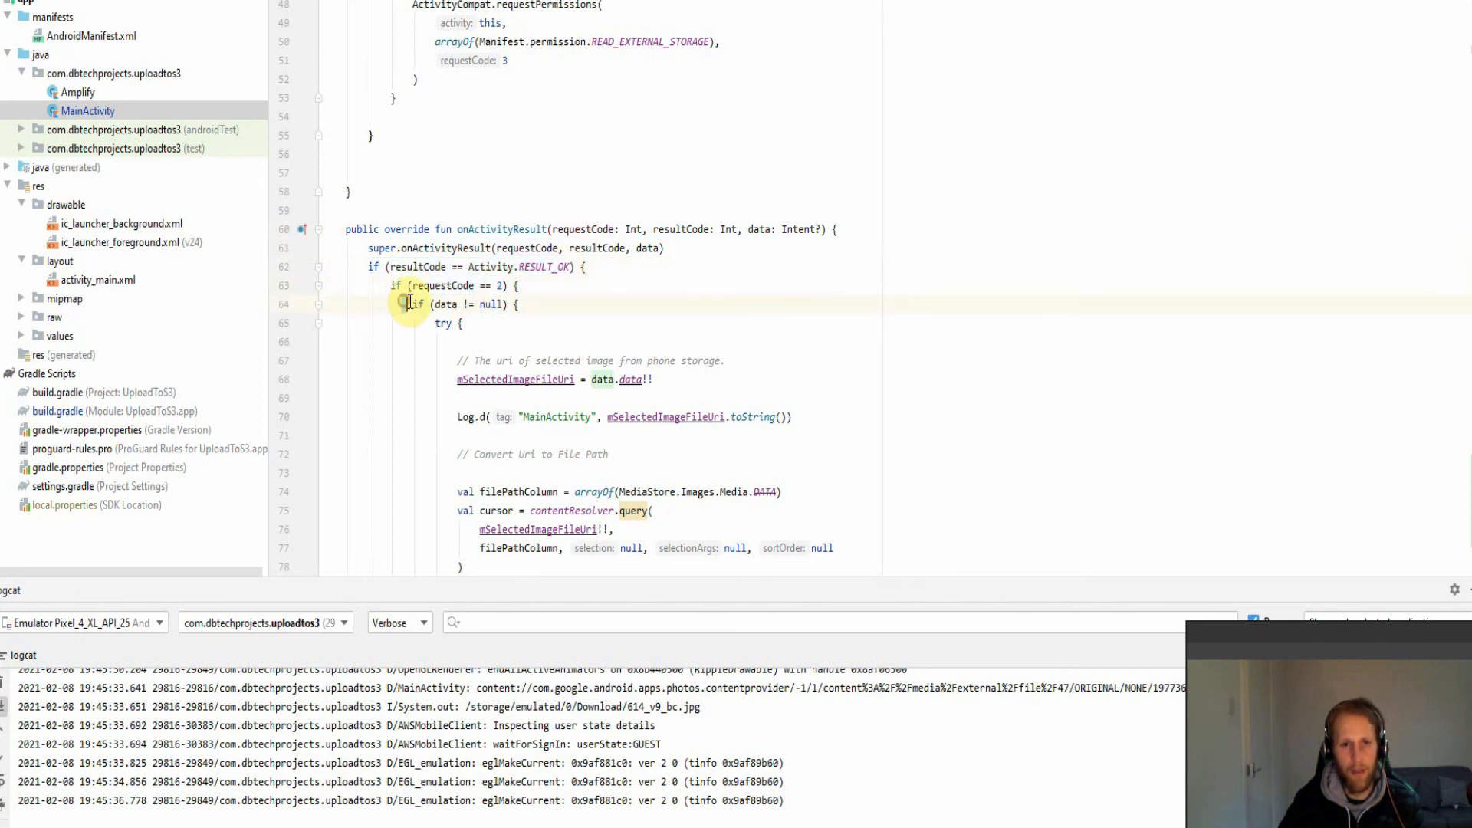
double_click(456, 304)
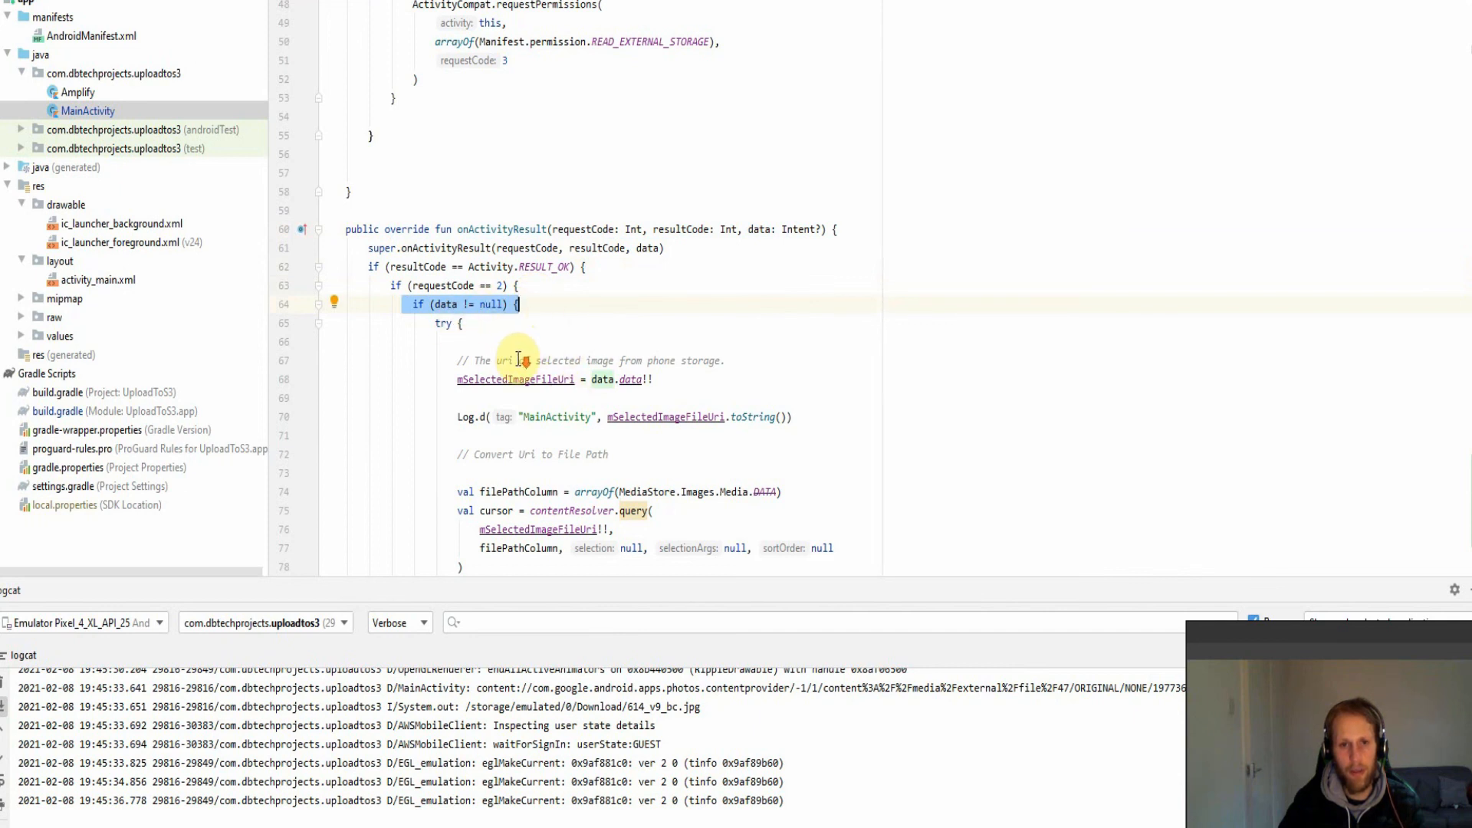
scroll("down", 3)
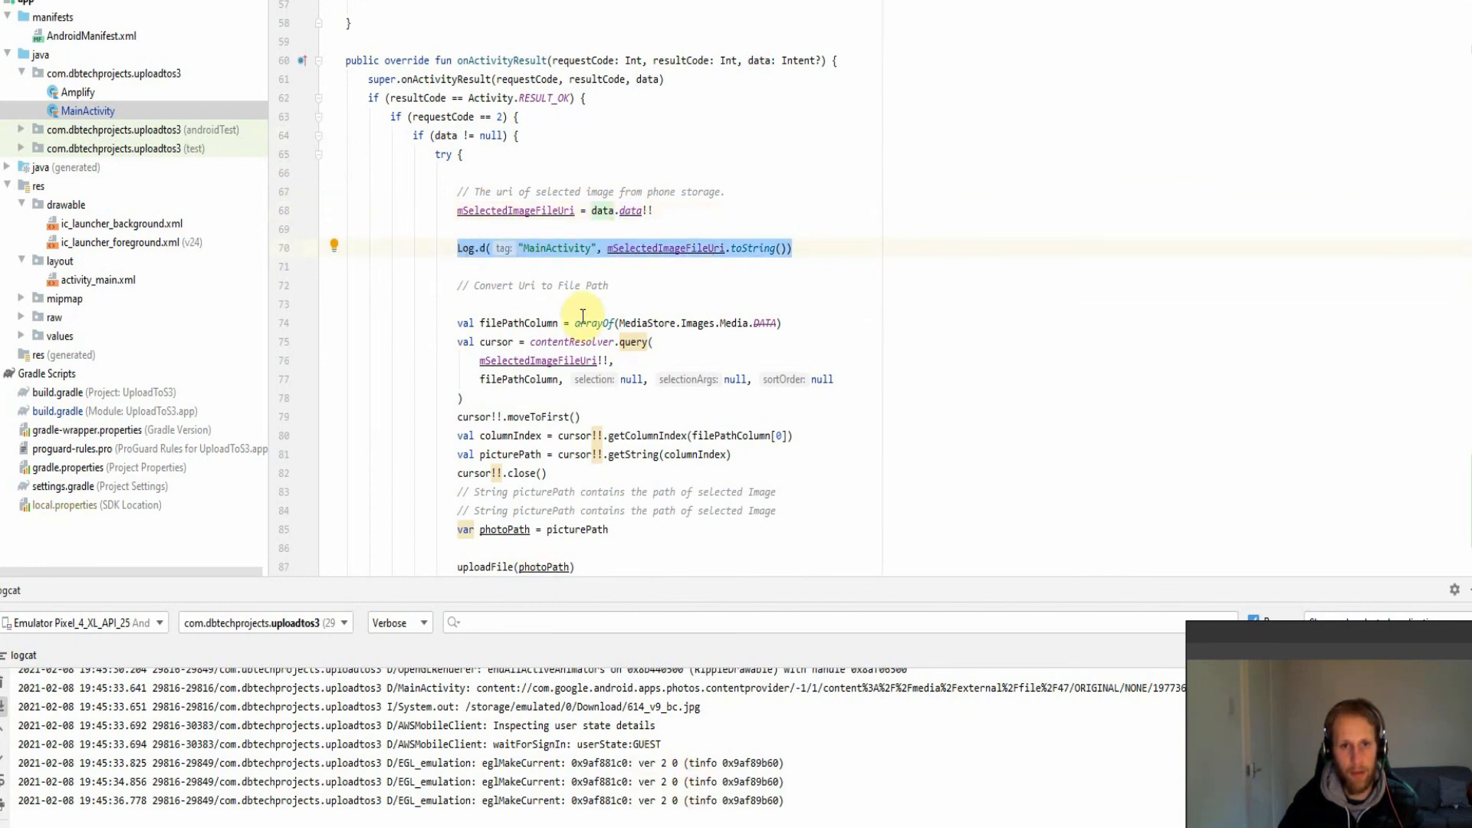
Highlight the Uri-to-file-path conversion code, then the Notepad note pairing the content URI with 614_v9_bc.jpg
scroll("down", 3)
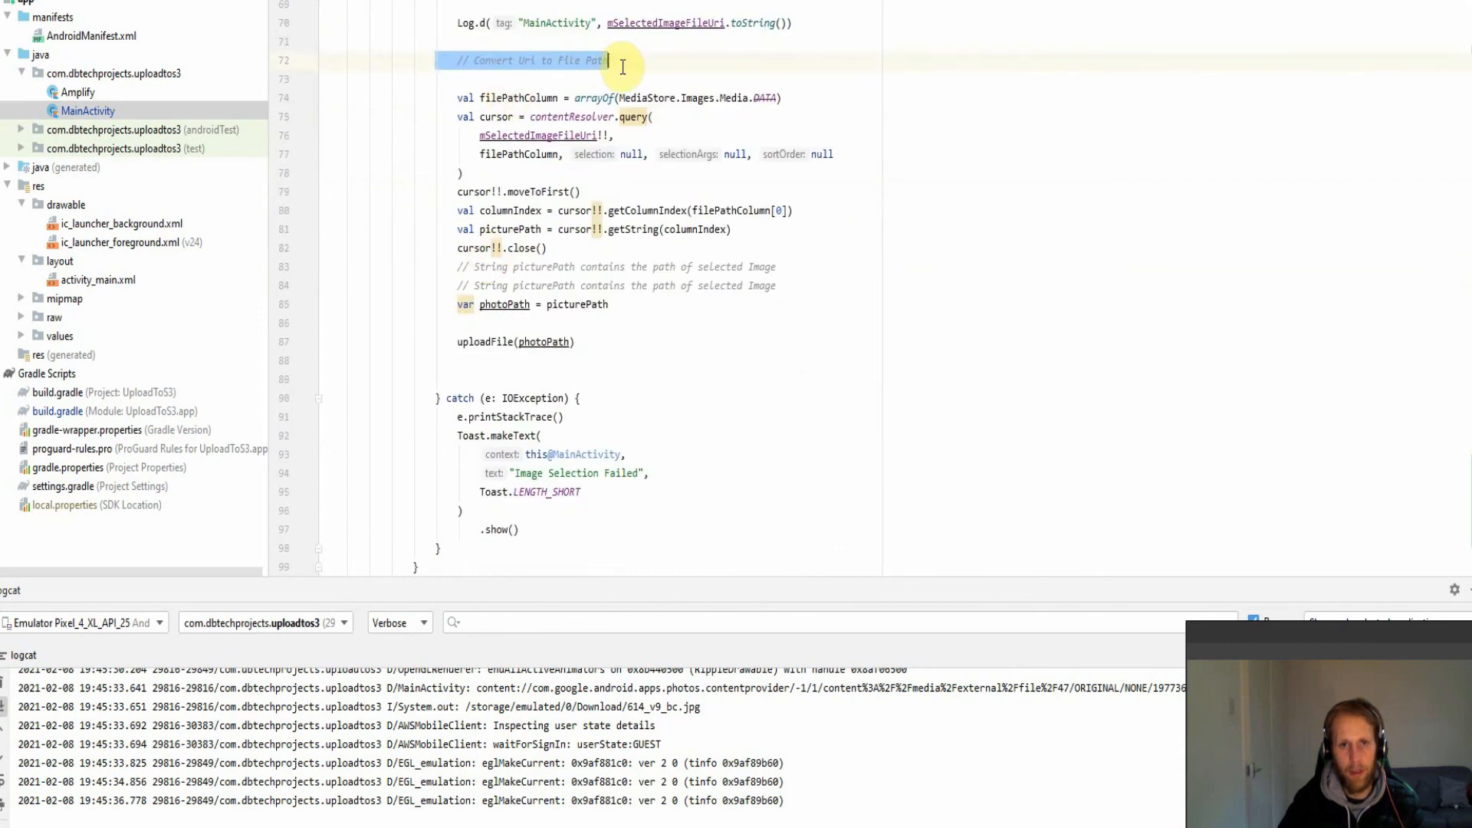
left_click_drag(609, 60, 662, 154)
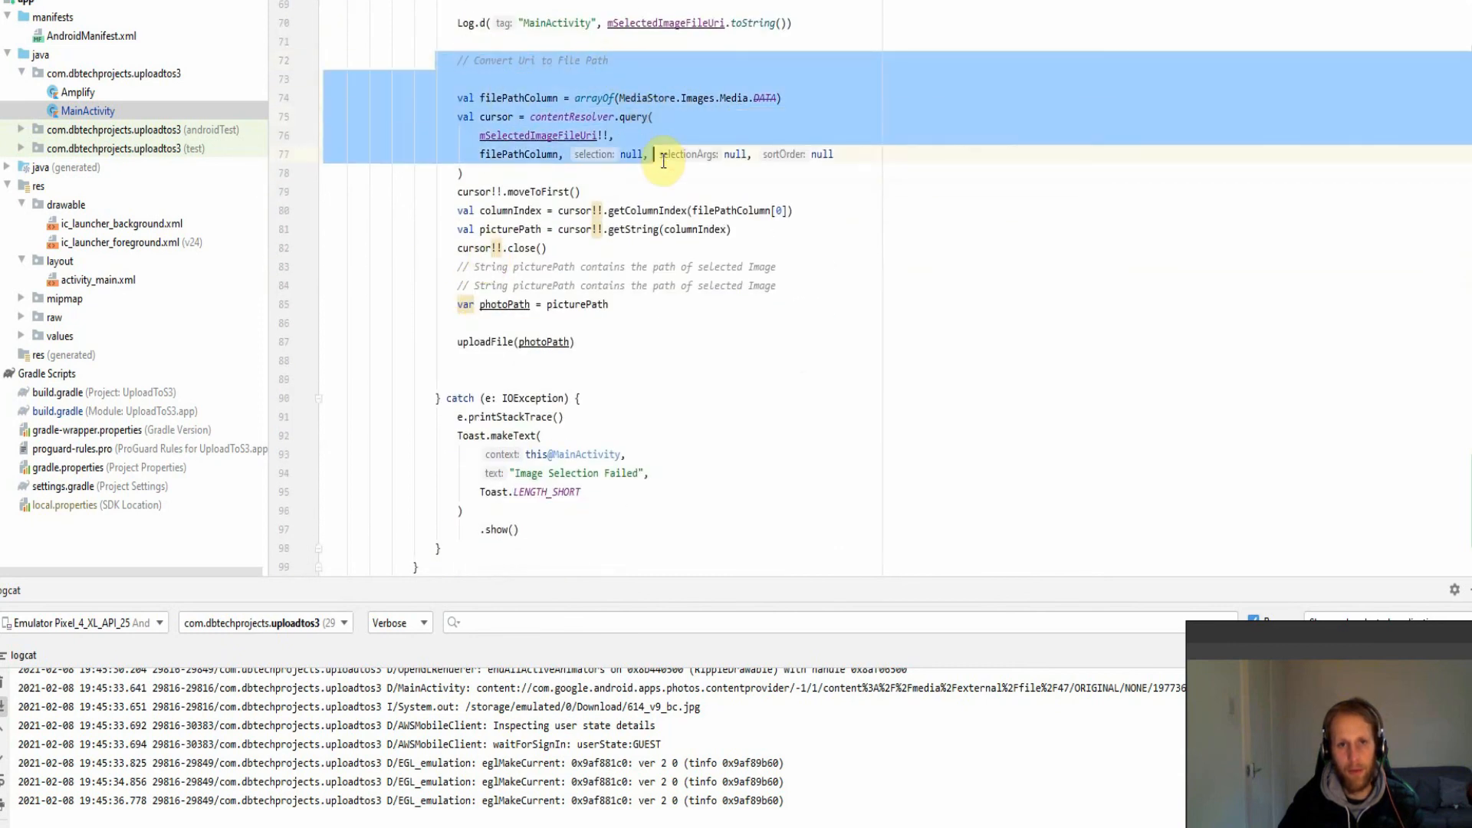
left_click(566, 60)
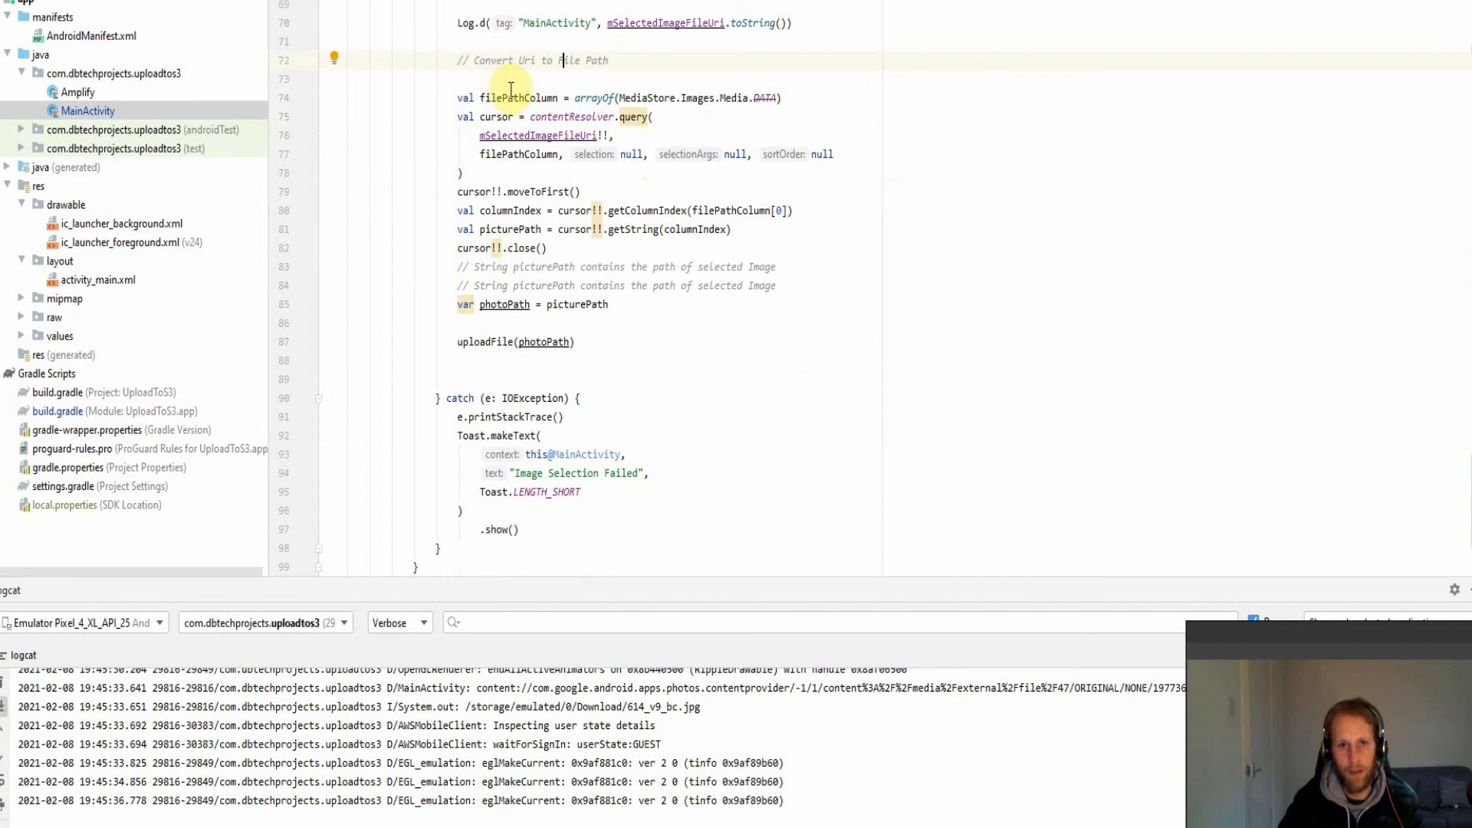
mouse_move(440, 97)
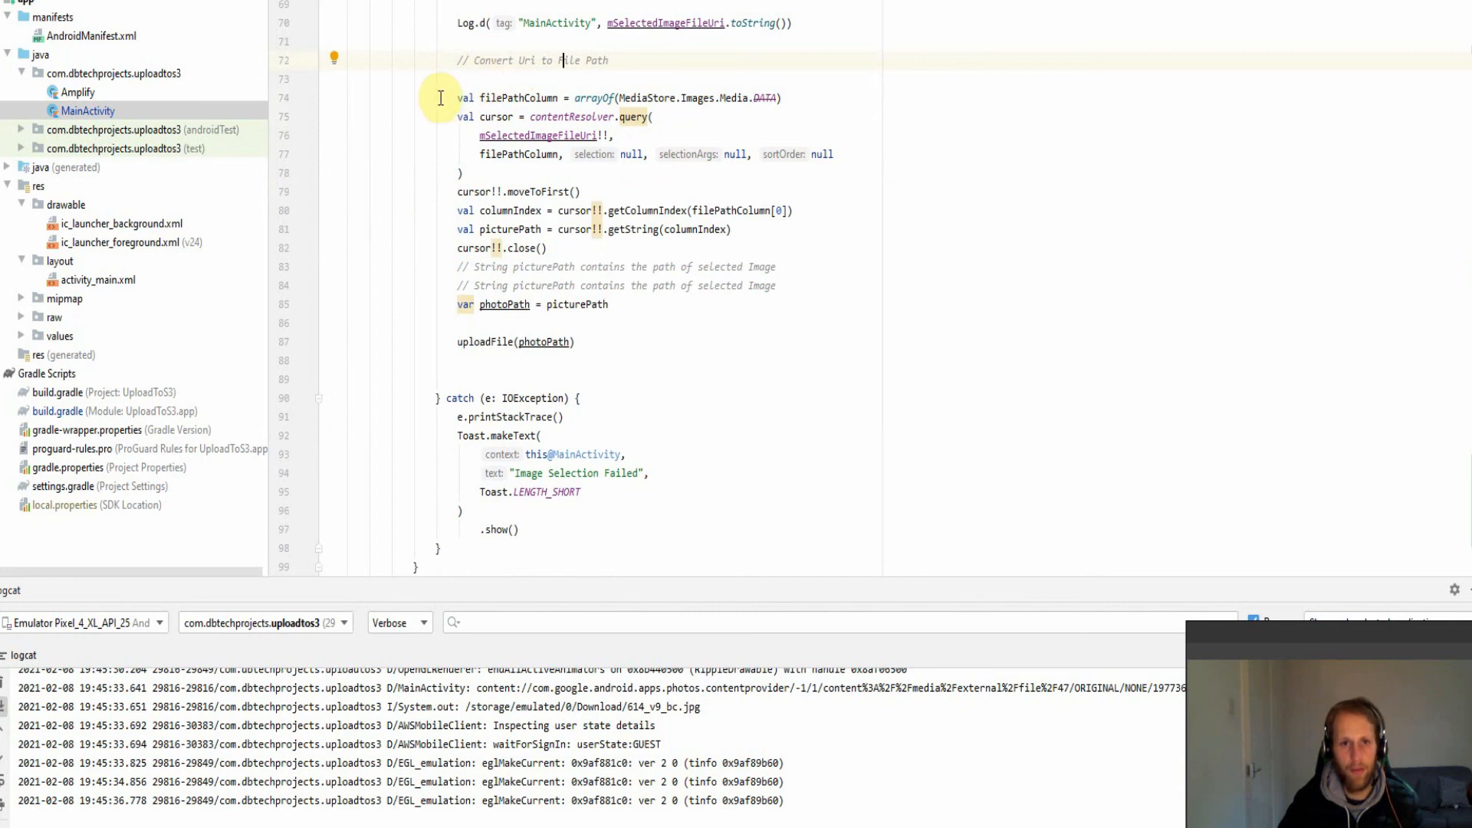
left_click_drag(439, 97, 660, 285)
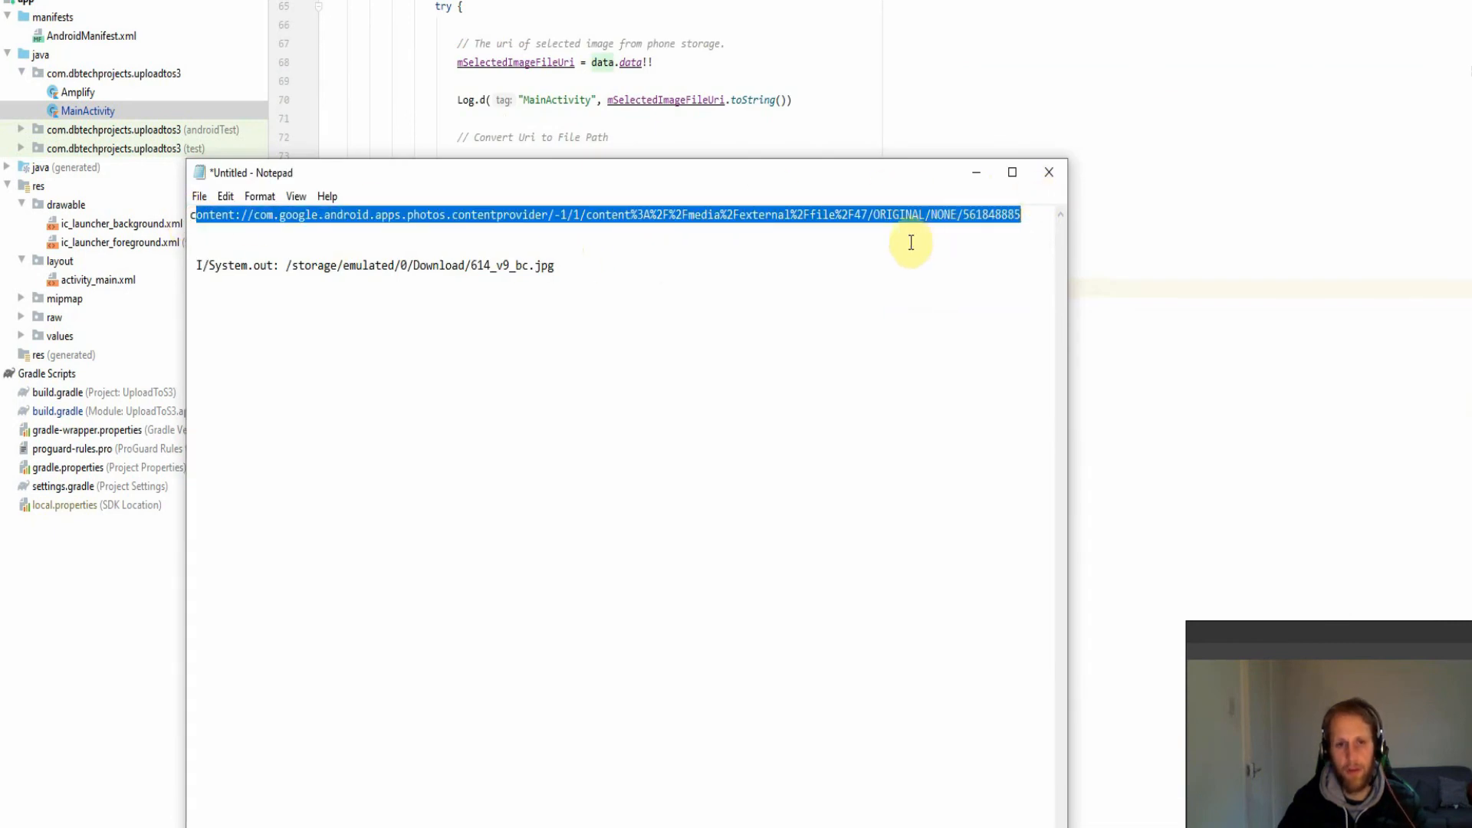
Leave the Notepad note and return to MainActivity's photoPath code passed to uploadFile
left_click(401, 222)
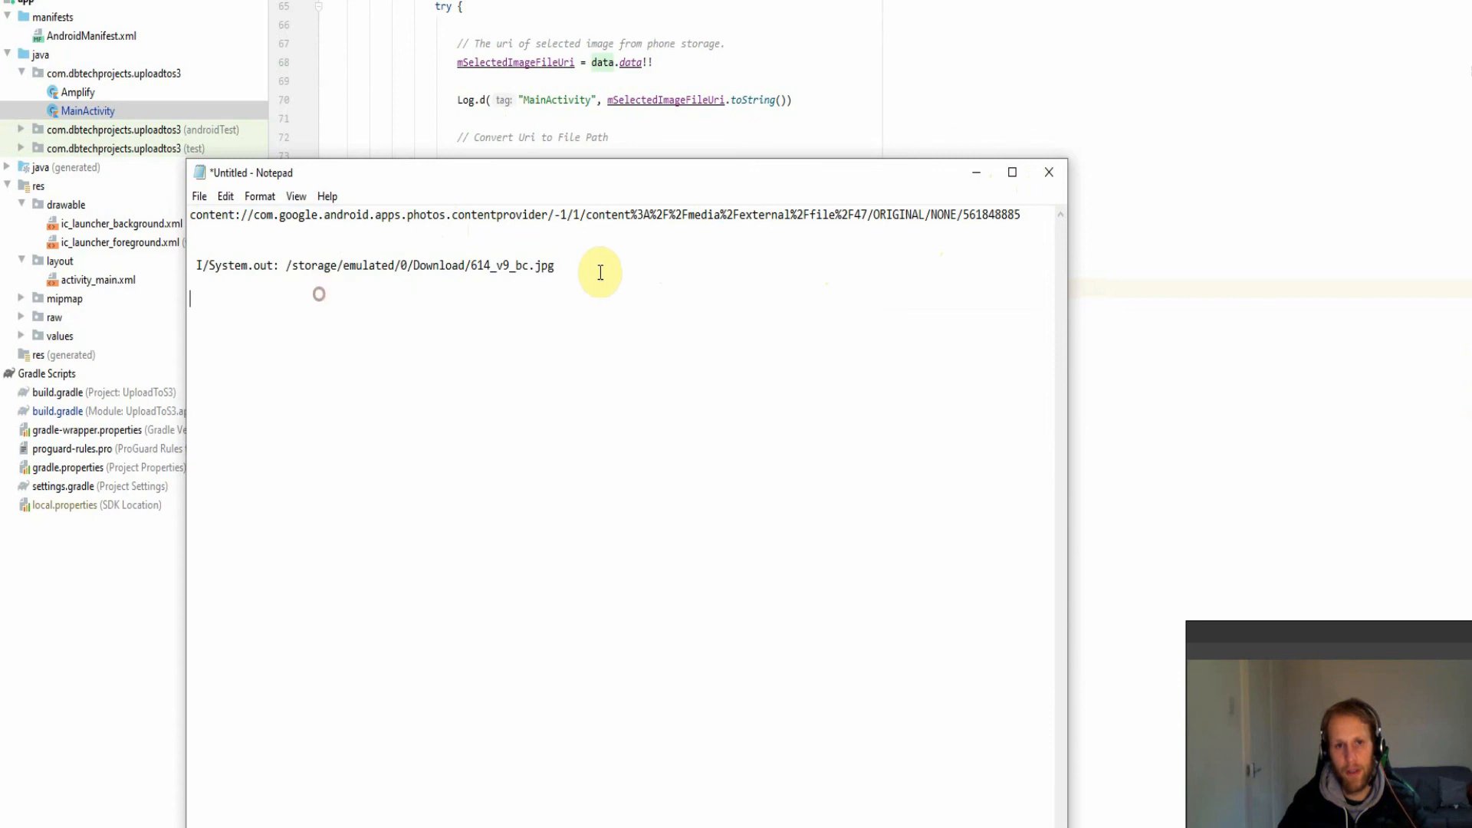
left_click_drag(286, 264, 553, 264)
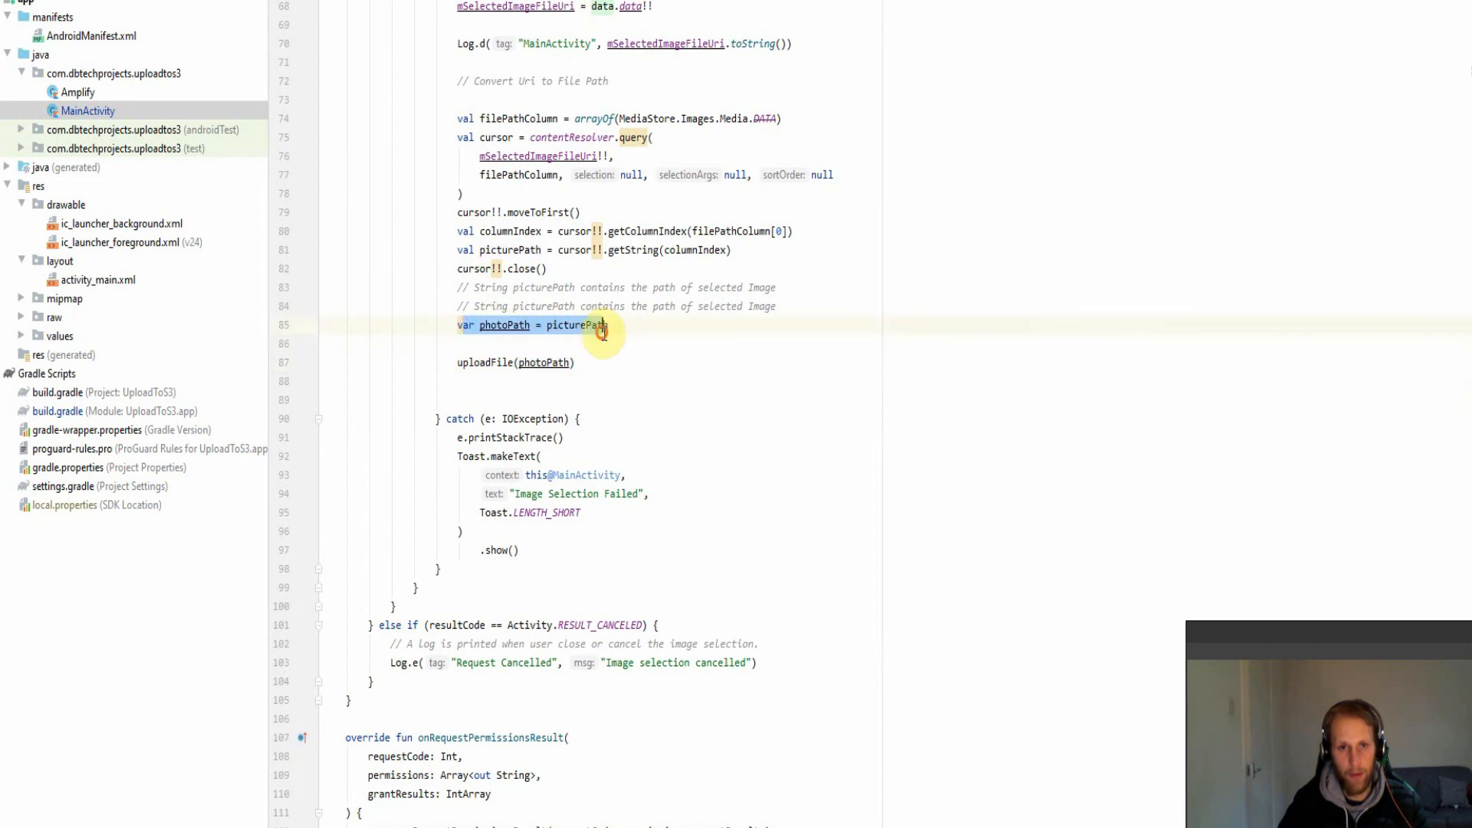
scroll("down", 3)
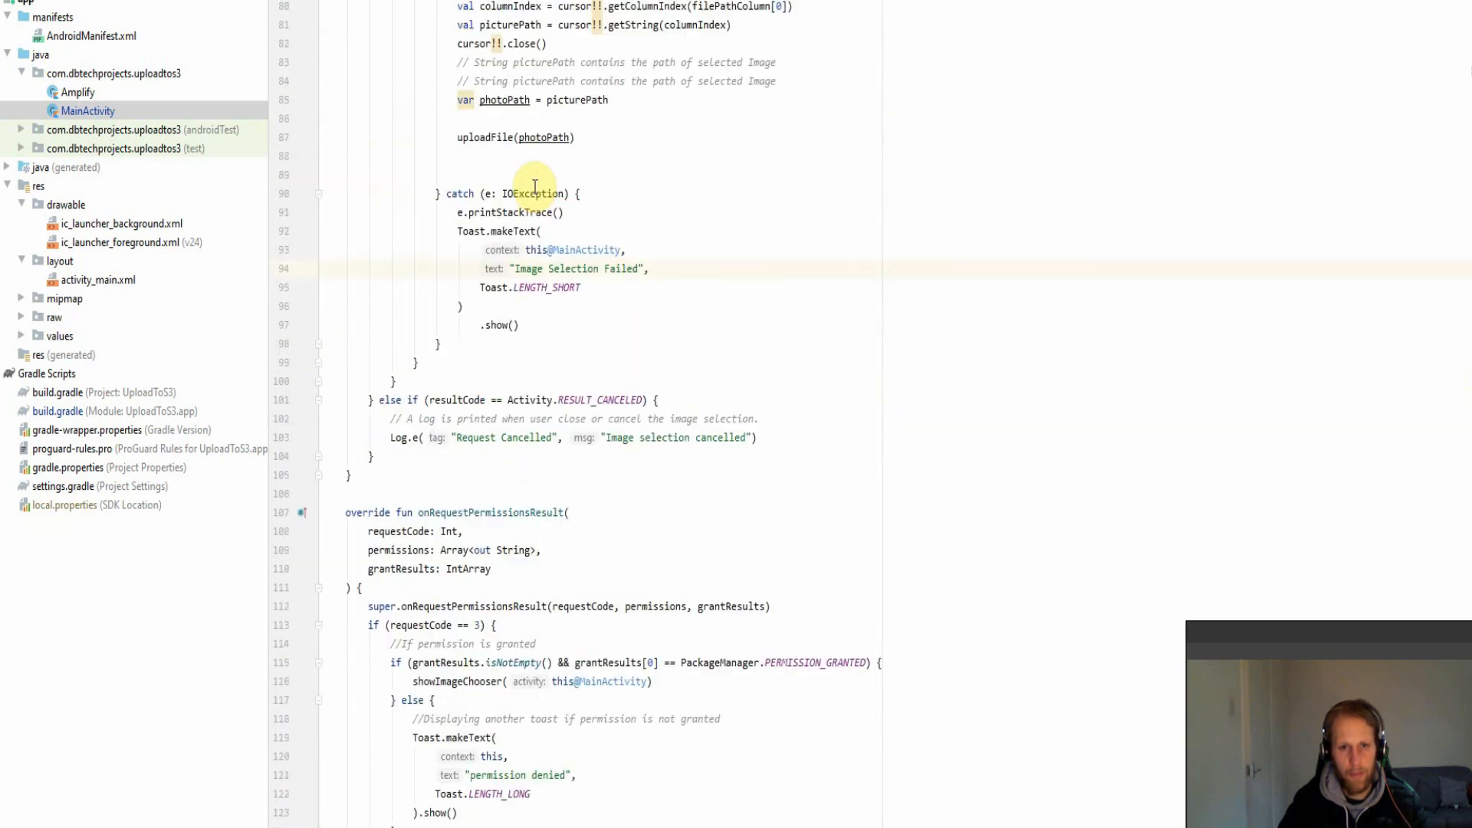
scroll("down", 3)
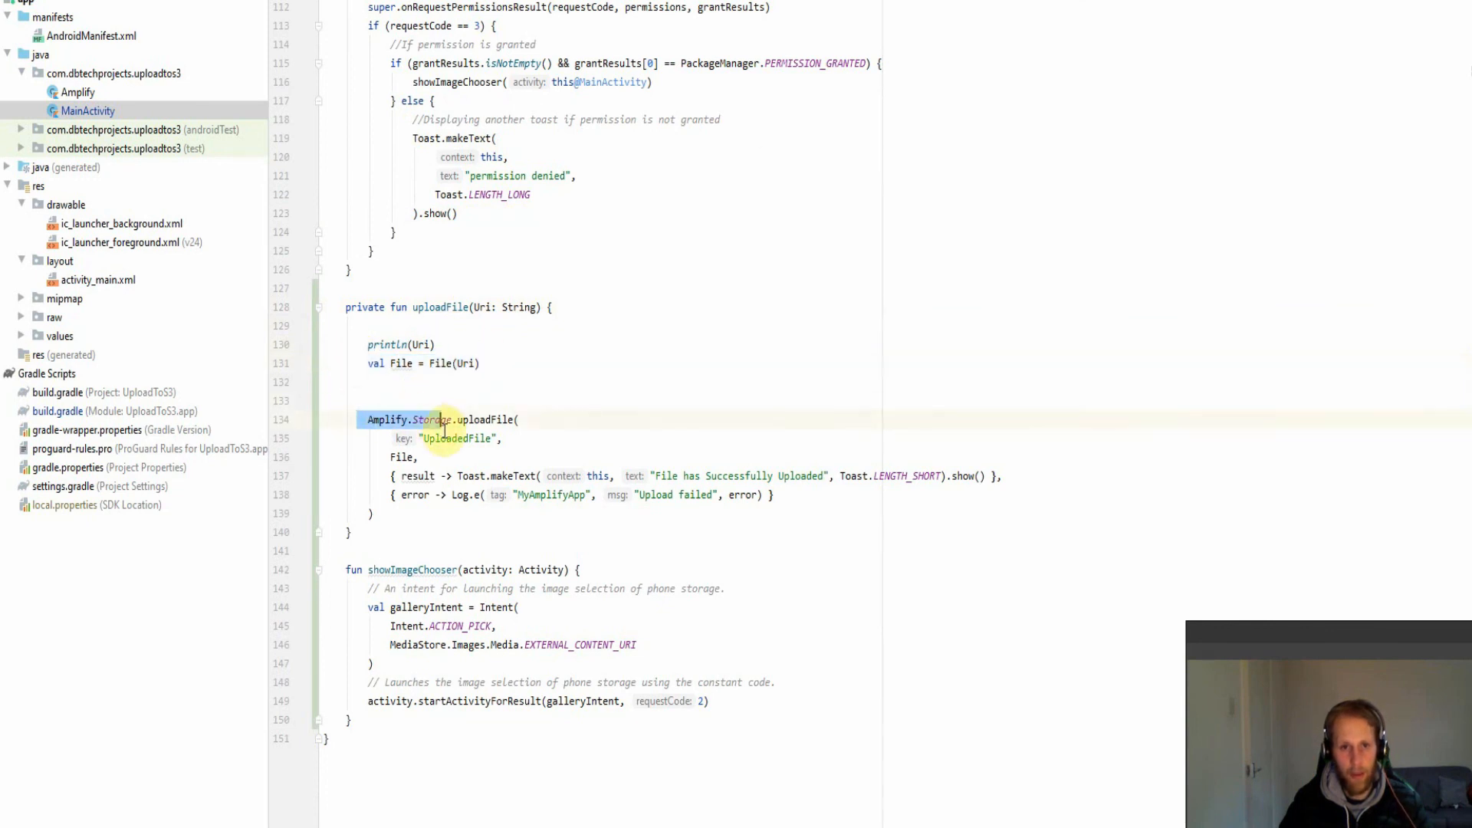
left_click_drag(445, 420, 372, 514)
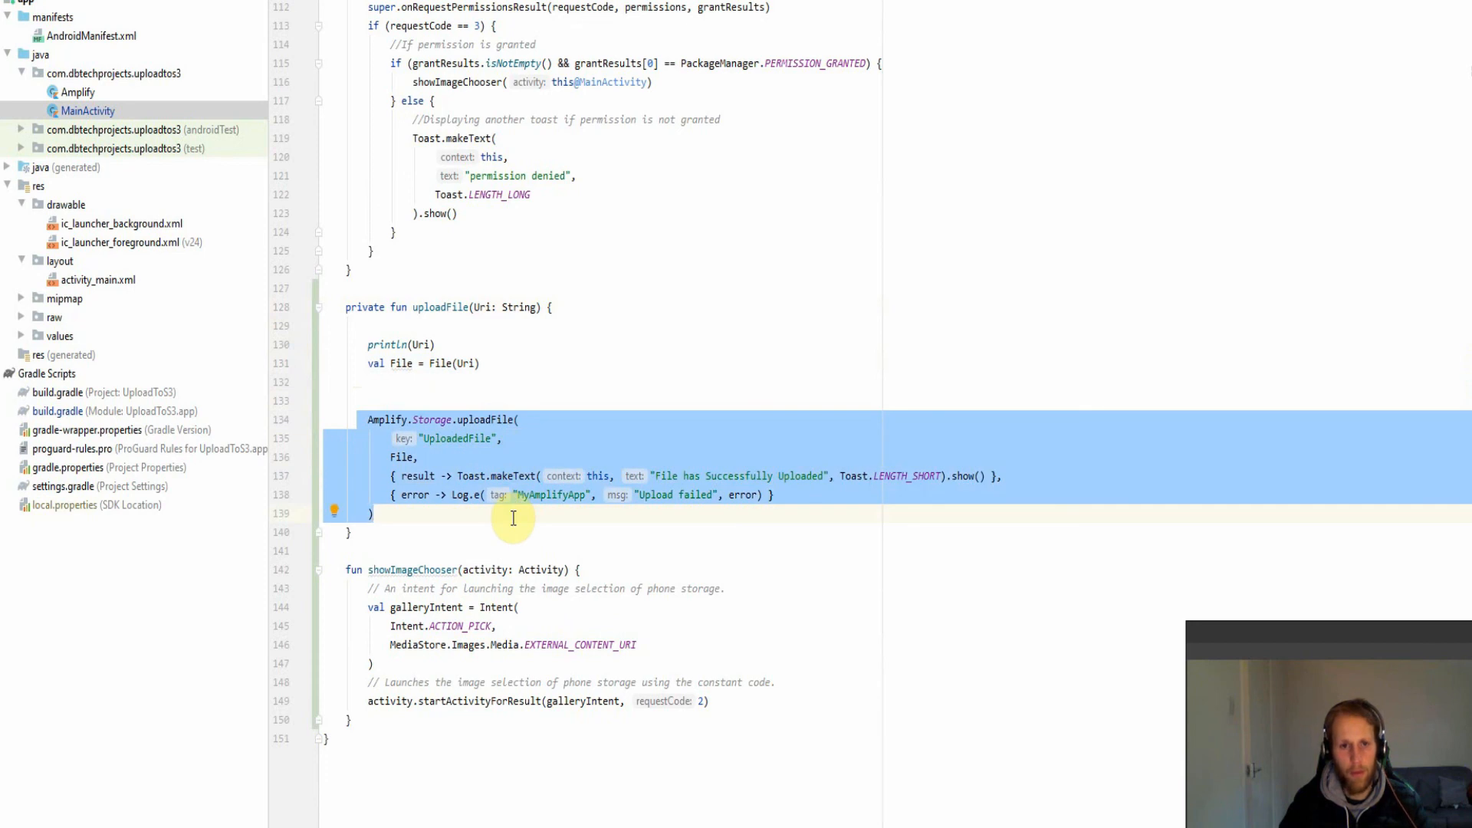
left_click(427, 438)
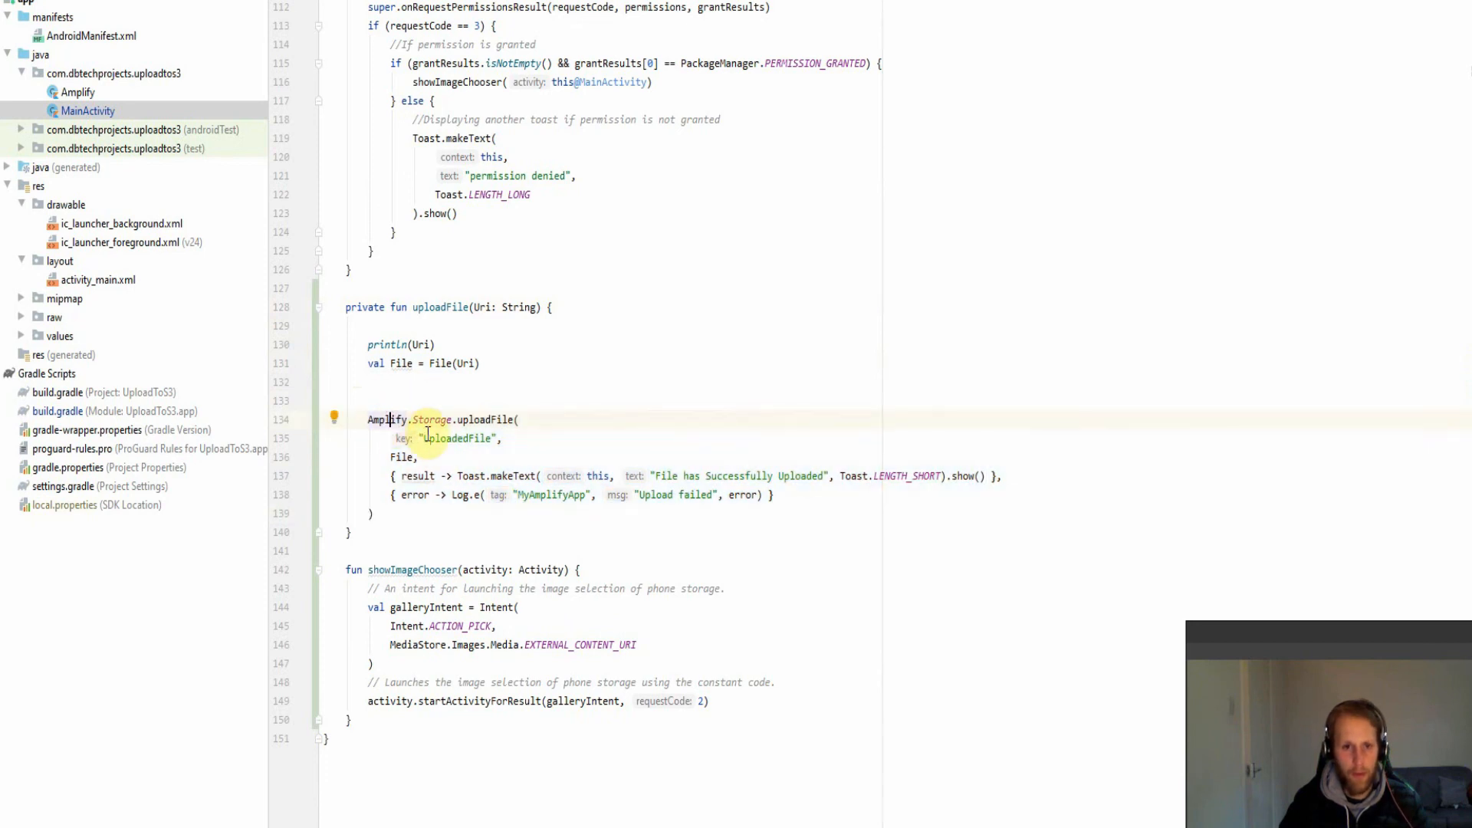
double_click(459, 438)
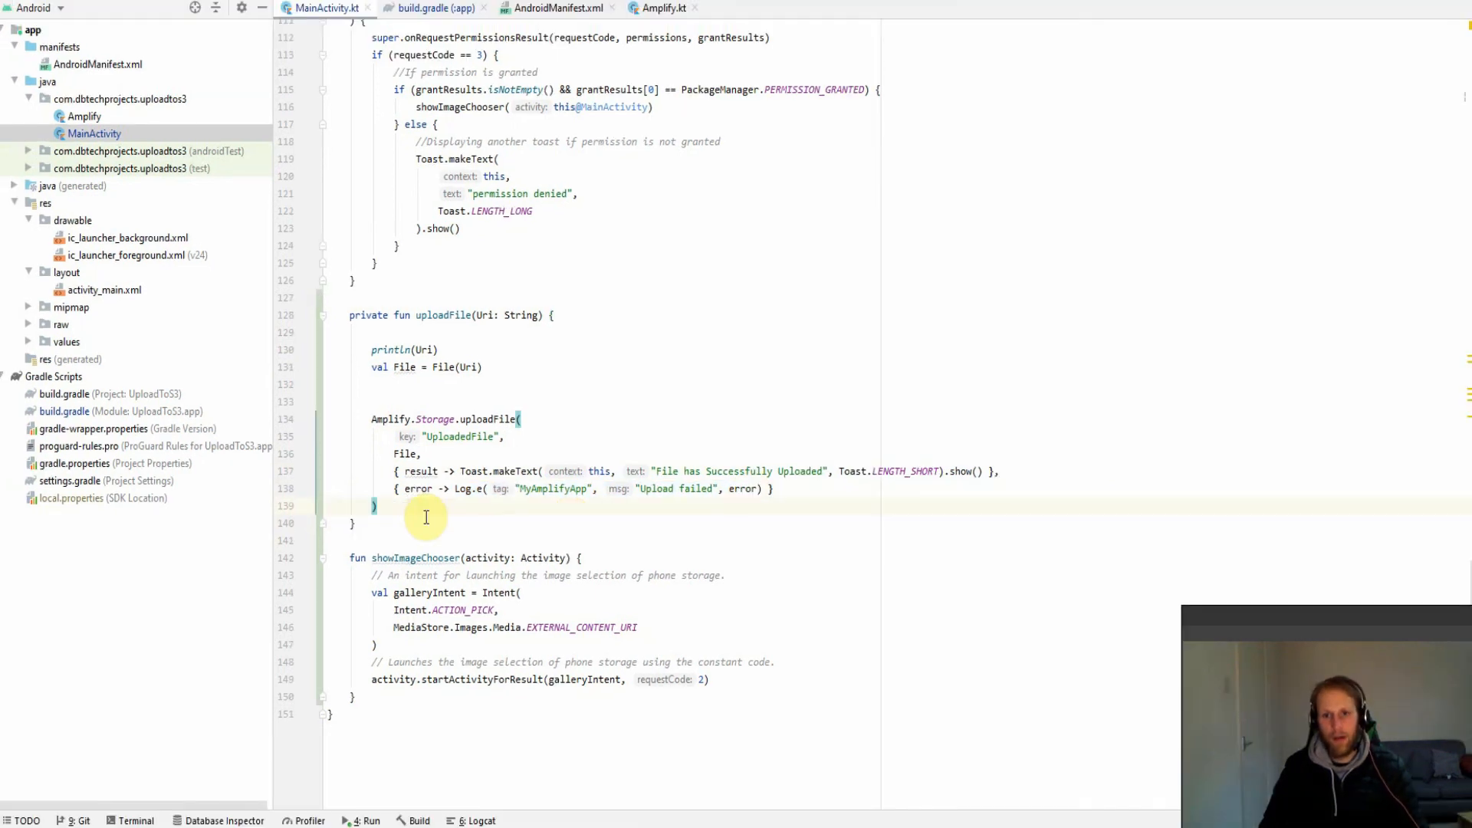
mouse_move(460, 505)
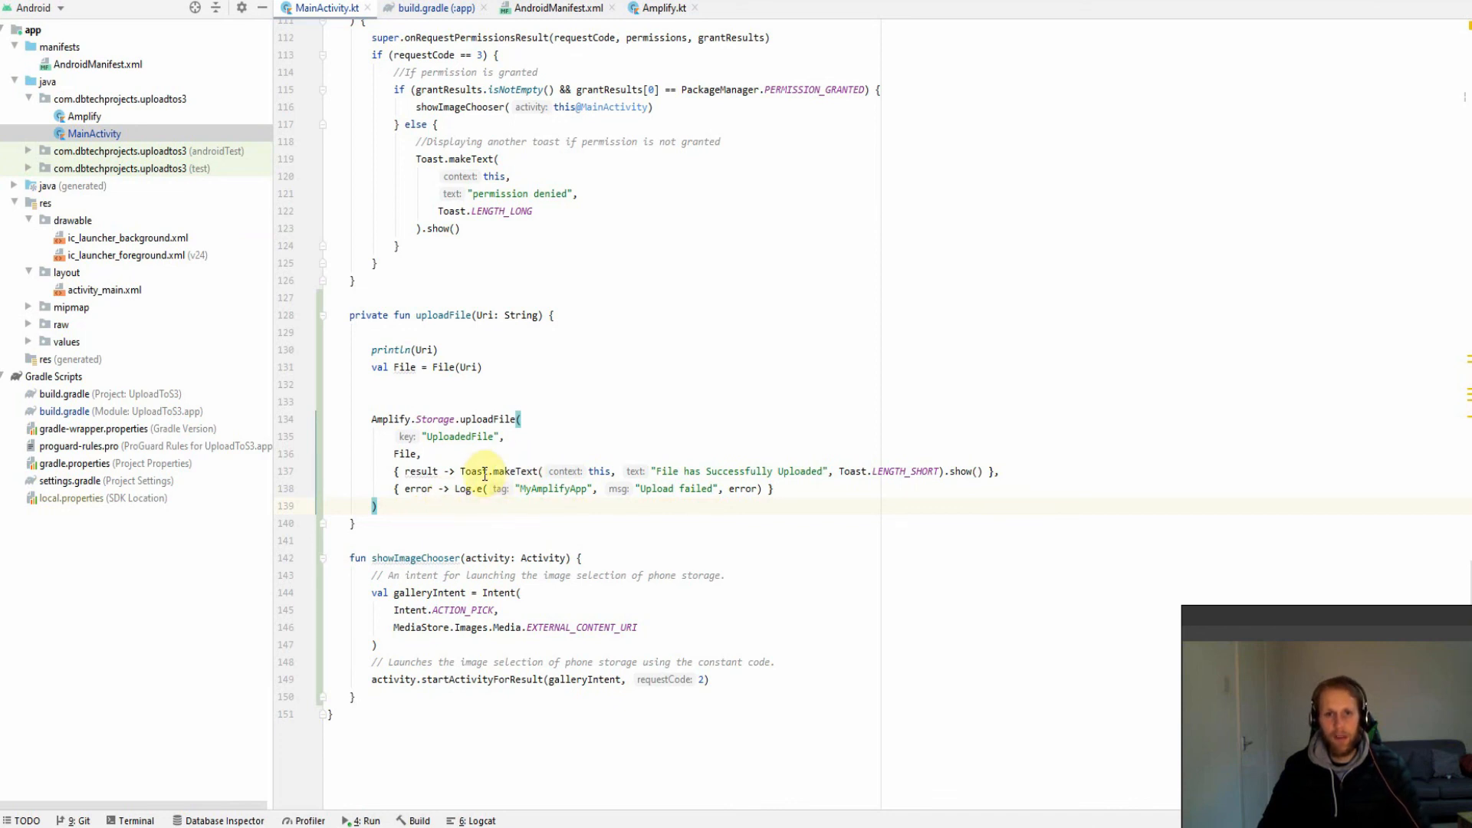
mouse_move(539, 499)
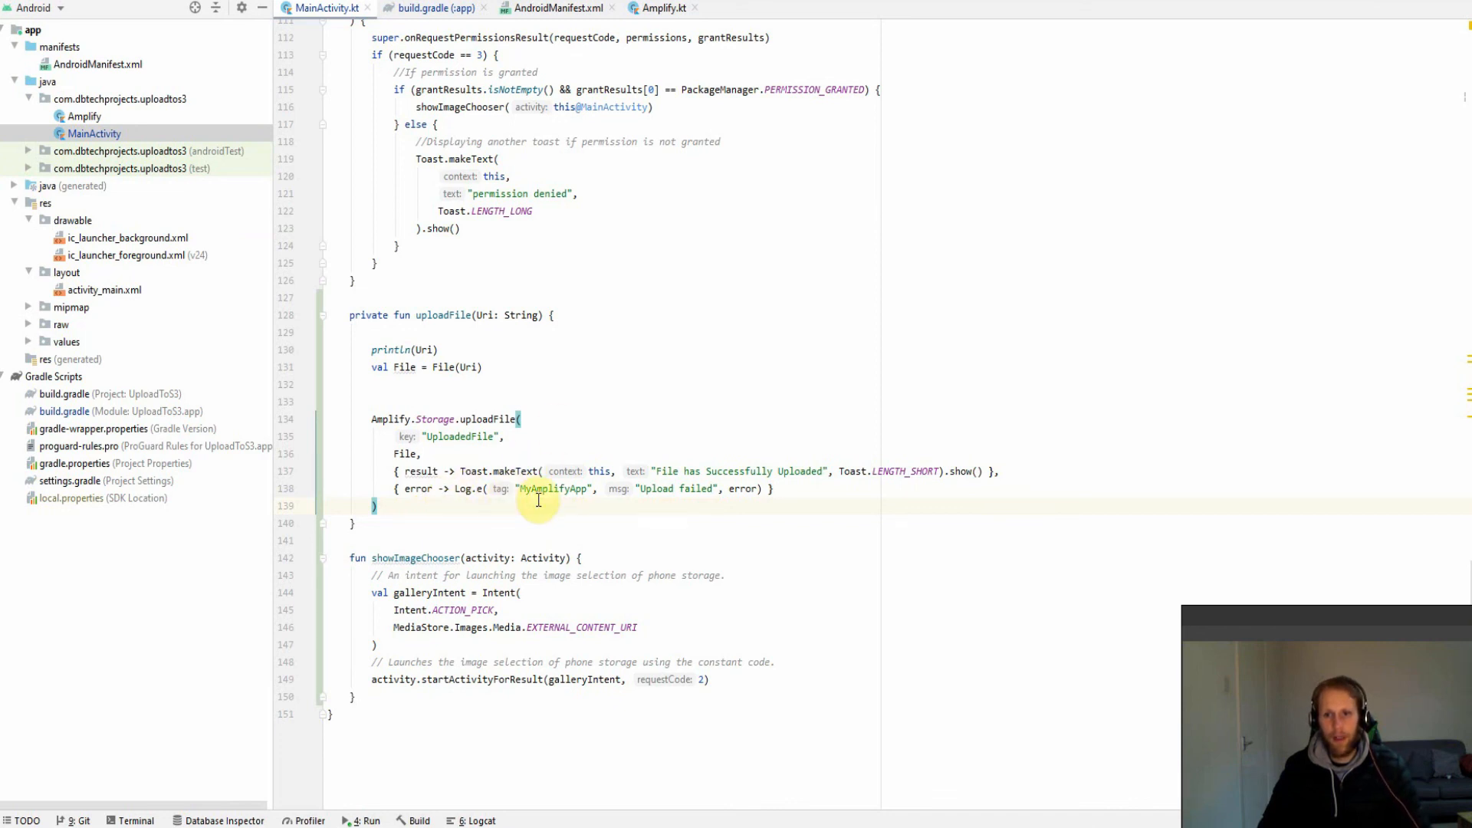
mouse_move(510, 508)
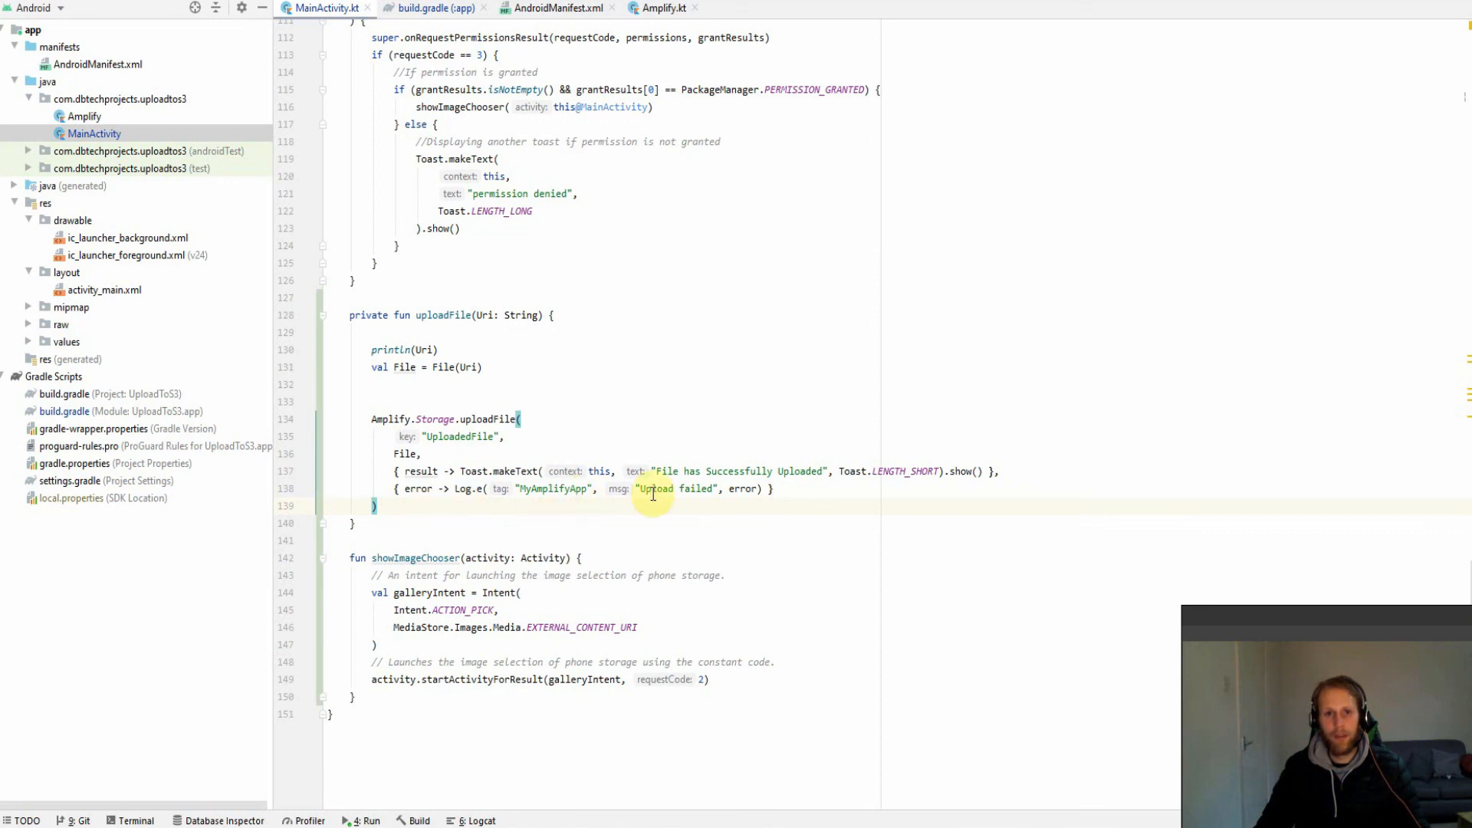
mouse_move(423, 512)
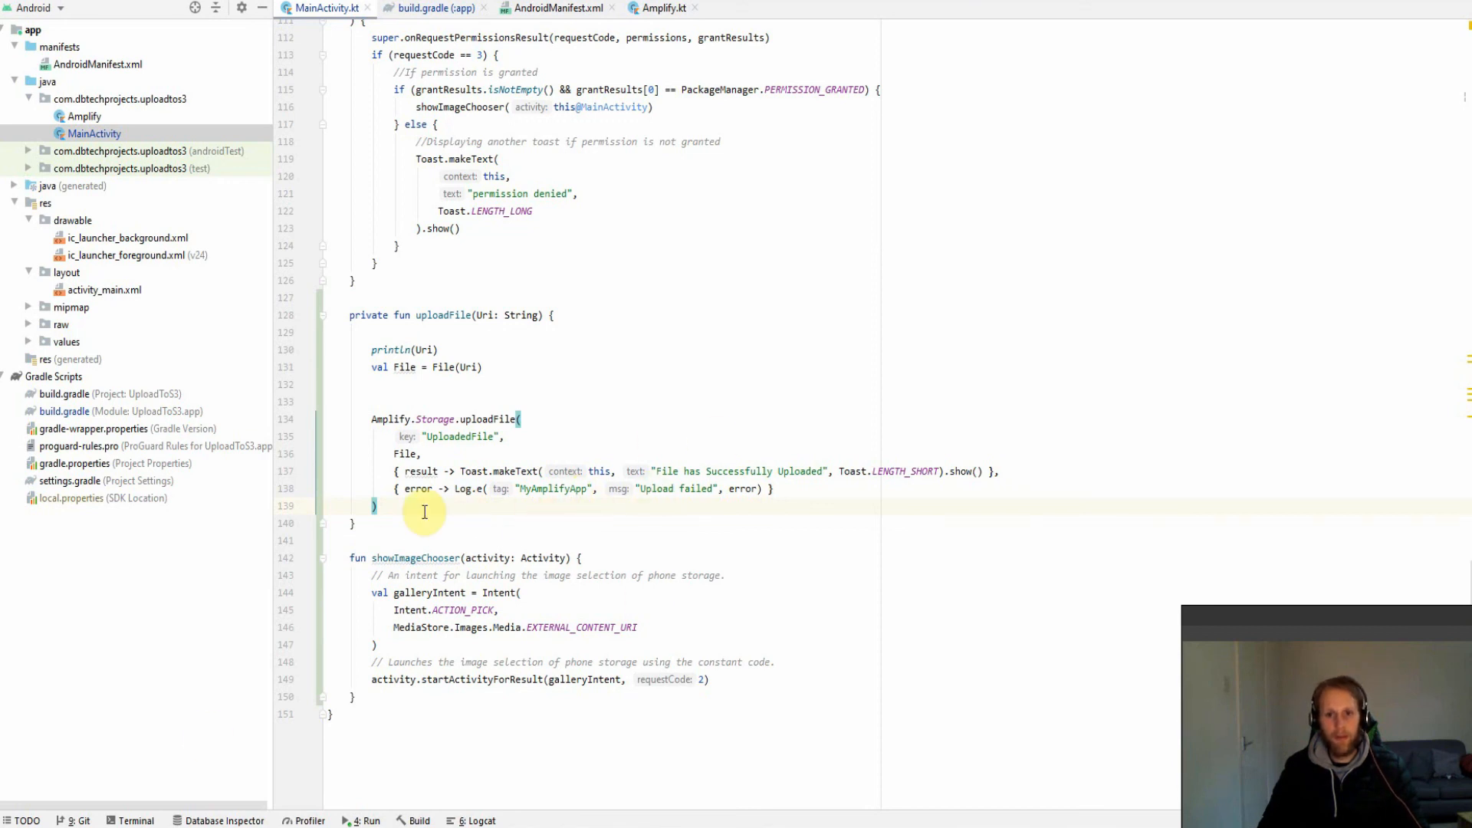